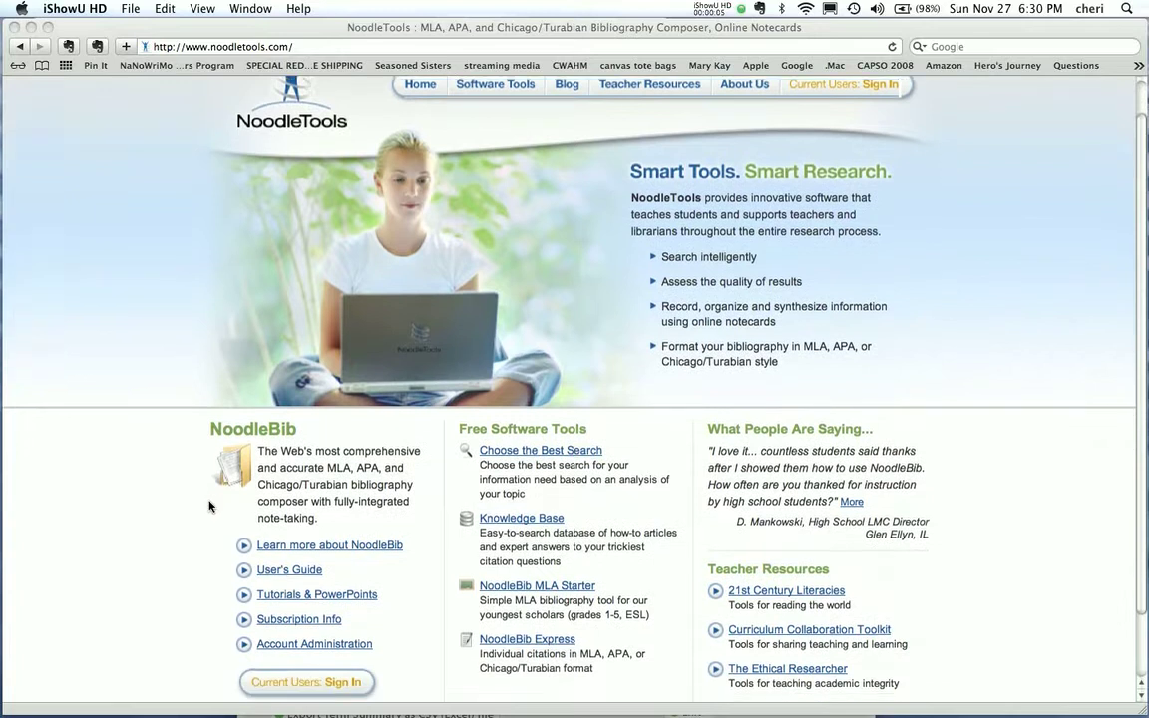
- Sign in to NoodleTools as a current user with the saved personal ID and password
{"action": "scroll", "scroll_direction": "down", "scroll_amount": 3}
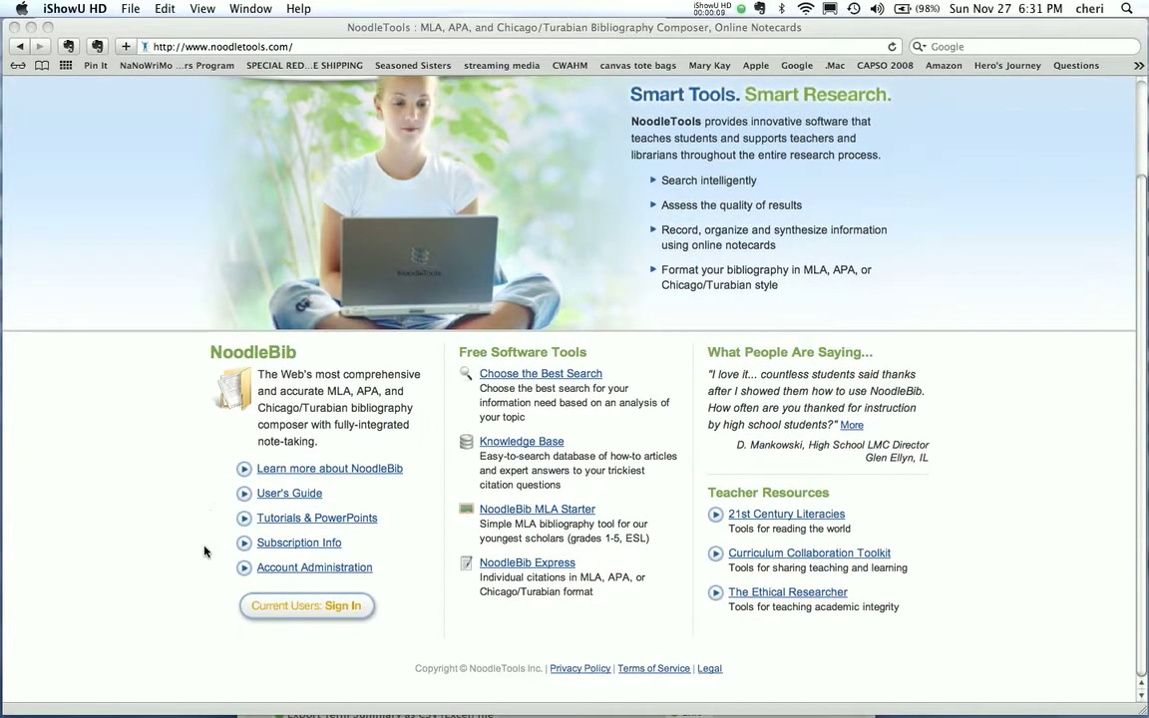
{"action": "mouse_move", "coordinate": [196, 562]}
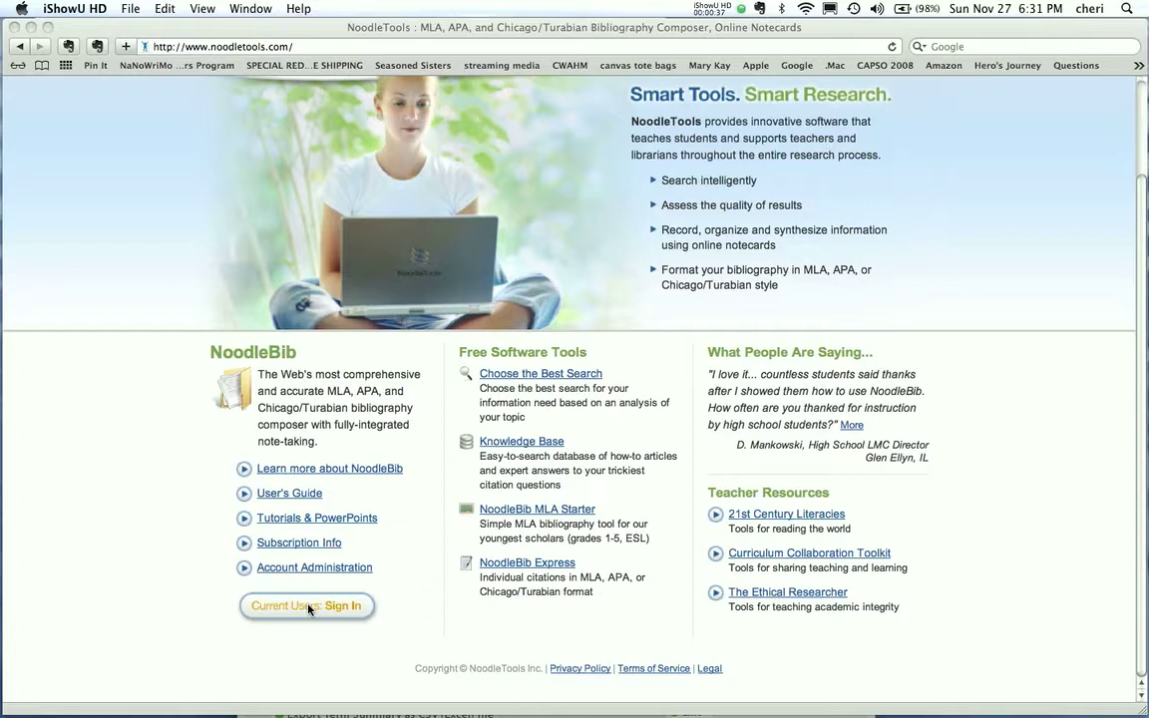
{"action": "left_click", "coordinate": [307, 606]}
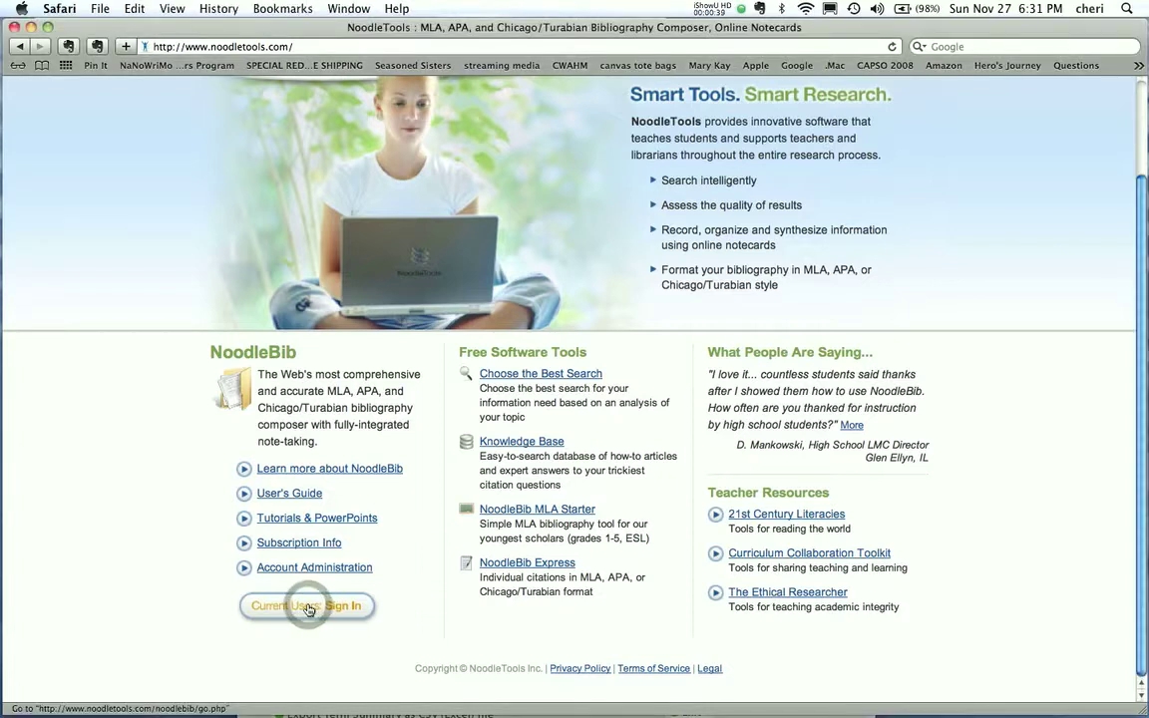
{"action": "left_click", "coordinate": [307, 607]}
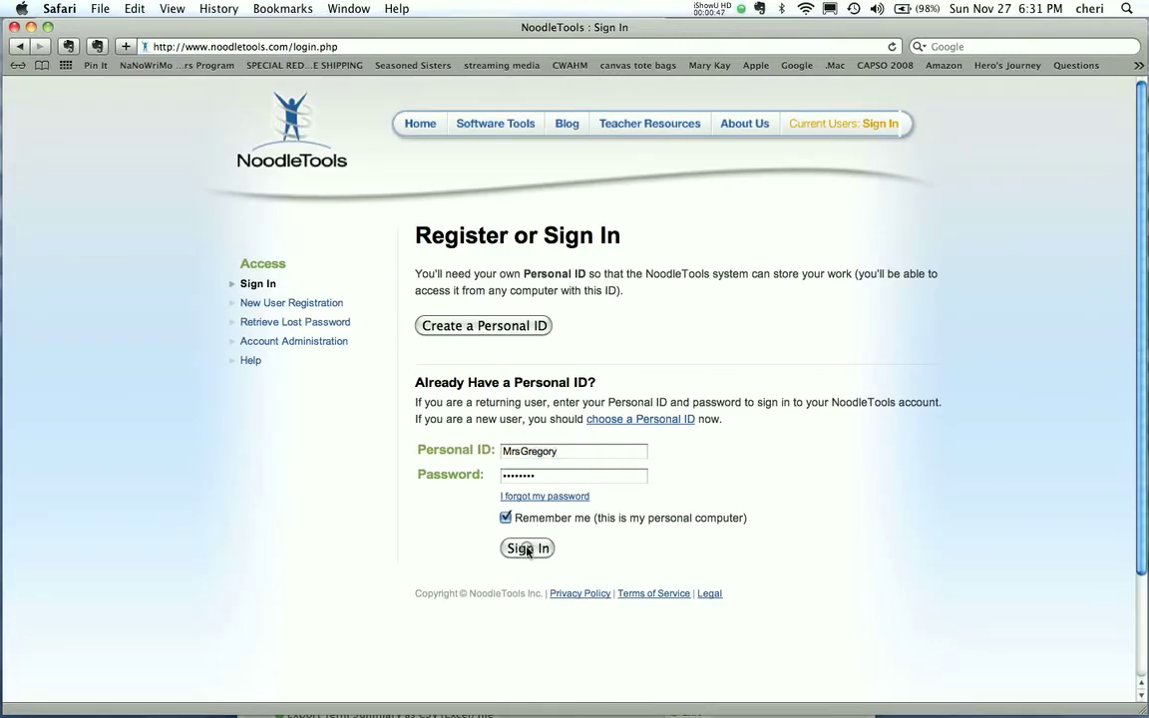
{"action": "left_click", "coordinate": [526, 549]}
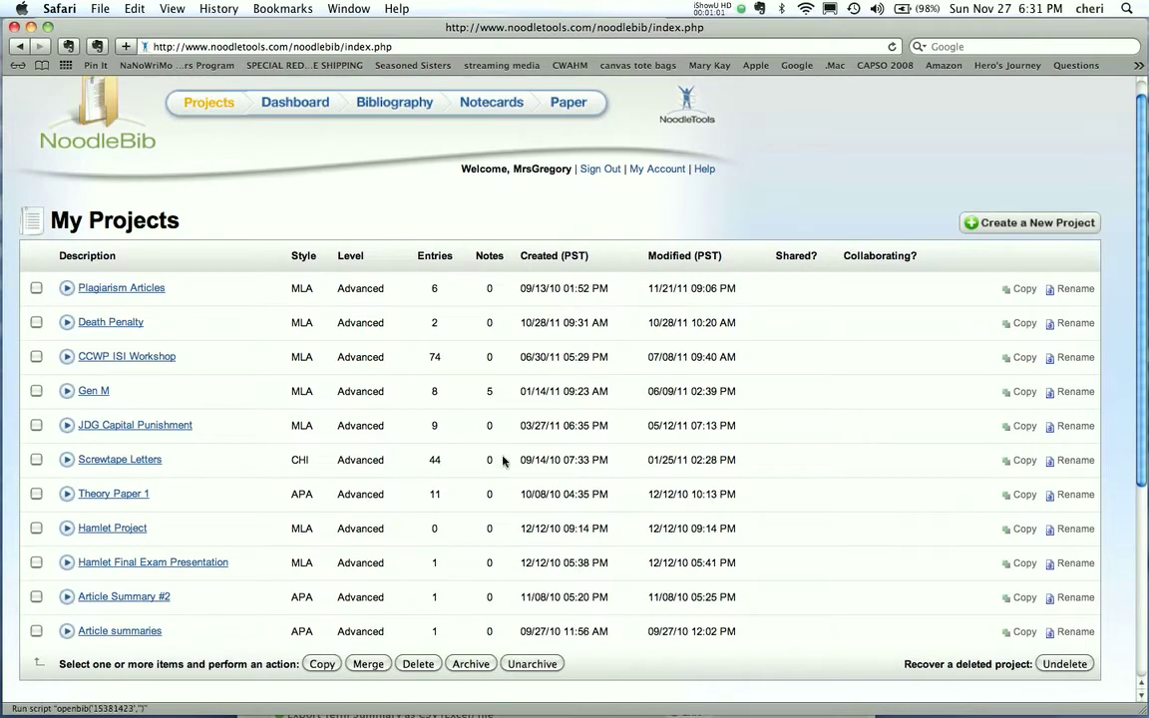
{"action": "mouse_move", "coordinate": [235, 376]}
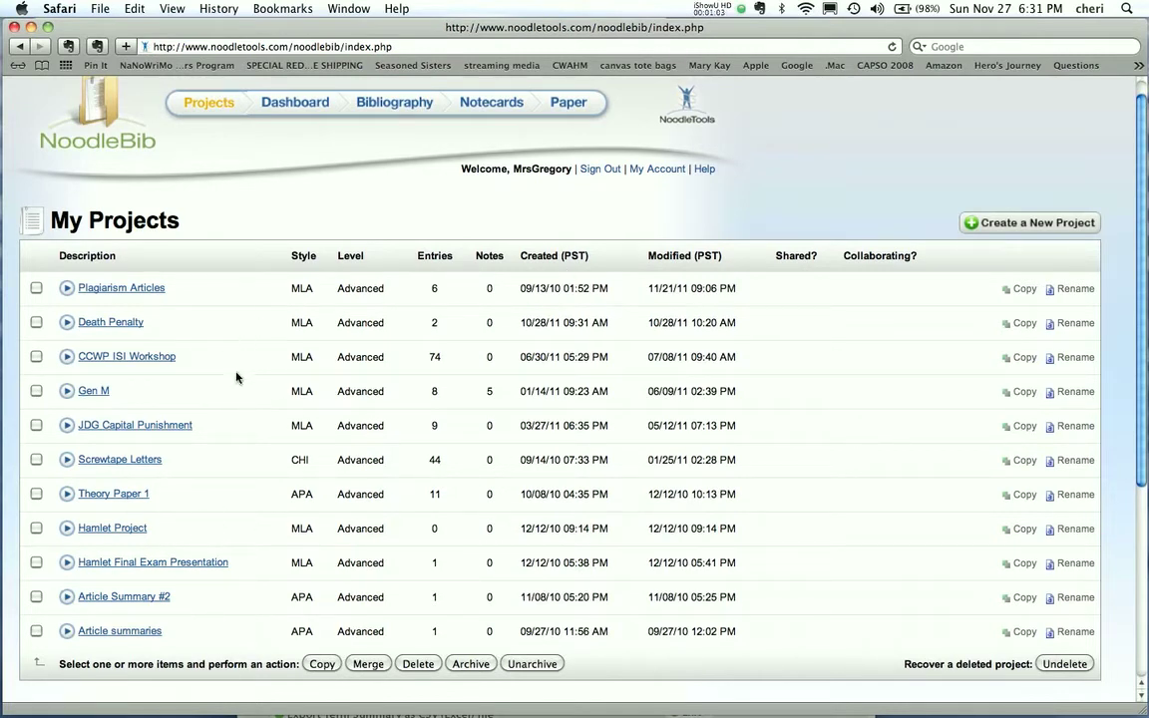
- Scroll down through the My Projects table toward the CCWP ISI Workshop project
{"action": "scroll", "scroll_direction": "down", "scroll_amount": 3}
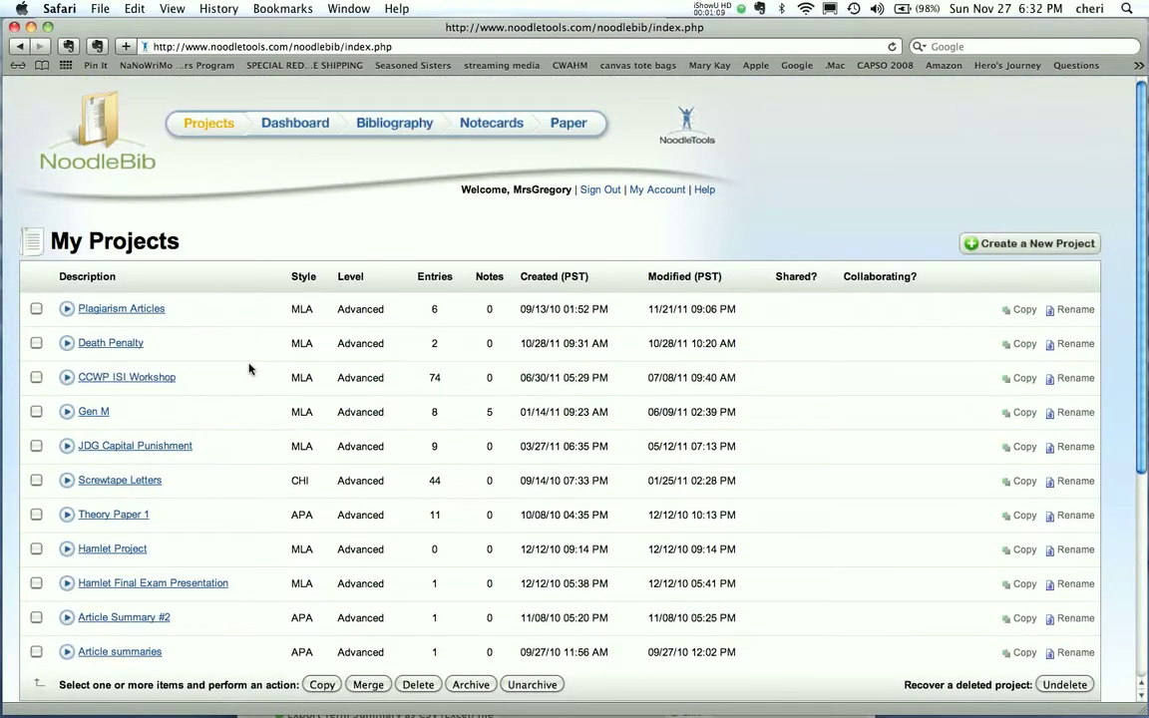
{"action": "scroll", "scroll_direction": "down", "scroll_amount": 3}
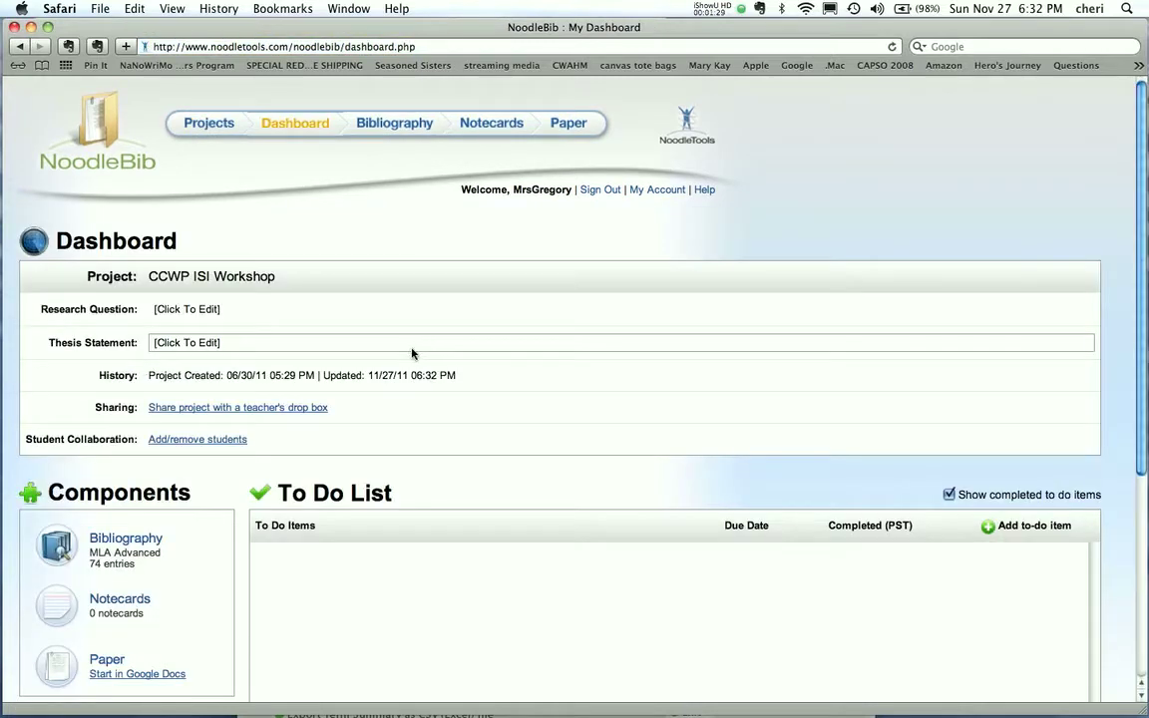
- Open the CCWP ISI Workshop project's MLA bibliography from the dashboard Components
{"action": "left_click", "coordinate": [188, 308]}
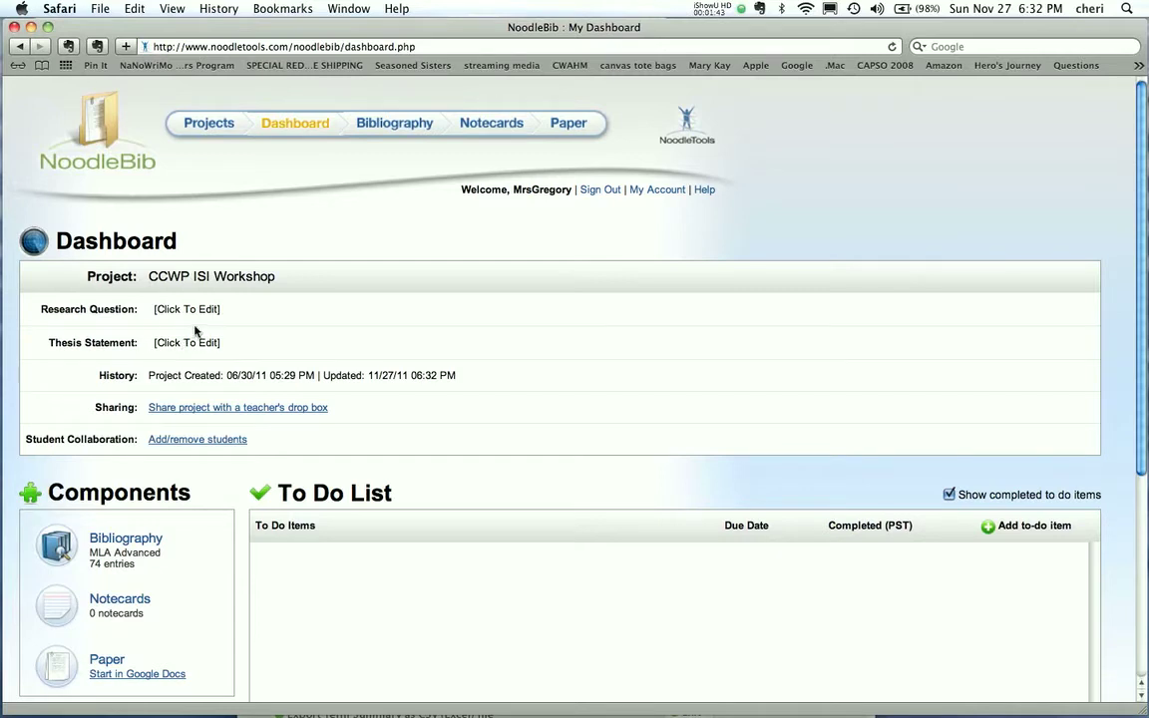
{"action": "left_click", "coordinate": [187, 343]}
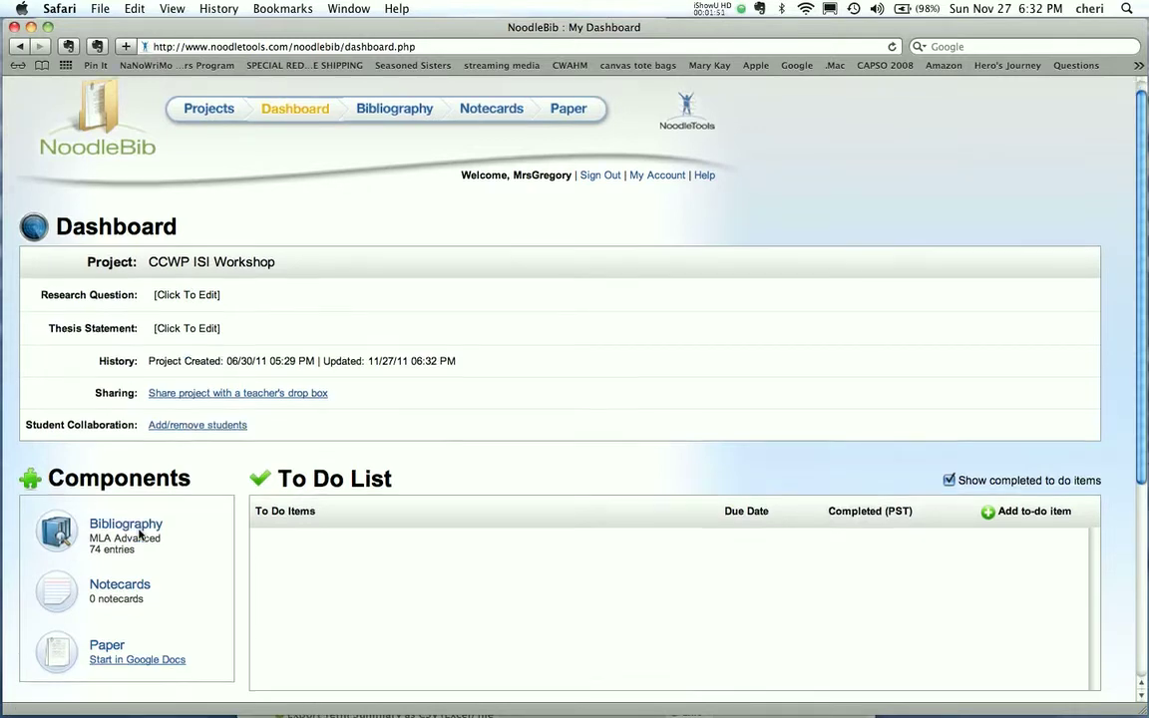
{"action": "left_click", "coordinate": [125, 522]}
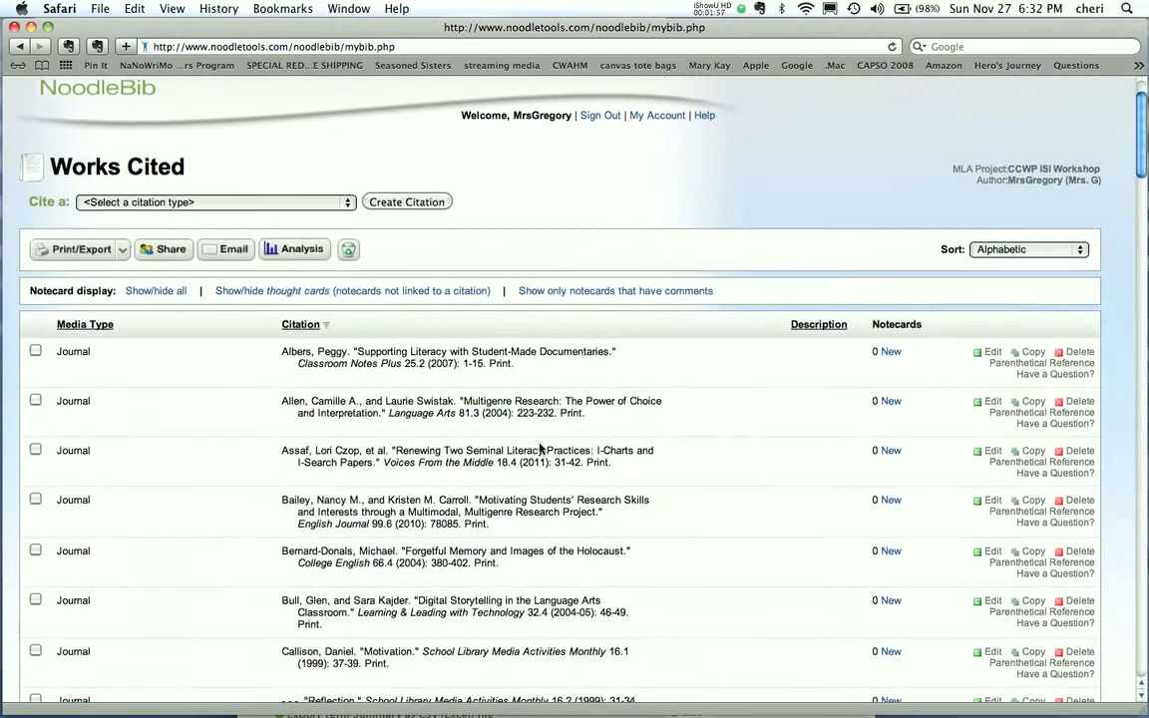
- Scroll through the full Works Cited citations list to review the entries
{"action": "scroll", "scroll_direction": "down", "scroll_amount": 3}
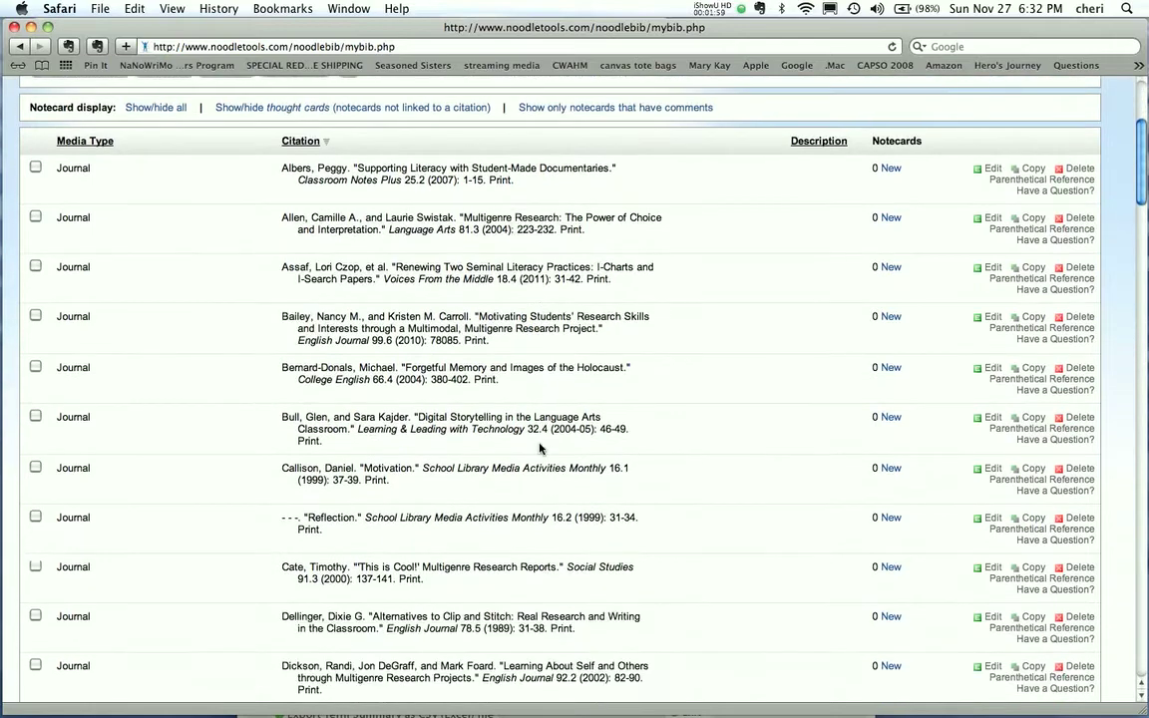
{"action": "scroll", "scroll_direction": "down", "scroll_amount": 3}
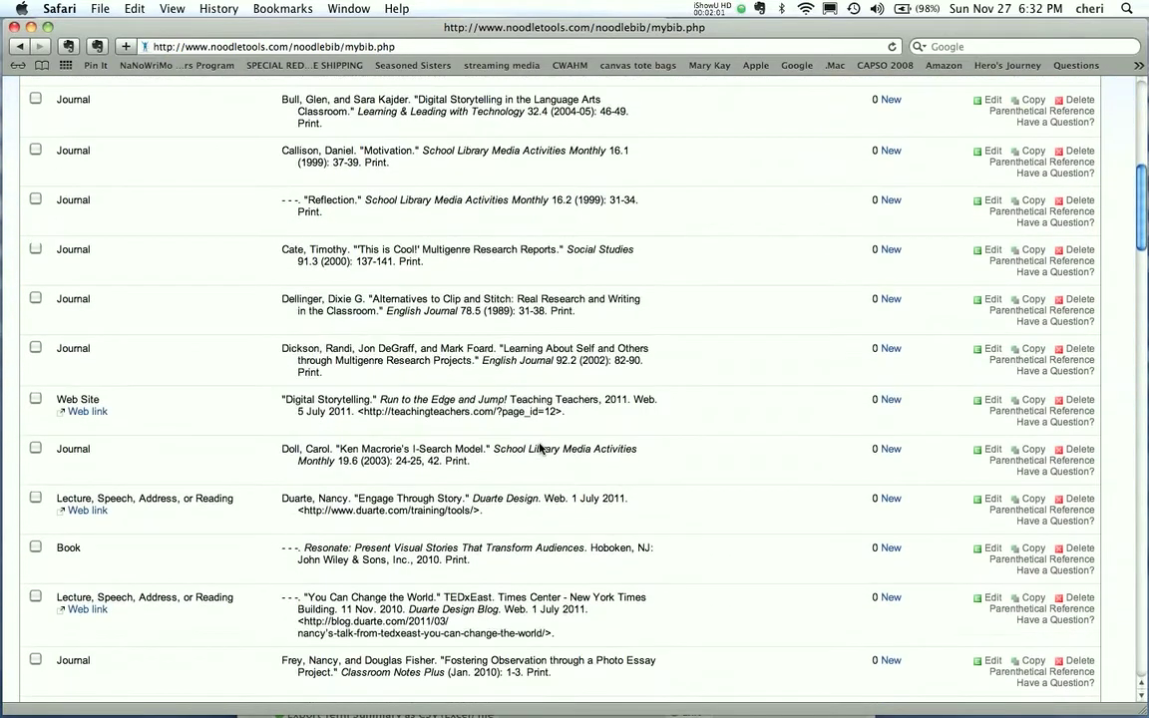
{"action": "scroll", "scroll_direction": "down", "scroll_amount": 3}
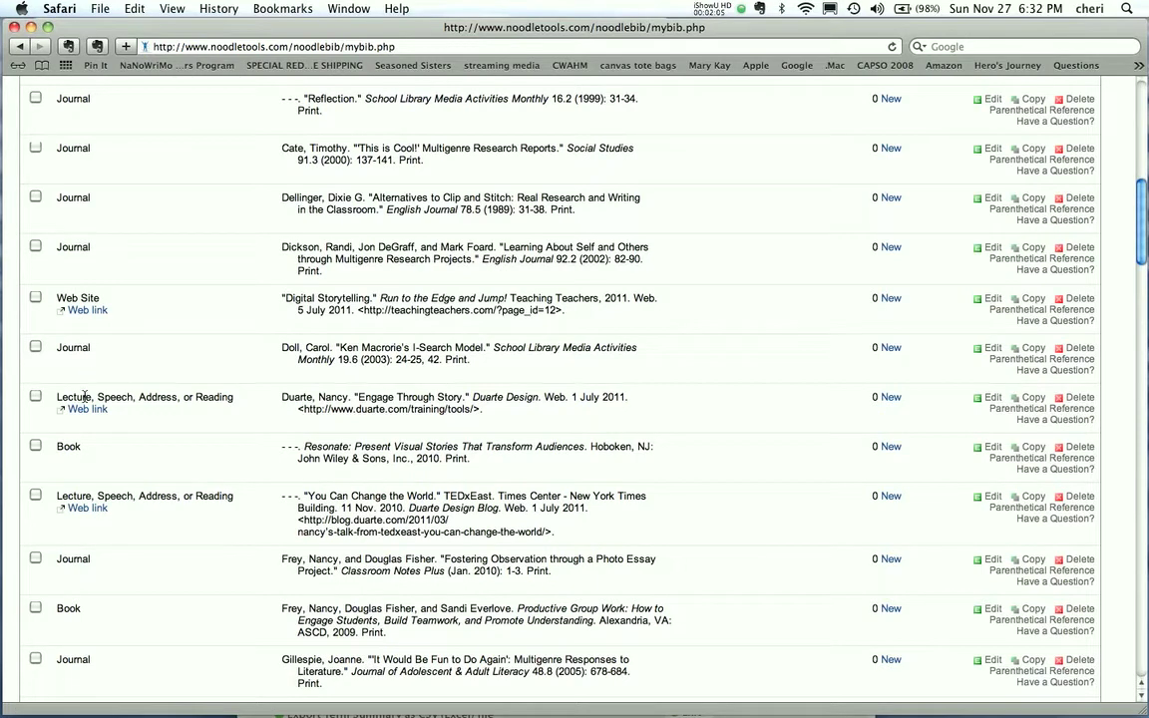
{"action": "scroll", "scroll_direction": "down", "scroll_amount": 3}
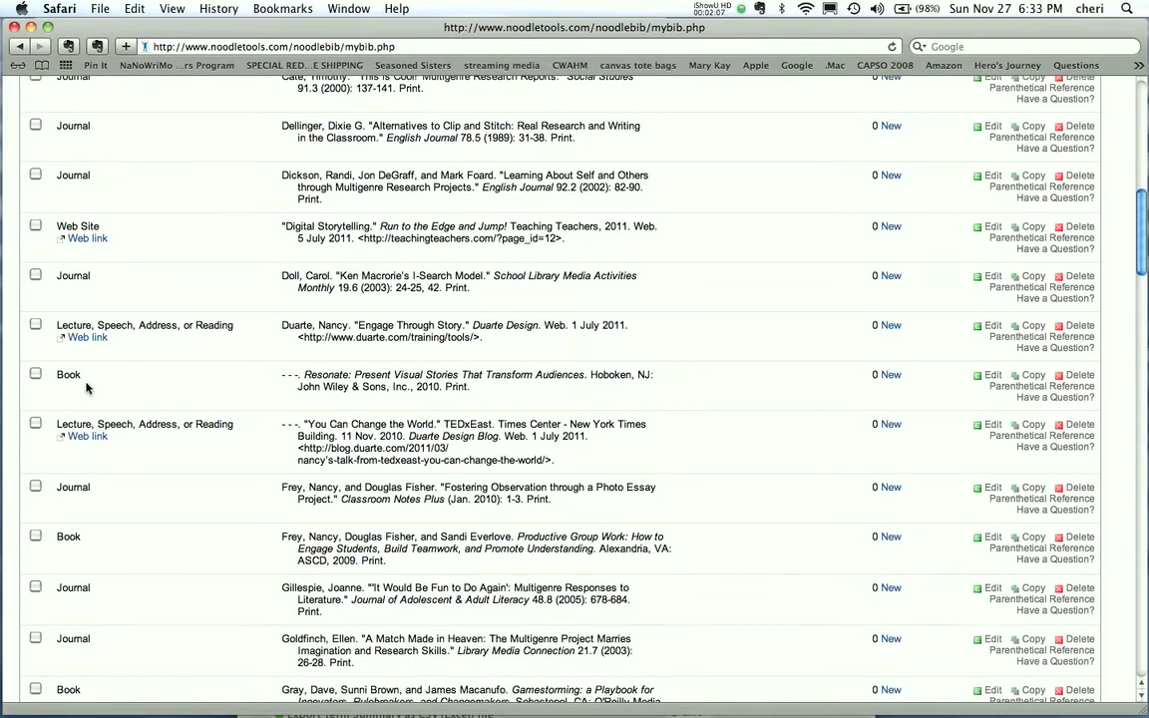
{"action": "scroll", "scroll_direction": "down", "scroll_amount": 3}
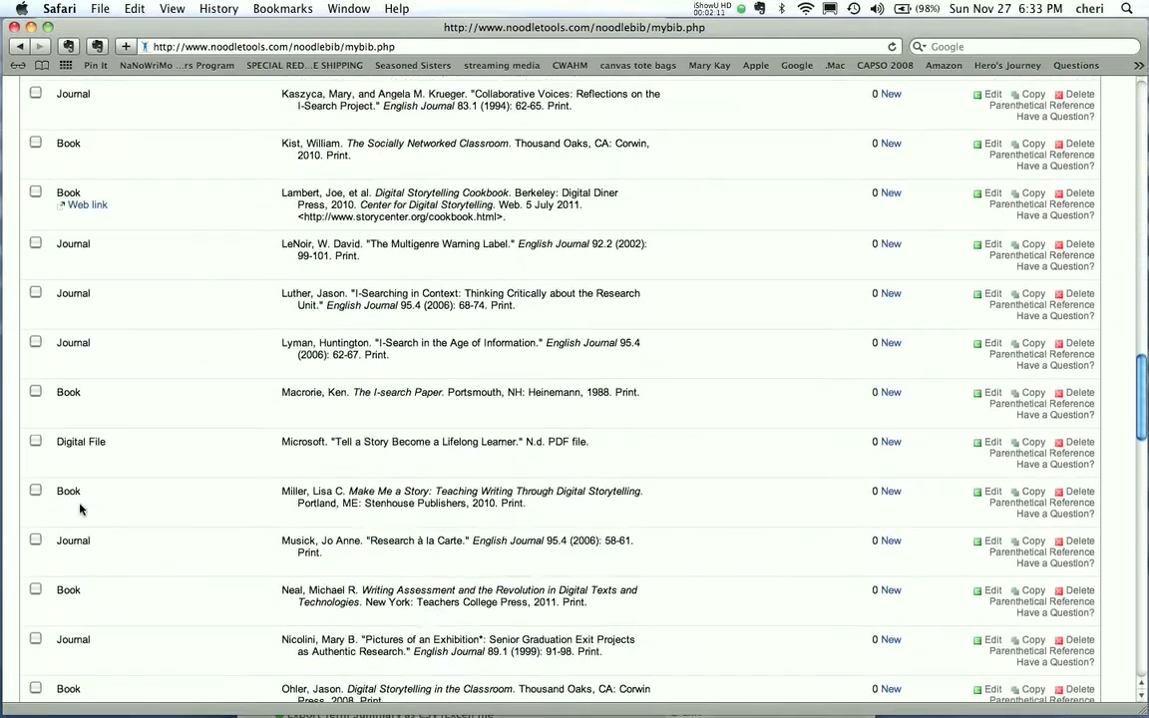
{"action": "scroll", "scroll_direction": "down", "scroll_amount": 3}
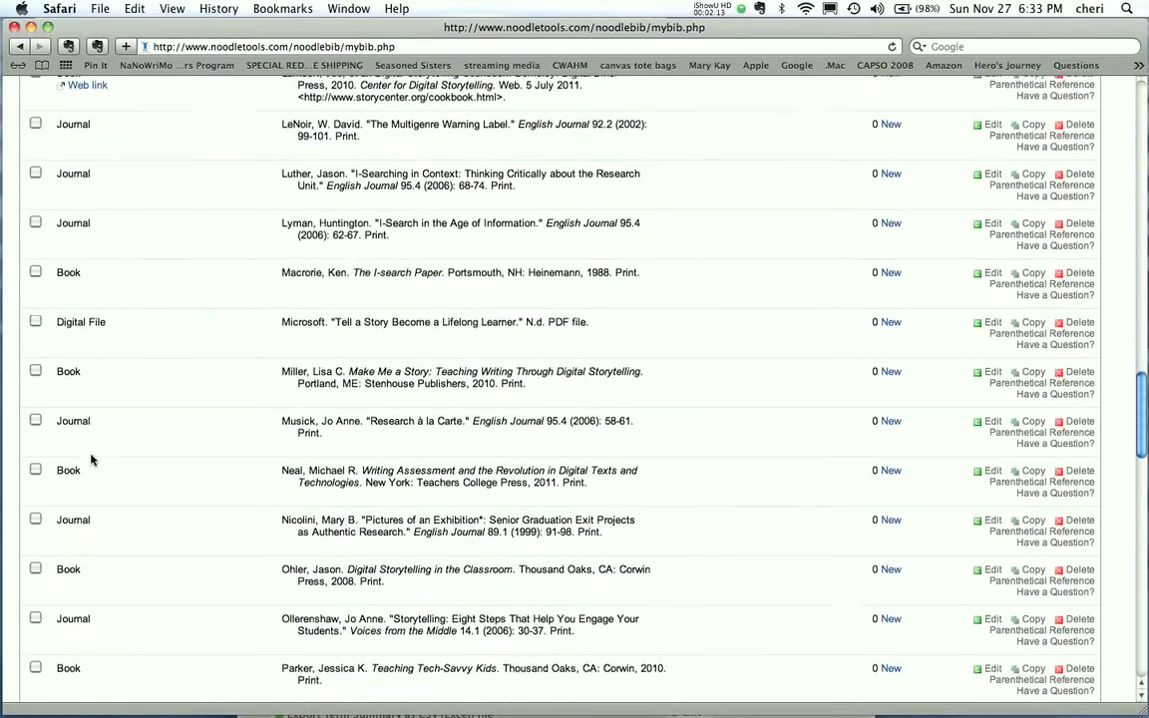
{"action": "scroll", "scroll_direction": "down", "scroll_amount": 3}
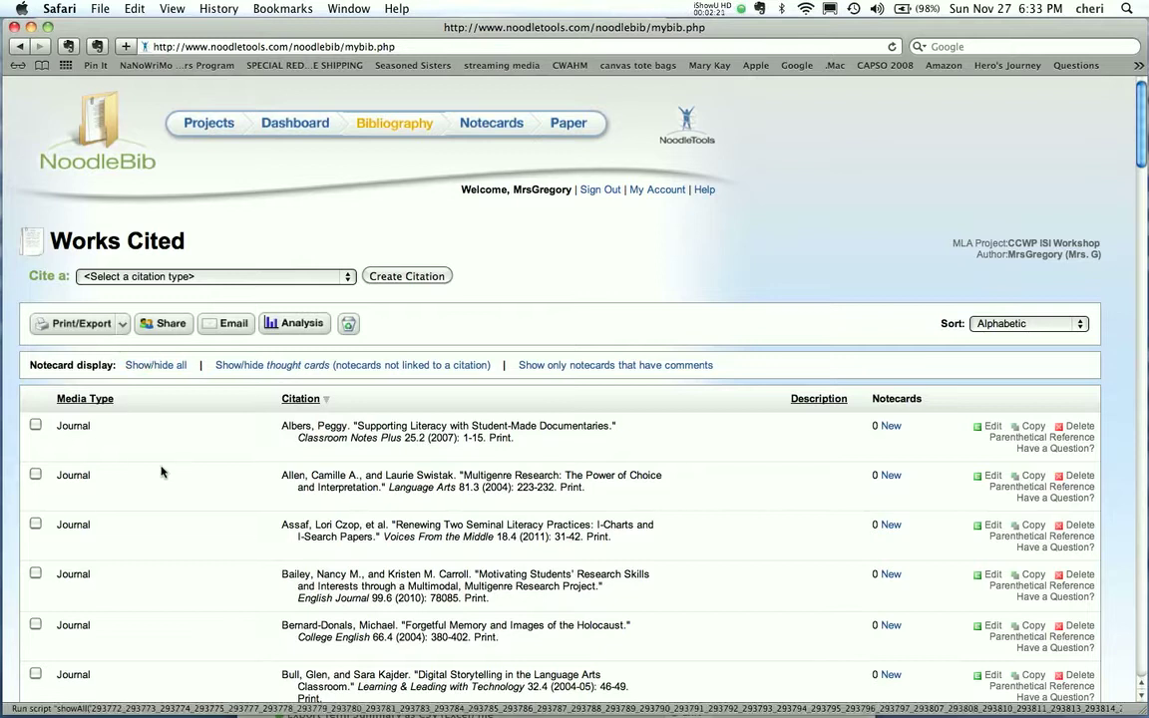
{"action": "scroll", "scroll_direction": "down", "scroll_amount": 3}
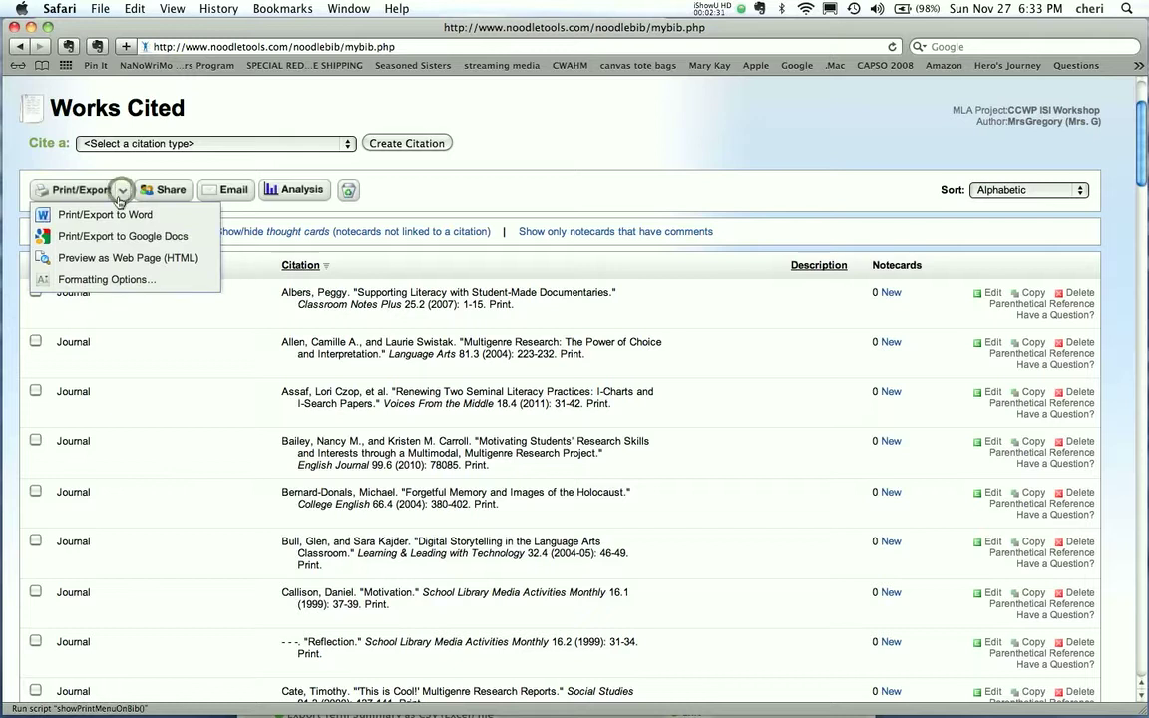
- Export the Works Cited bibliography via Print/Export to Word
{"action": "left_click", "coordinate": [104, 215]}
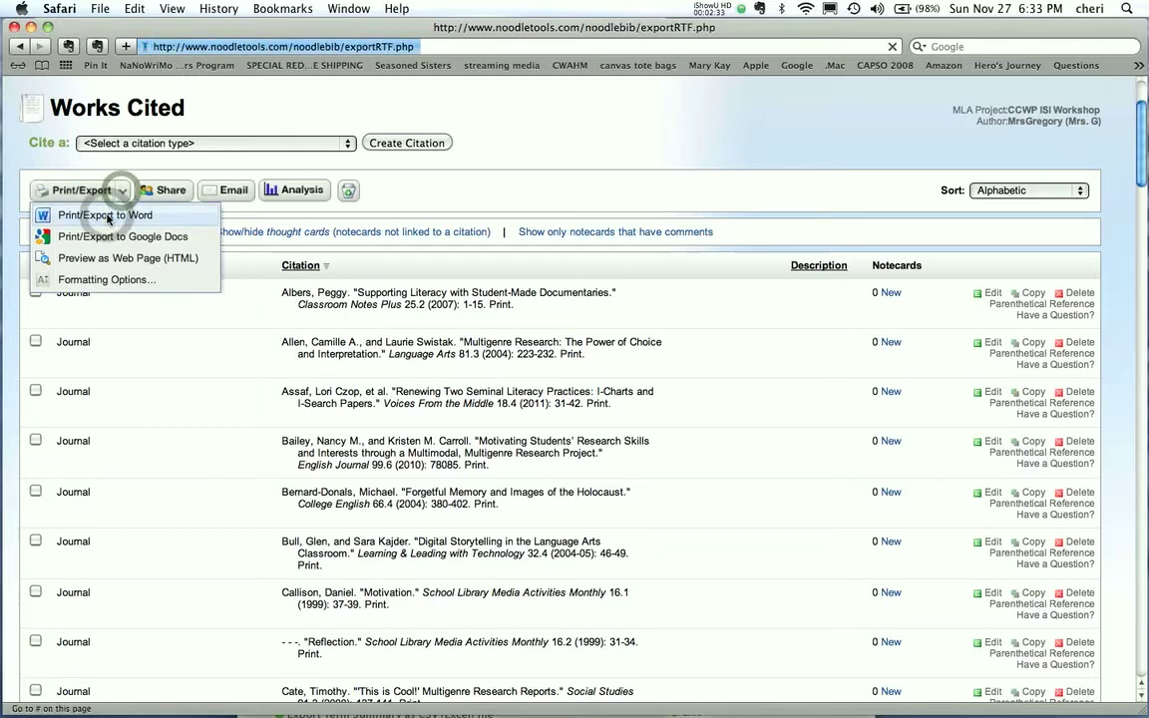
{"action": "left_click", "coordinate": [103, 215]}
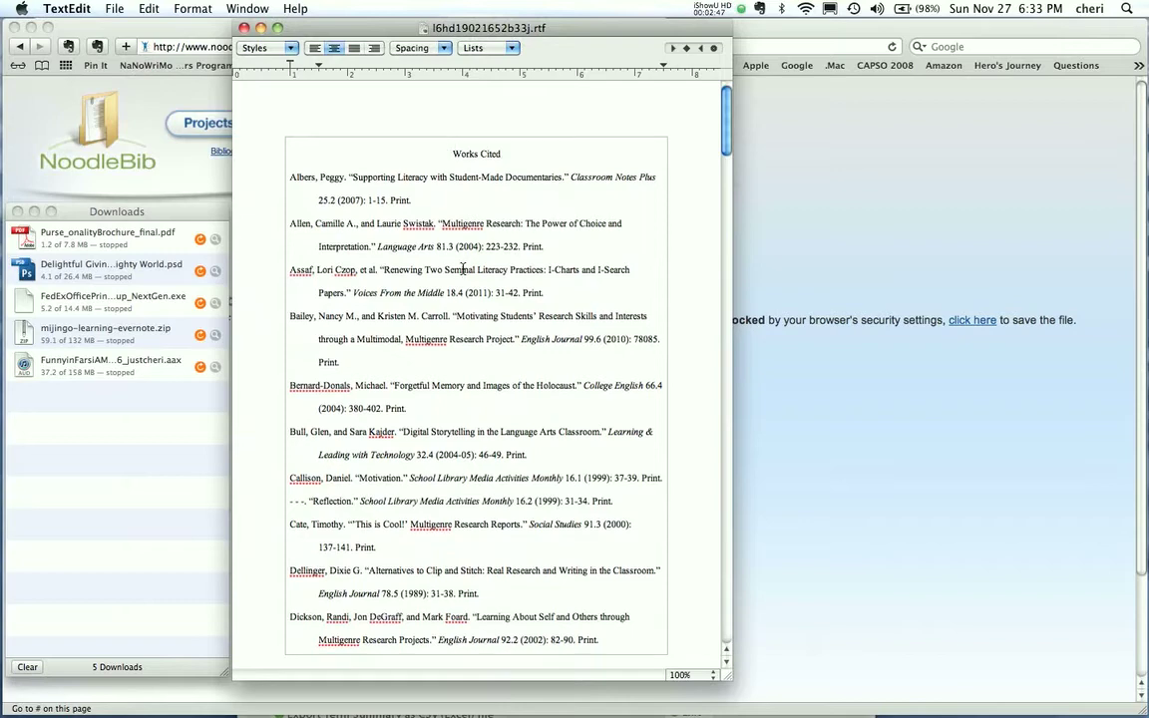
- Read through the exported RTF bibliography page by page in TextEdit, then close it
{"action": "scroll", "scroll_direction": "down", "scroll_amount": 3}
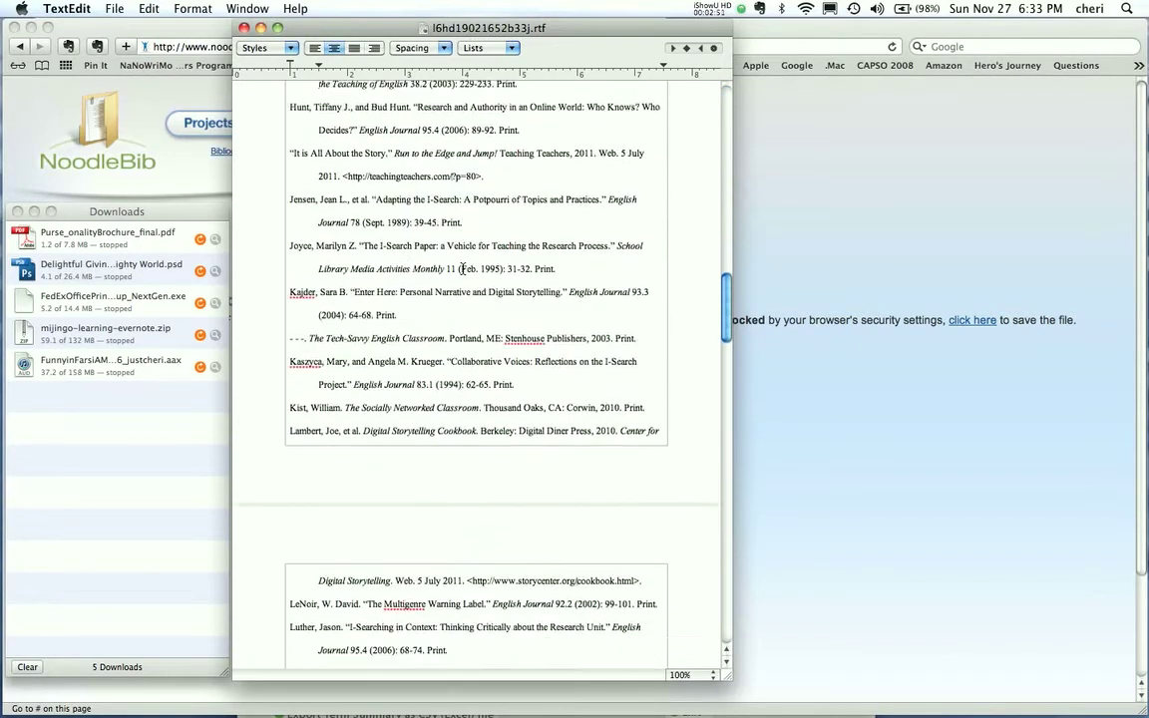
{"action": "scroll", "scroll_direction": "down", "scroll_amount": 3}
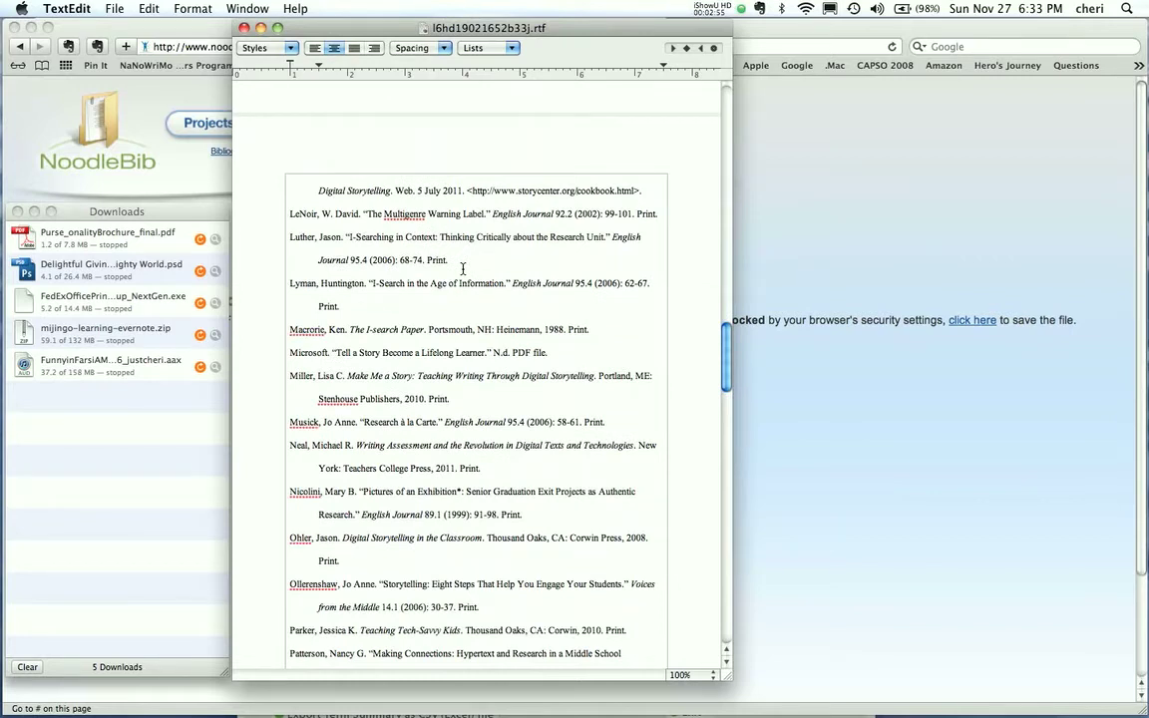
{"action": "scroll", "scroll_direction": "down", "scroll_amount": 3}
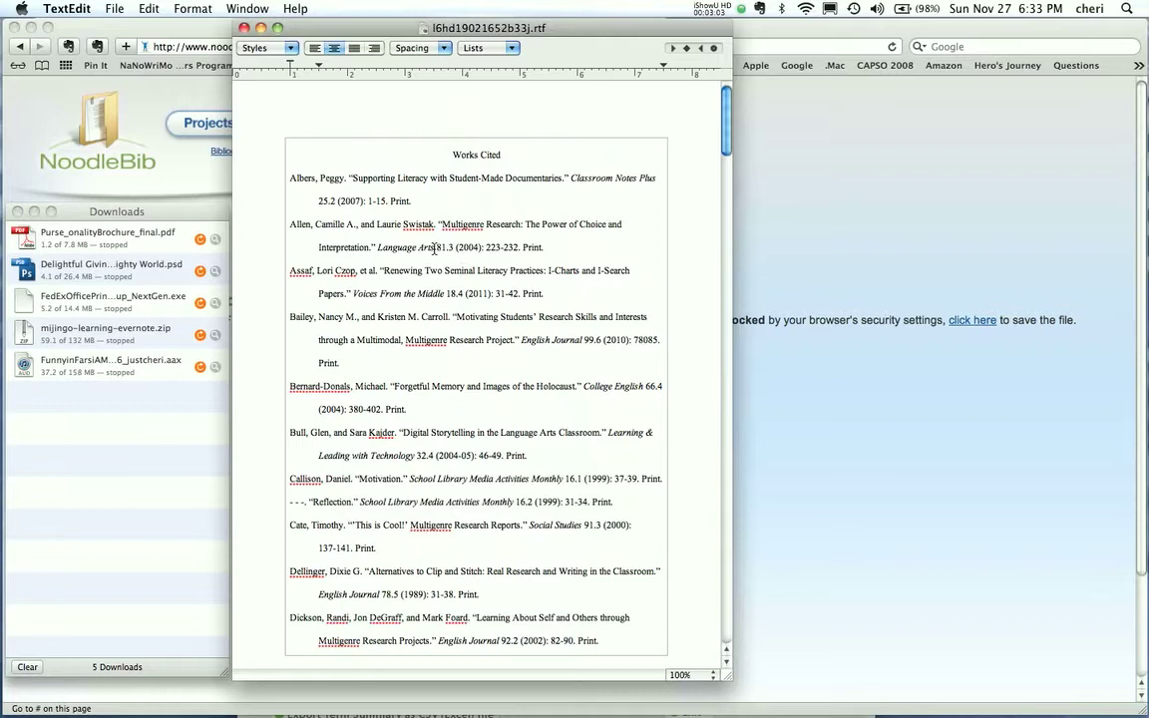
{"action": "mouse_move", "coordinate": [341, 160]}
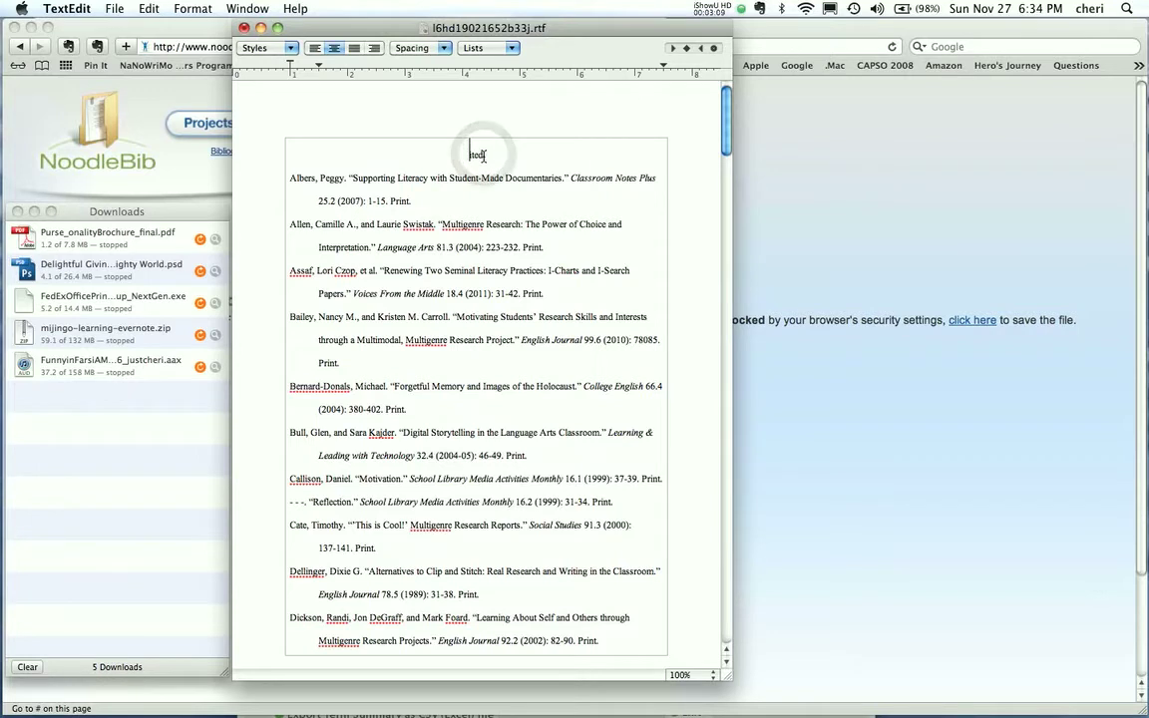
{"action": "type", "text": "Bibl"}
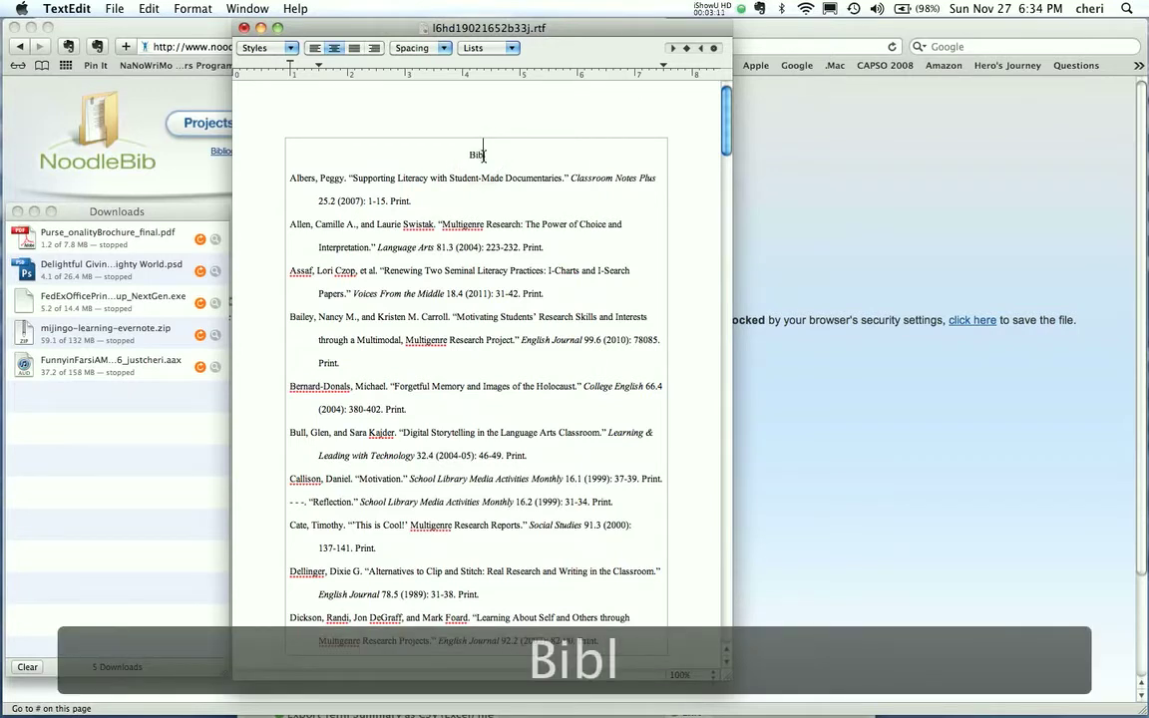
{"action": "scroll", "scroll_direction": "down", "scroll_amount": 3}
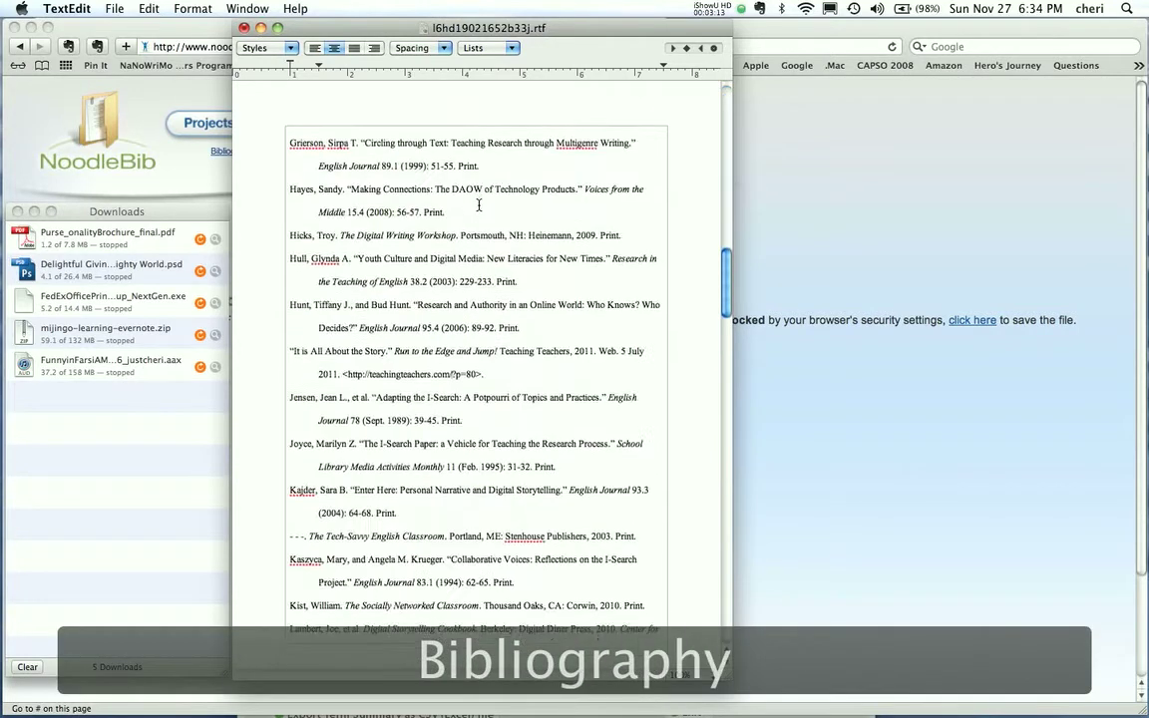
{"action": "scroll", "scroll_direction": "down", "scroll_amount": 3}
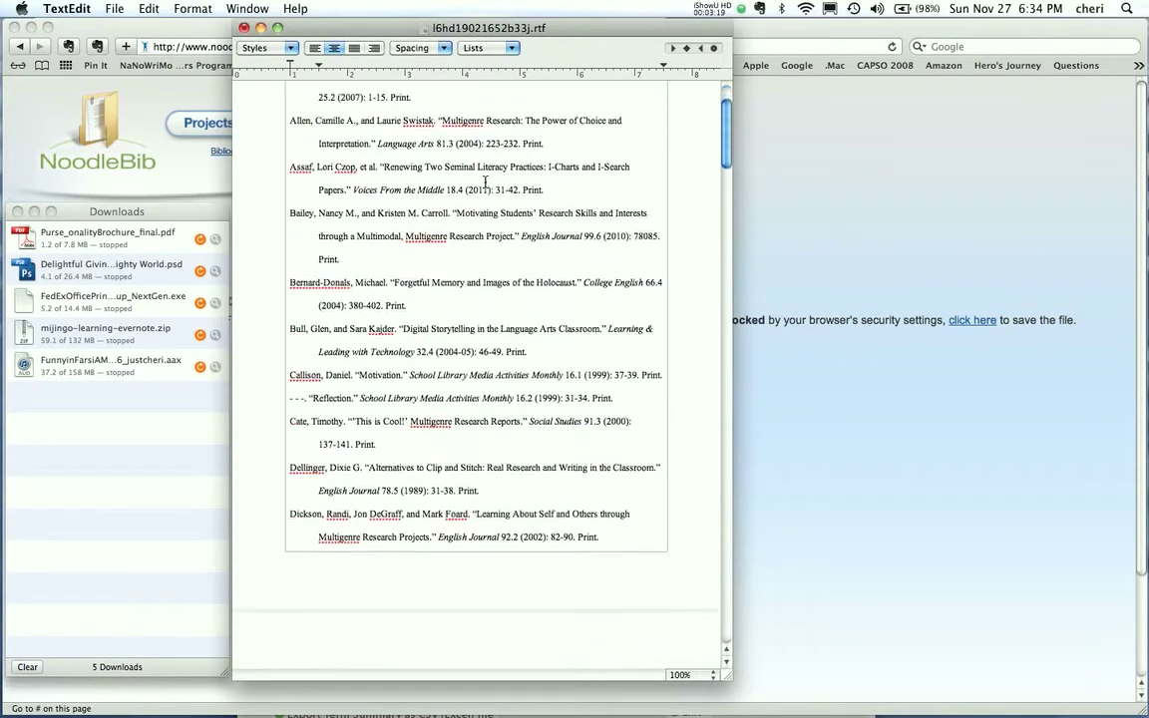
{"action": "scroll", "scroll_direction": "down", "scroll_amount": 3}
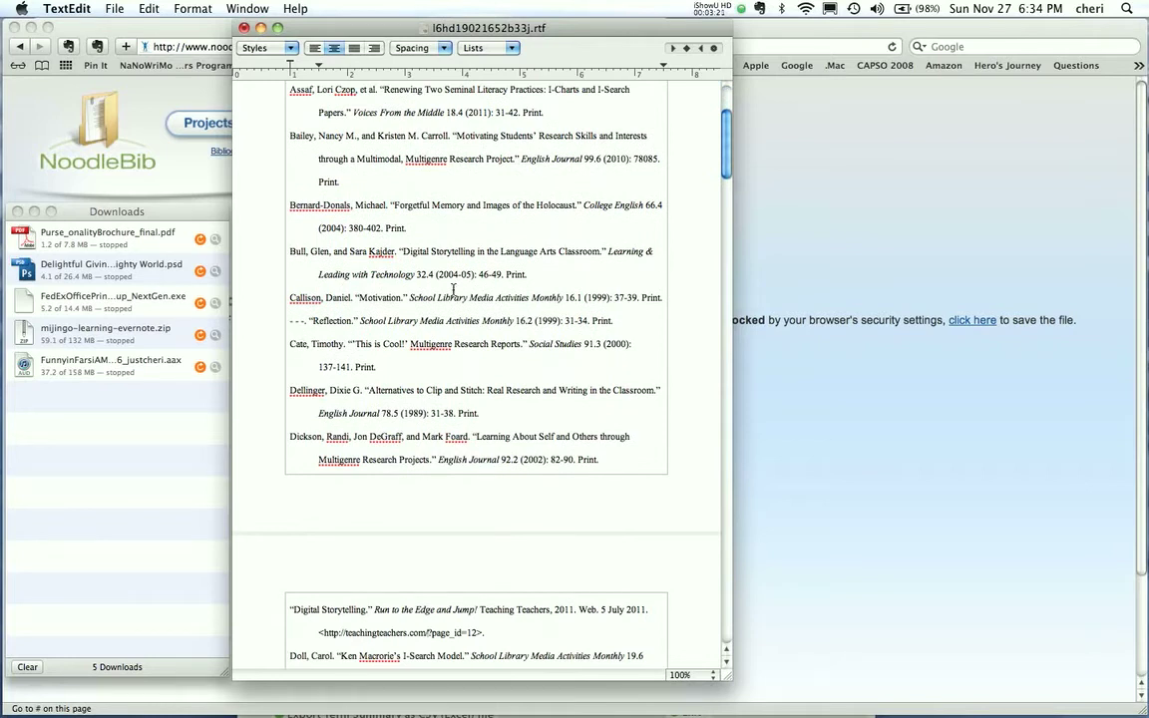
{"action": "scroll", "scroll_direction": "down", "scroll_amount": 3}
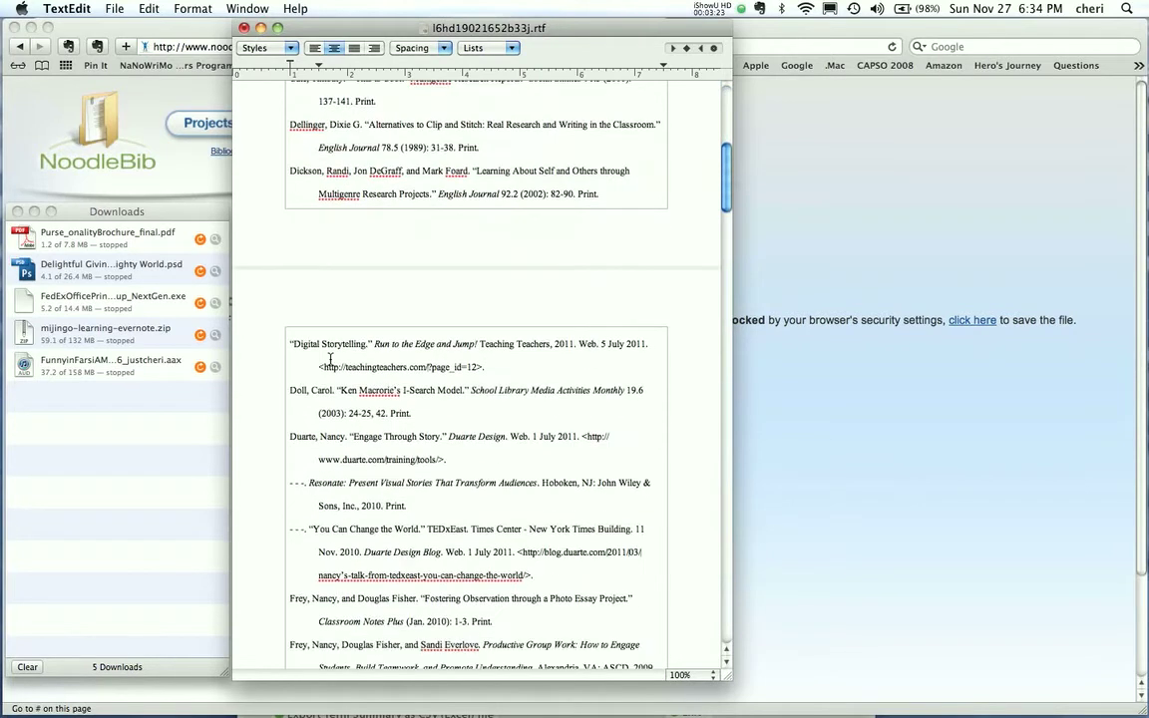
{"action": "scroll", "scroll_direction": "down", "scroll_amount": 3}
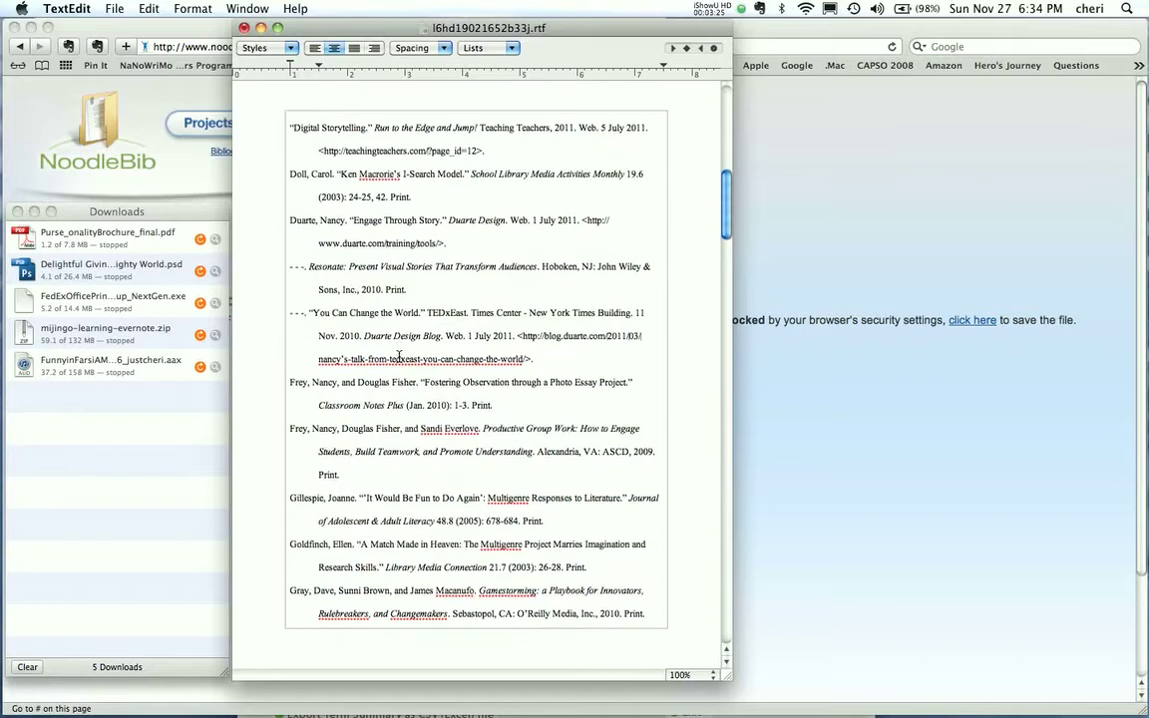
{"action": "scroll", "scroll_direction": "down", "scroll_amount": 3}
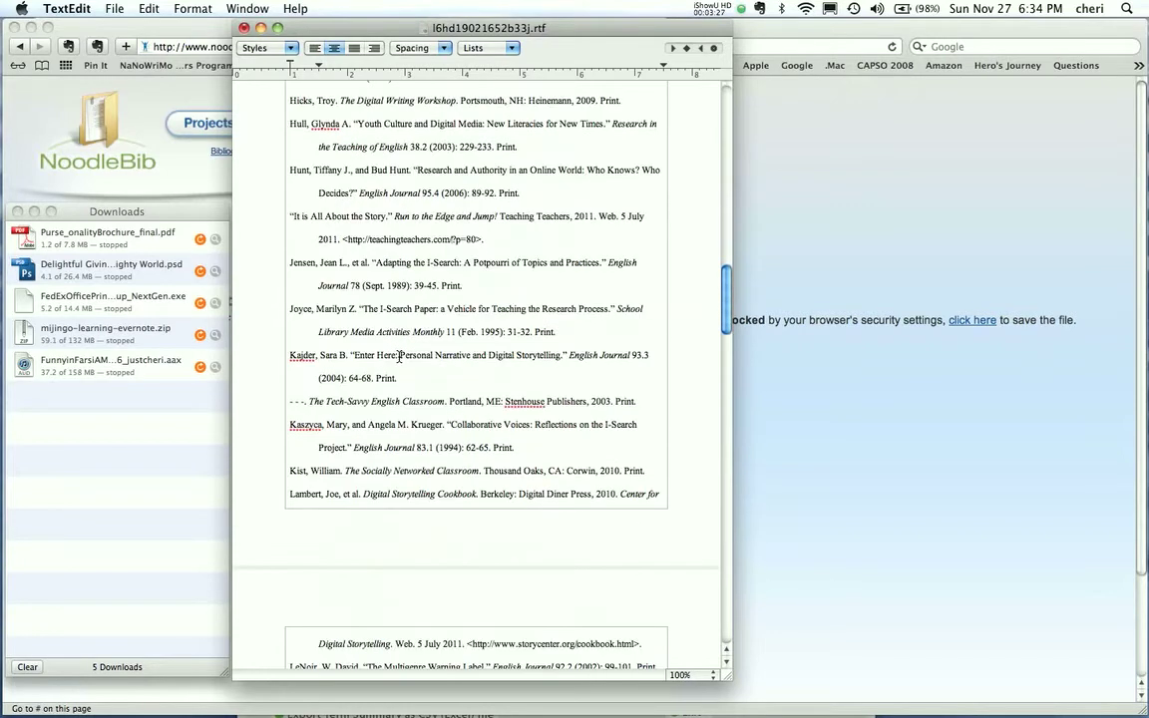
{"action": "scroll", "scroll_direction": "down", "scroll_amount": 3}
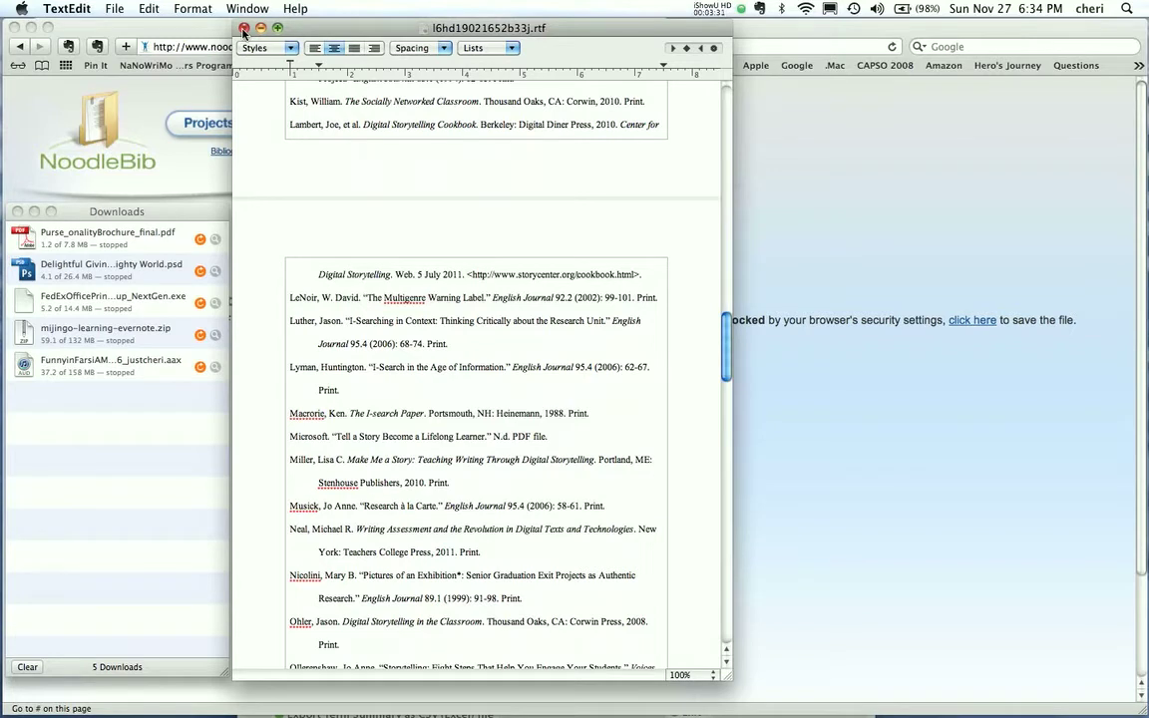
{"action": "left_click", "coordinate": [243, 28]}
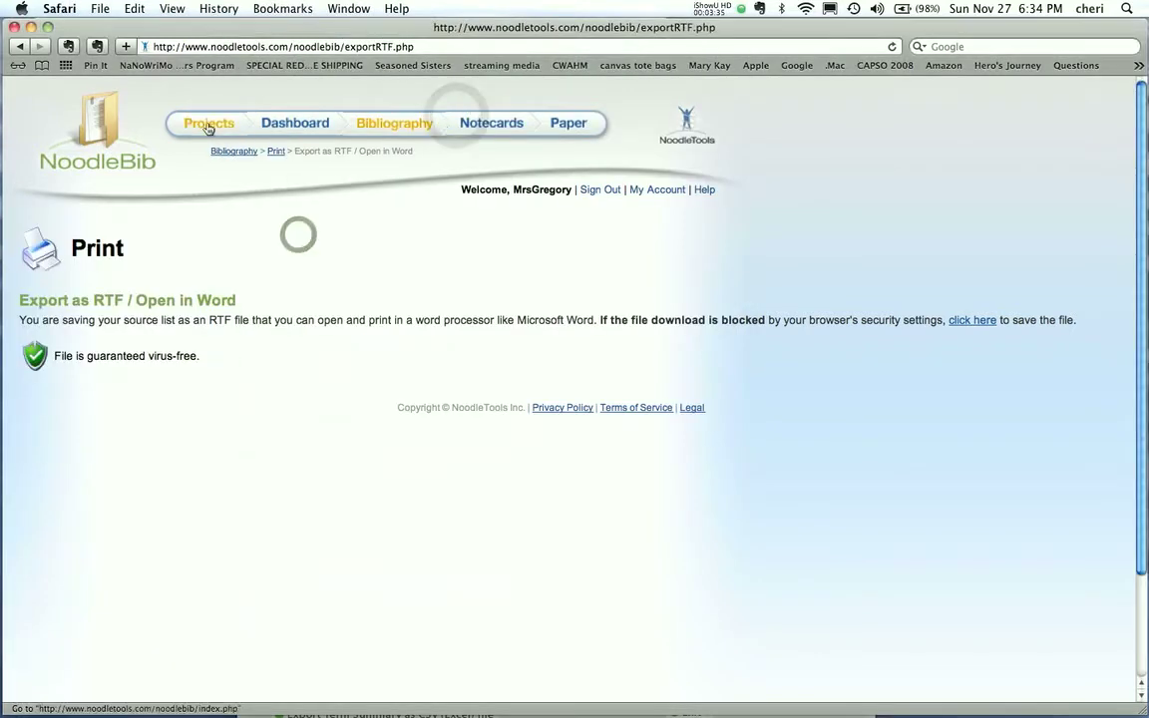
- Navigate back from the Works Cited list through the dashboard to My Projects
{"action": "left_click", "coordinate": [208, 124]}
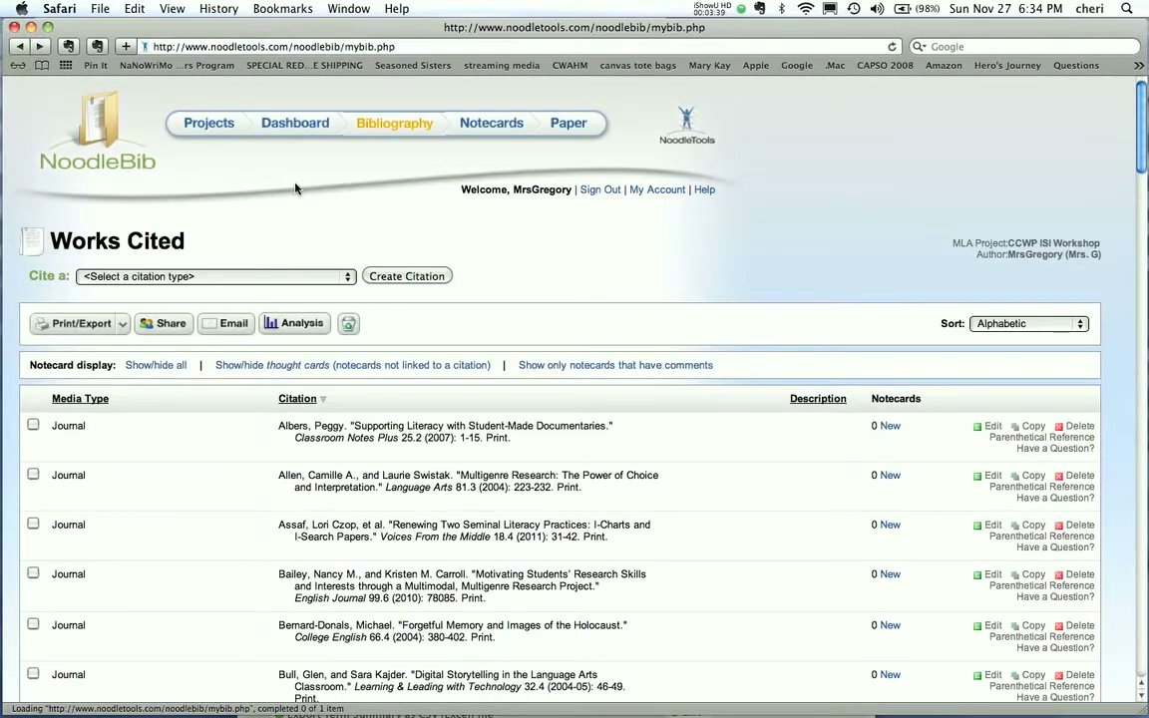
{"action": "scroll", "scroll_direction": "down", "scroll_amount": 3}
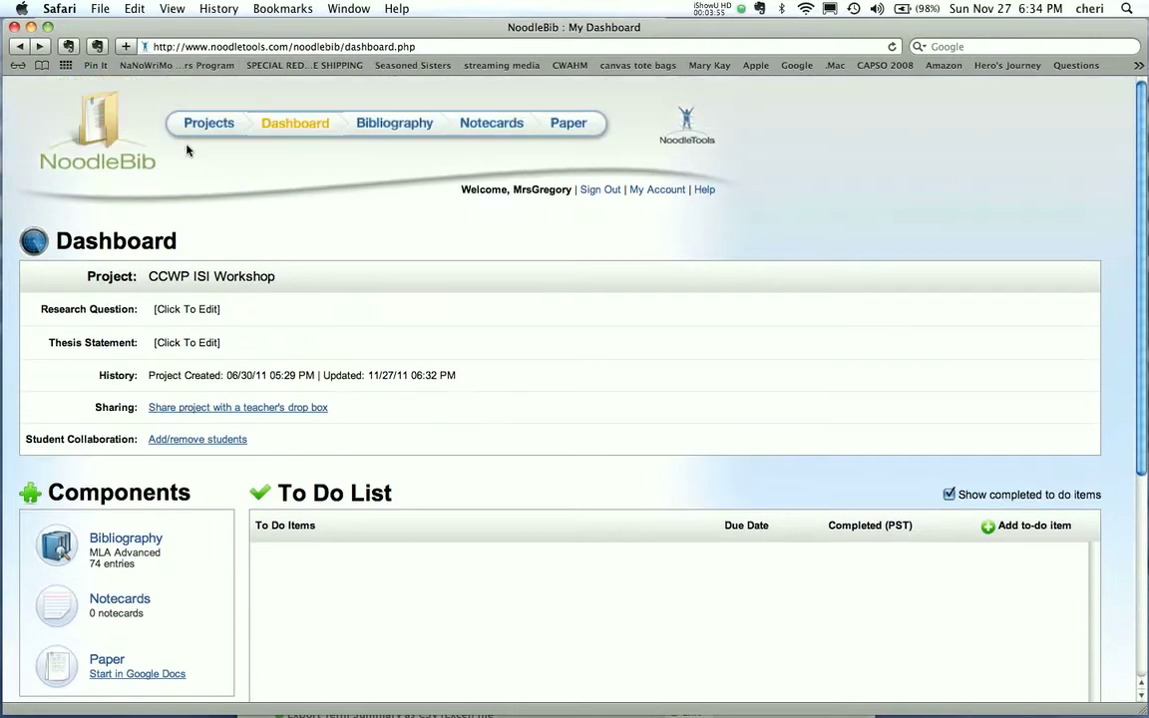
{"action": "left_click", "coordinate": [207, 124]}
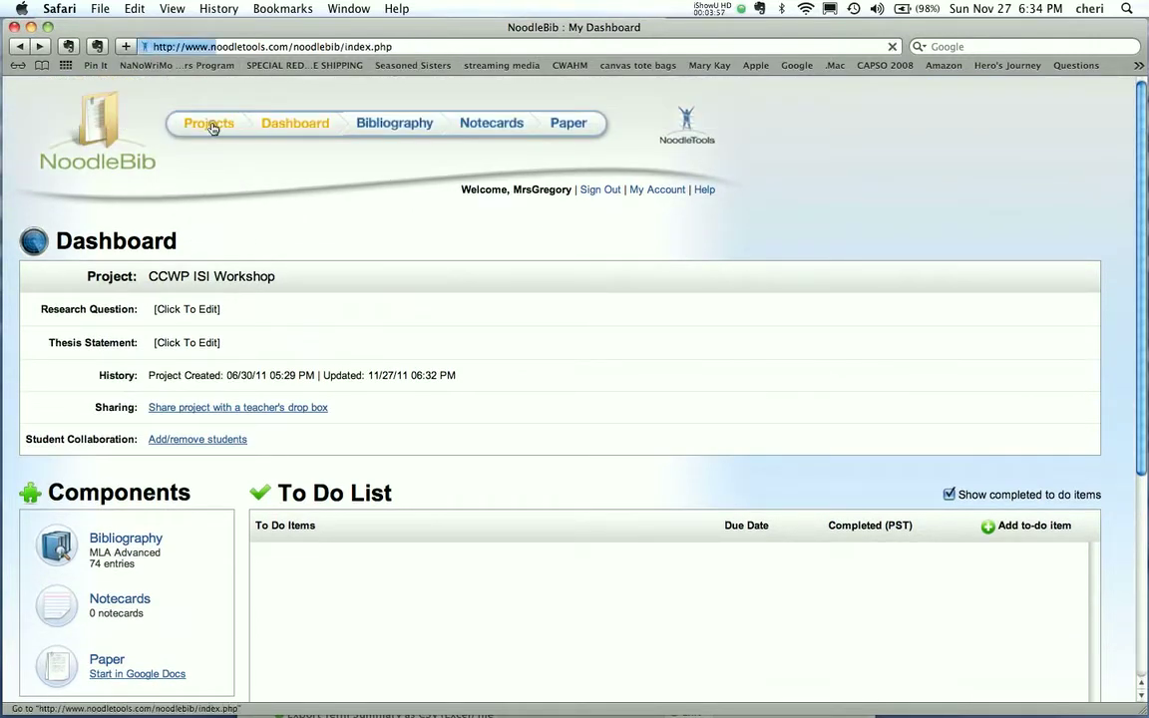
{"action": "left_click", "coordinate": [207, 124]}
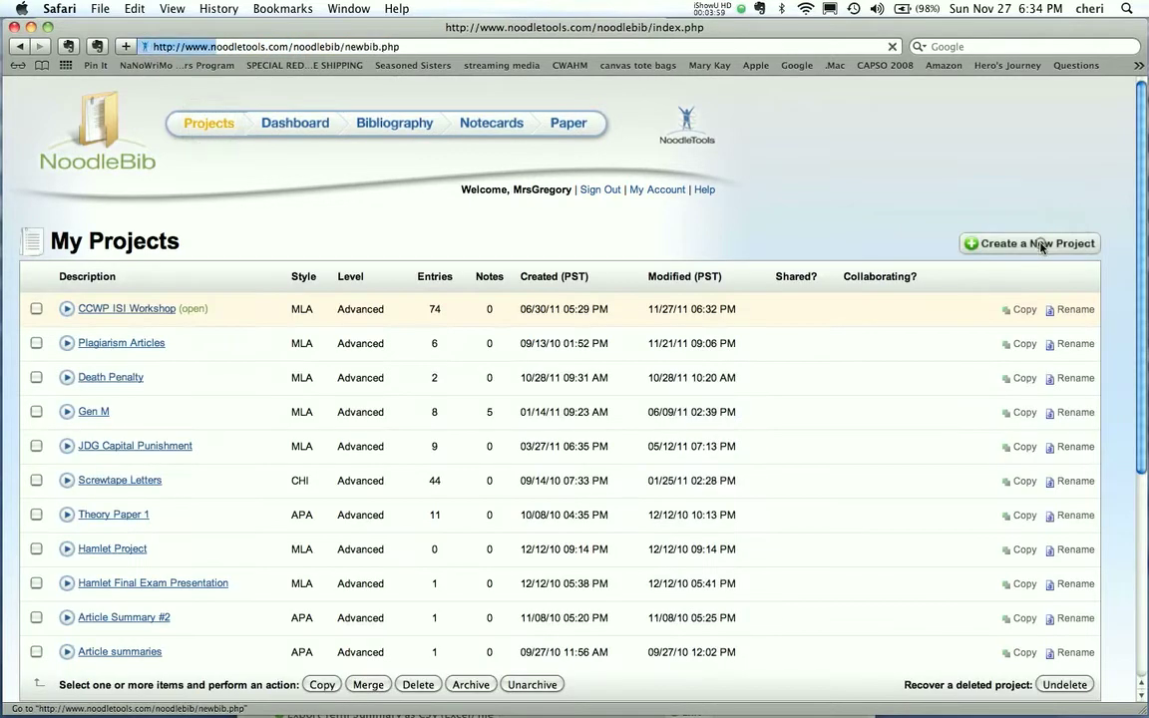
- Create a new MLA Advanced project described as 'How Man Makes Monsters'
{"action": "left_click", "coordinate": [1029, 243]}
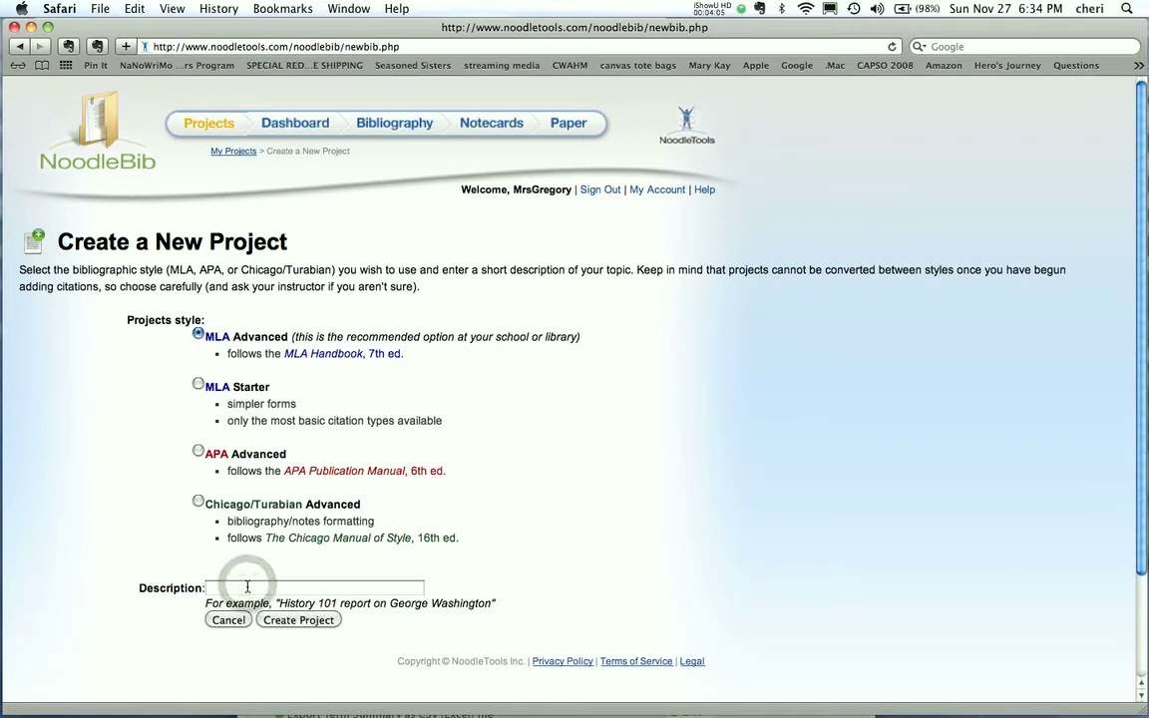
{"action": "type", "text": "H"}
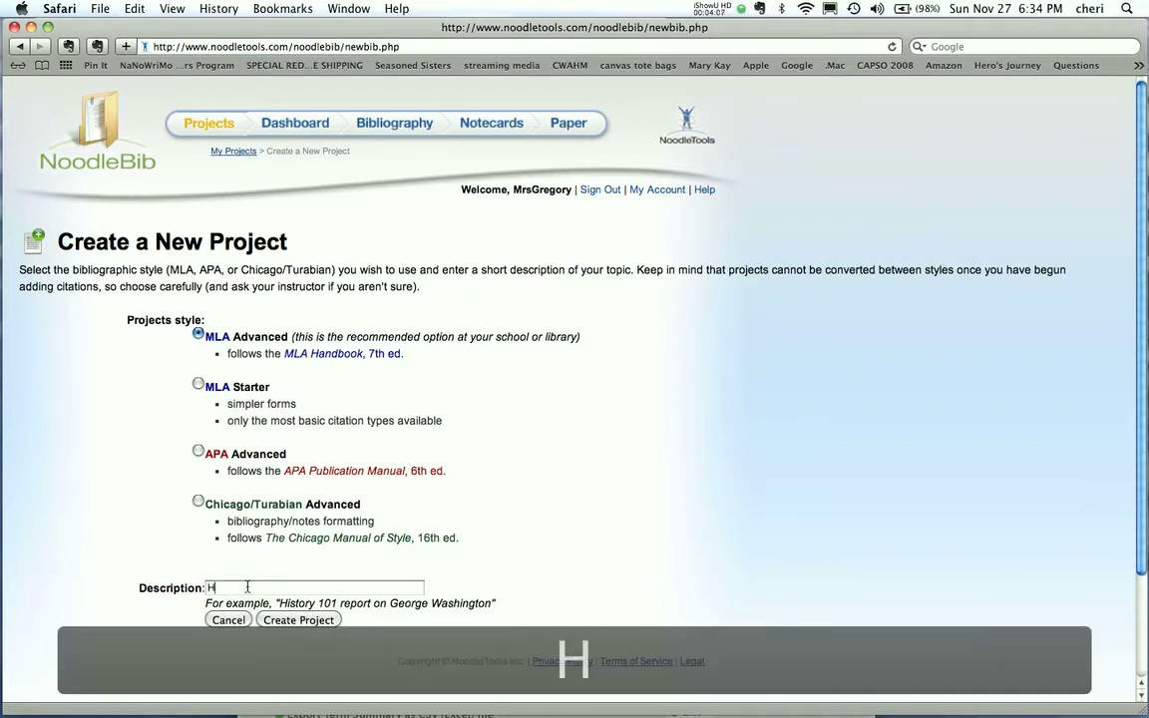
{"action": "type", "text": "ow Man Makes Monsters"}
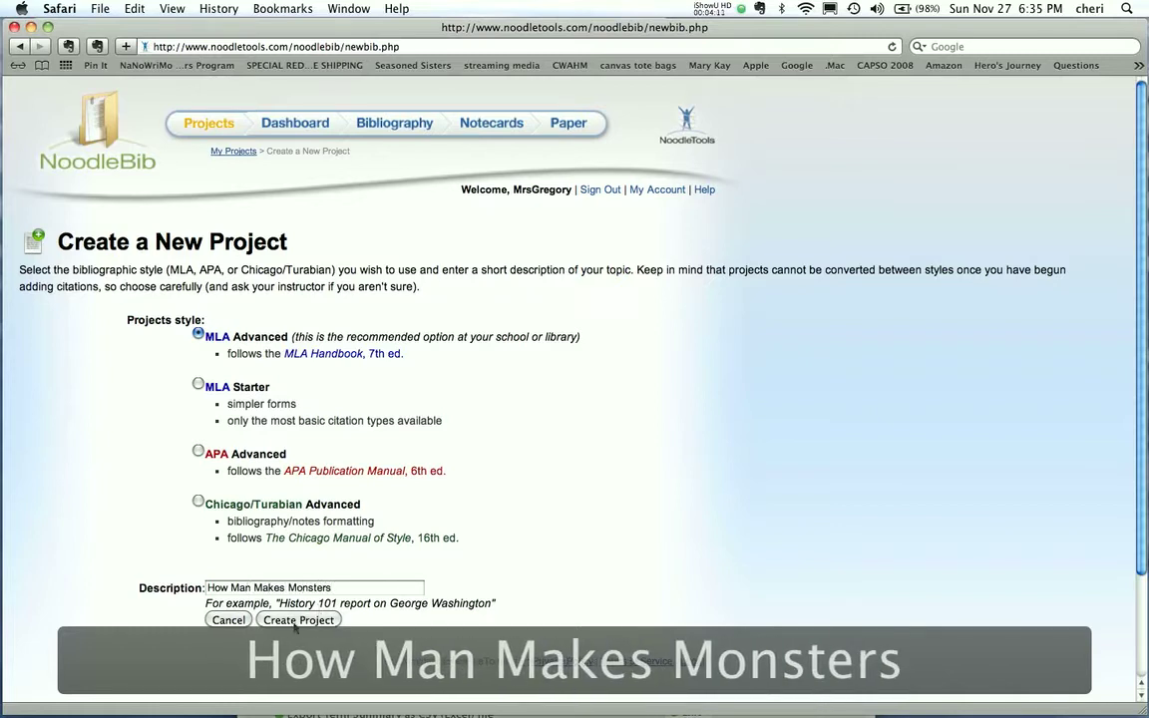
{"action": "left_click", "coordinate": [299, 618]}
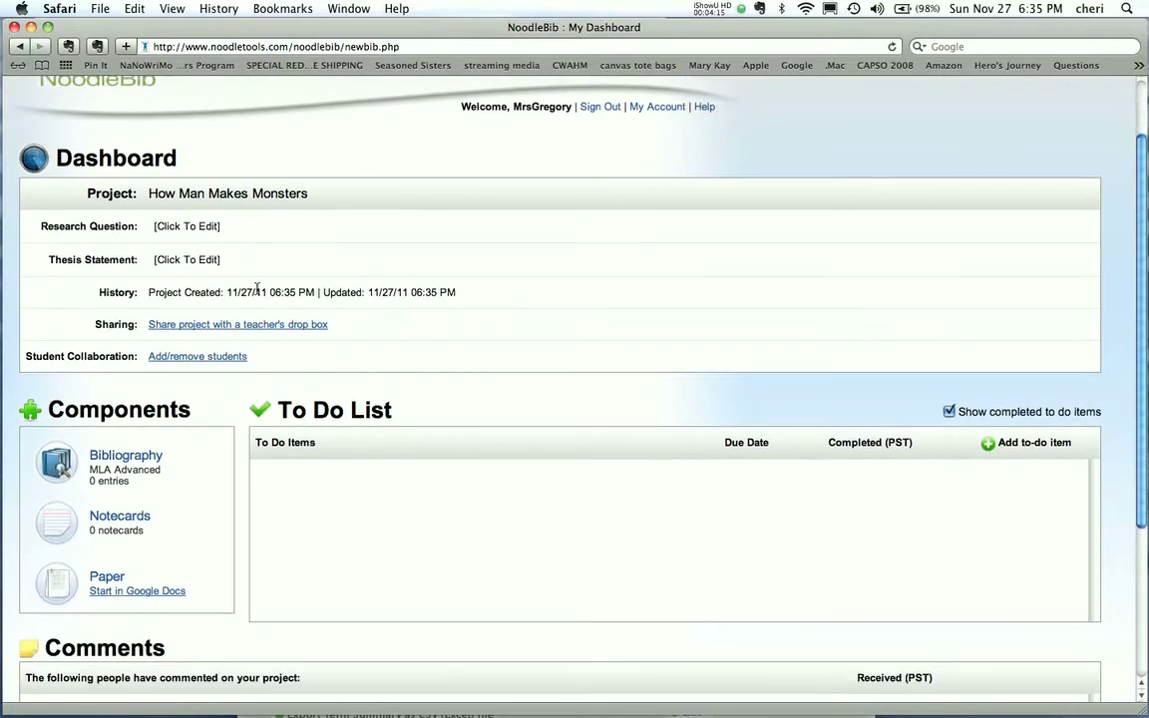
- Save the research question: How are "Baby Beauty Pageants" examples of "How Man Makes Monsters?"
{"action": "left_click", "coordinate": [188, 225]}
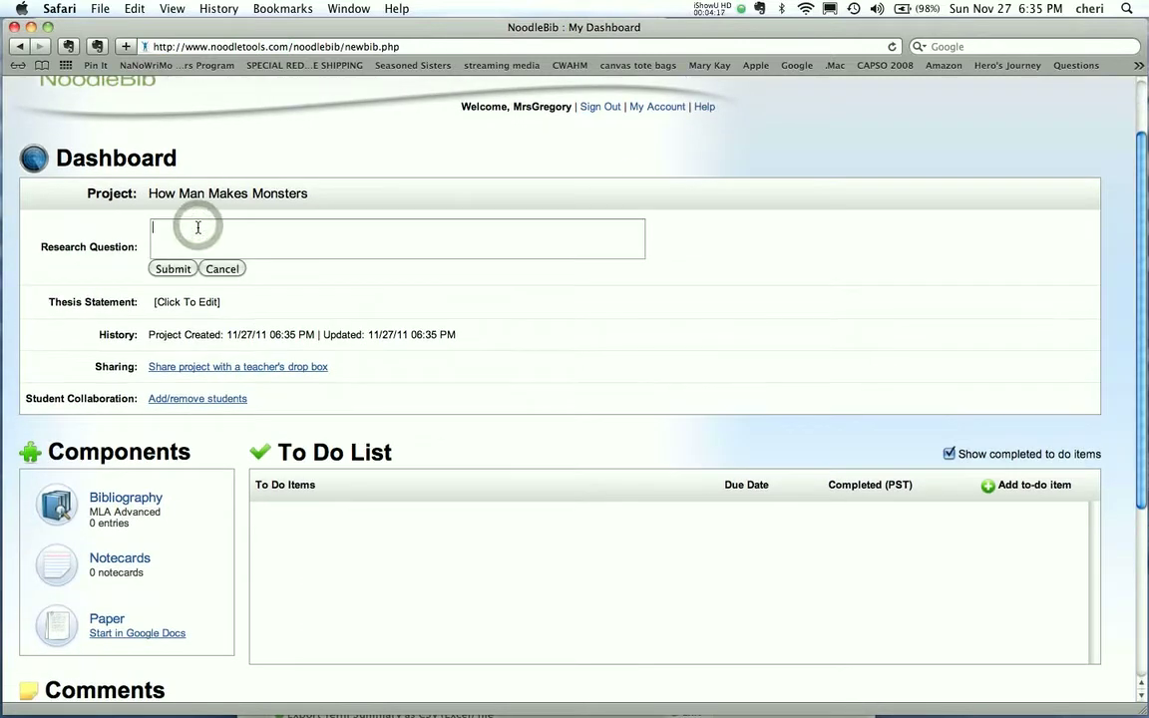
{"action": "type", "text": "How are"}
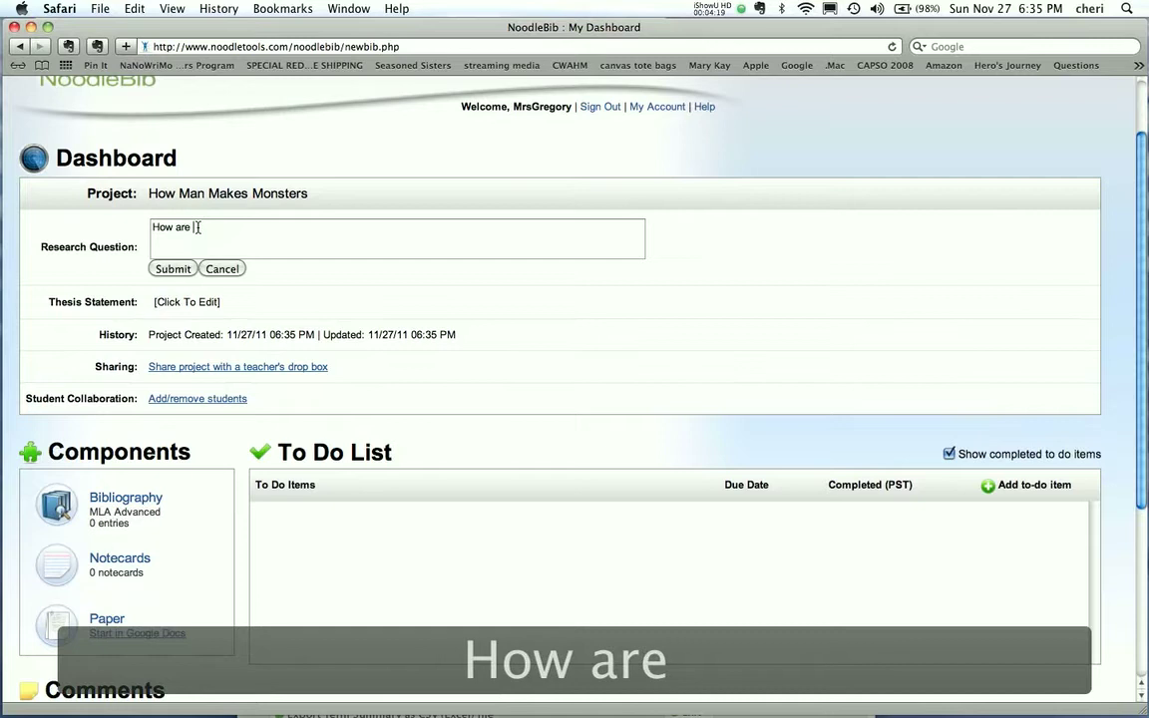
{"action": "type", "text": "\"Baby Beauty Pagea"}
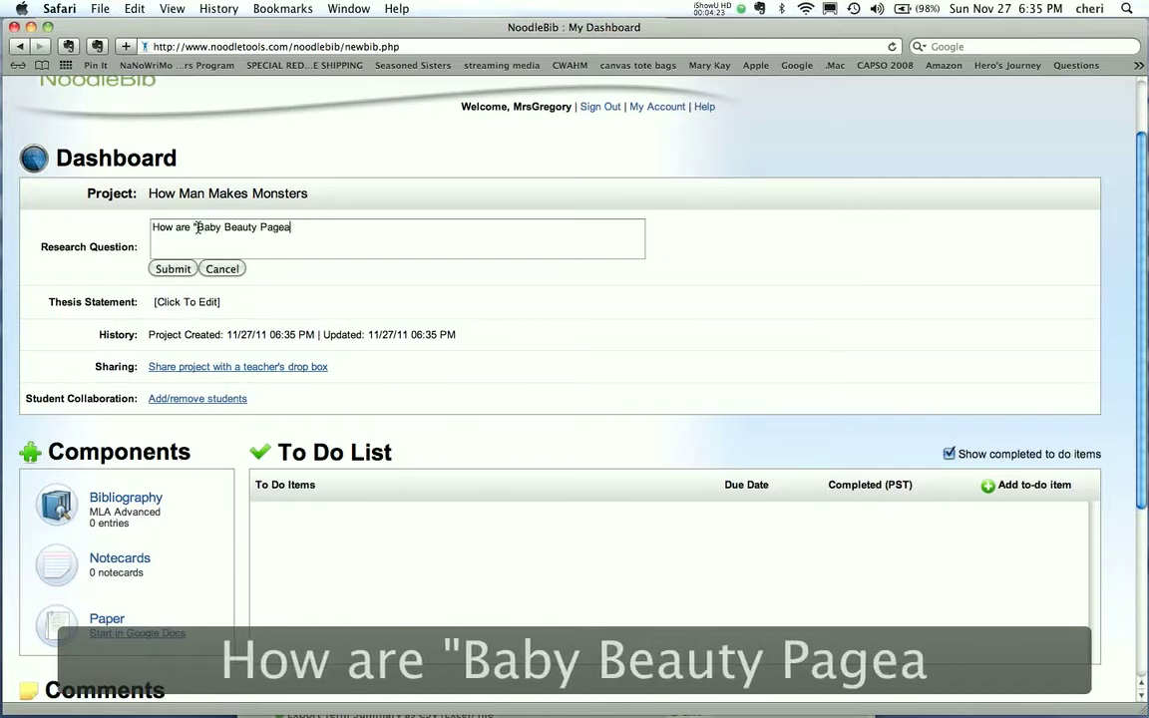
{"action": "type", "text": "nts\" exa"}
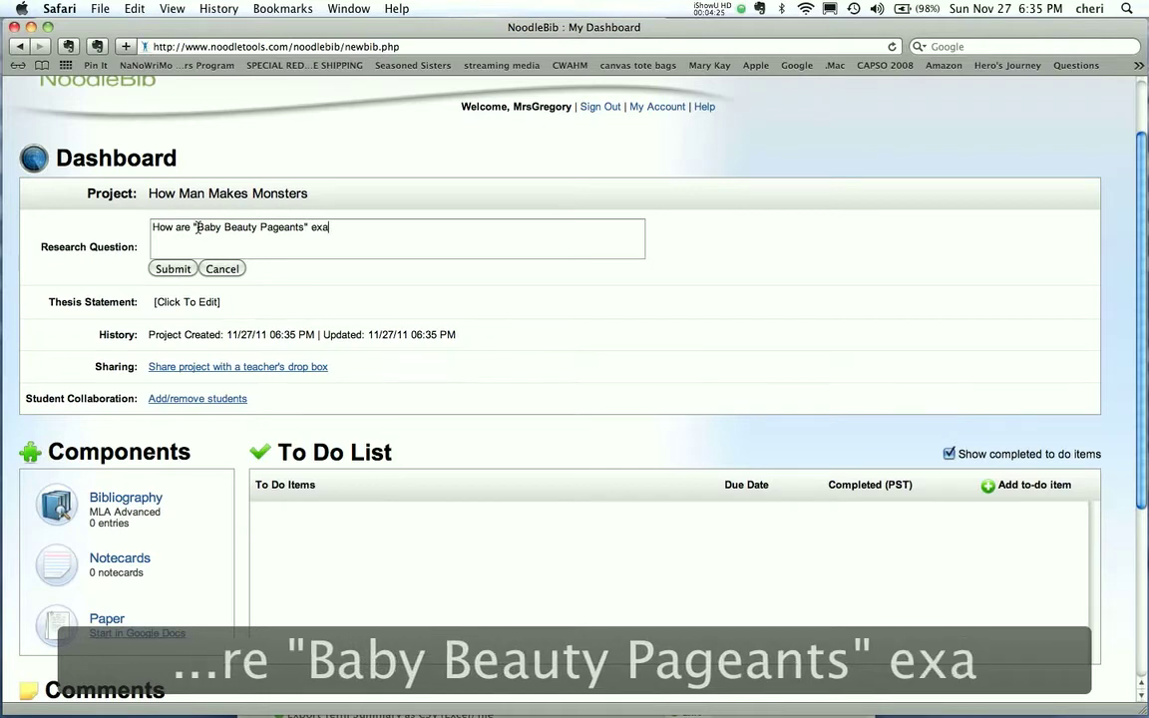
{"action": "type", "text": "mples of"}
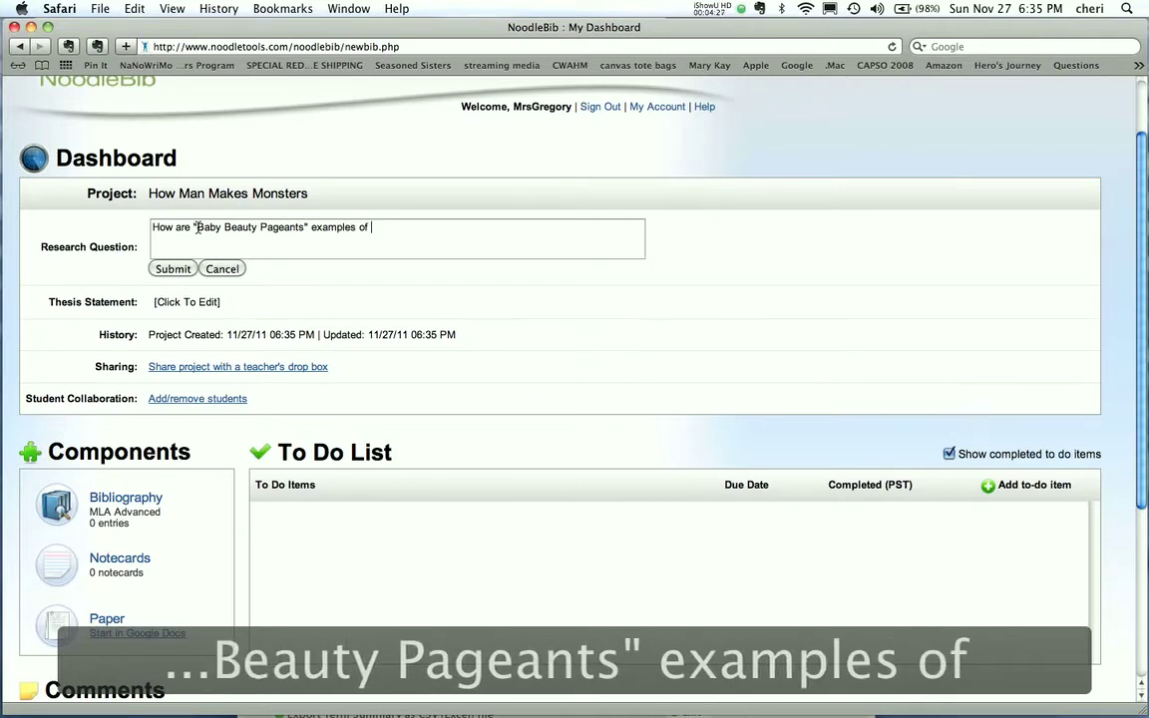
{"action": "type", "text": "\"How Man Makes M"}
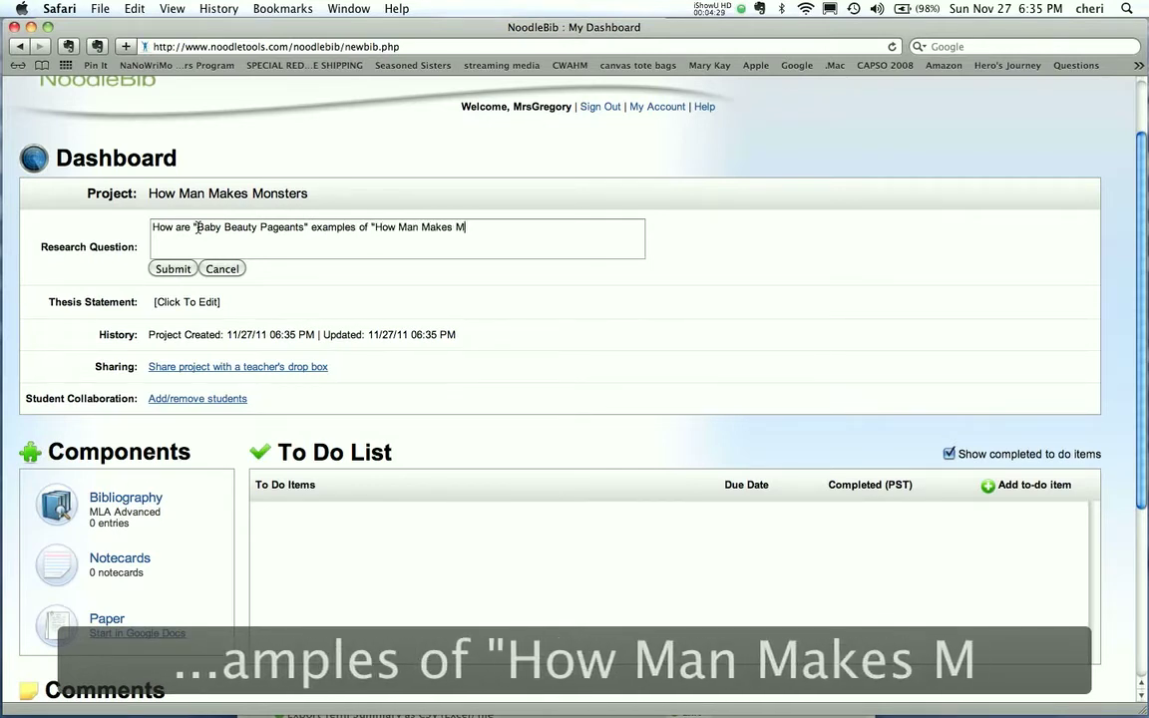
{"action": "type", "text": "onsters?"}
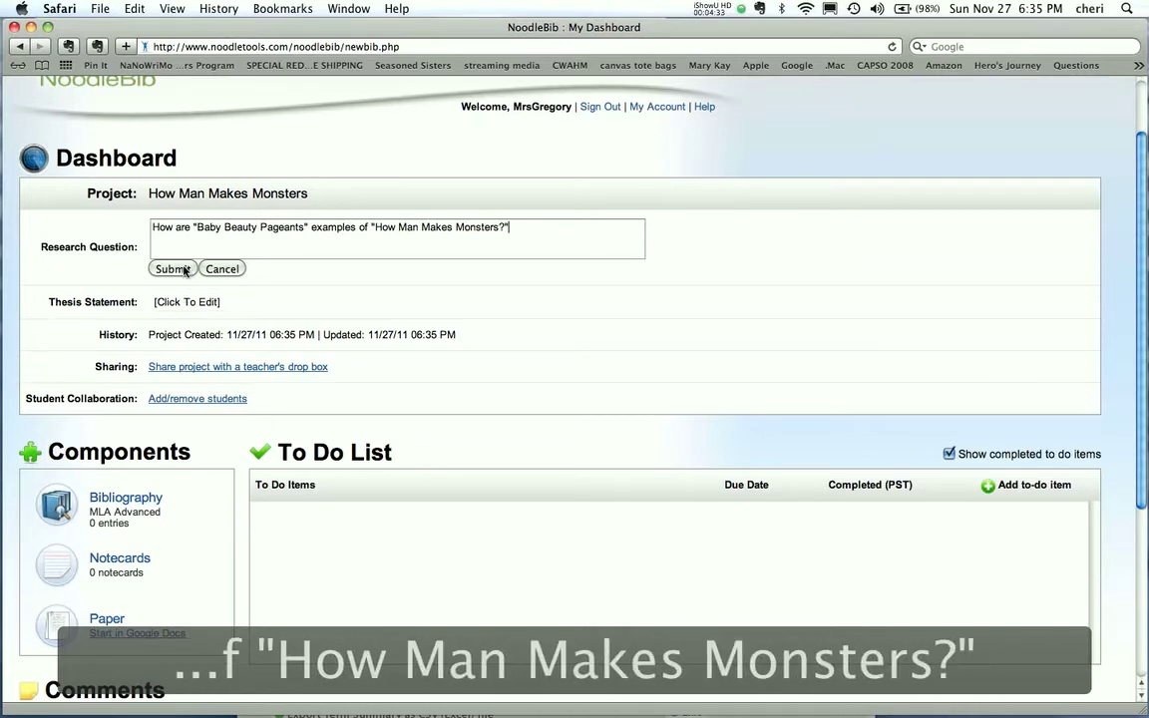
{"action": "left_click", "coordinate": [171, 268]}
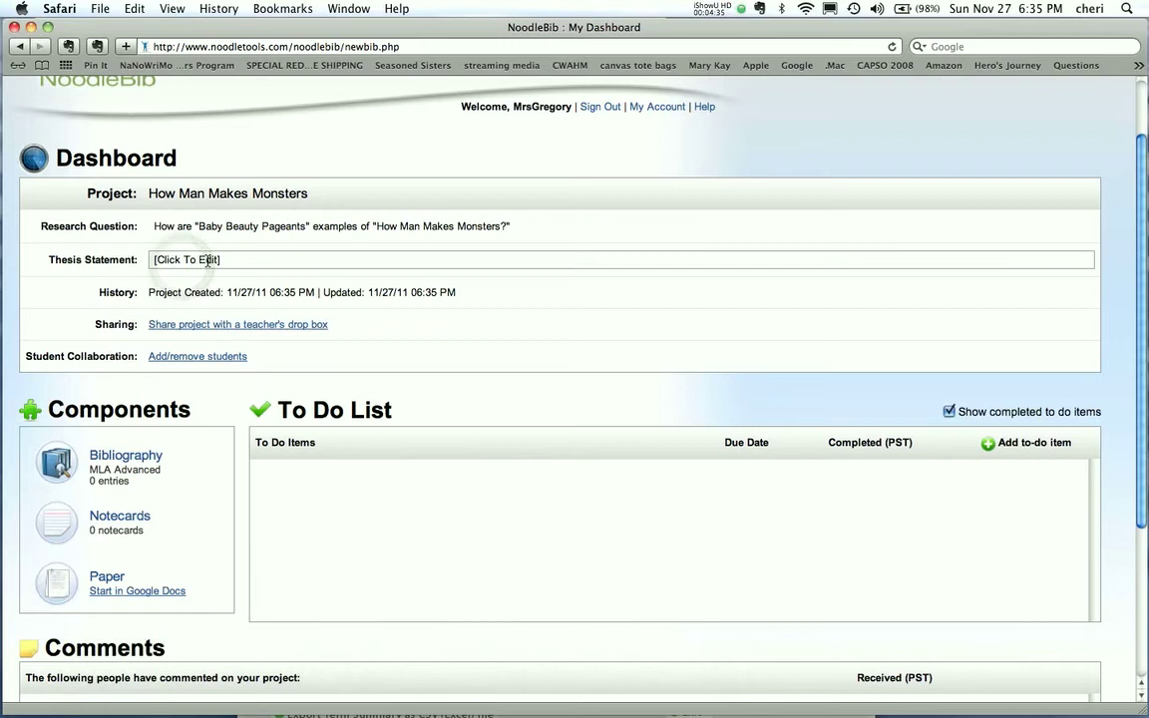
- Save the thesis statement "Baby Beauty Pageants demonstrate mankind's propensity to make monsters by..."
{"action": "left_click", "coordinate": [199, 259]}
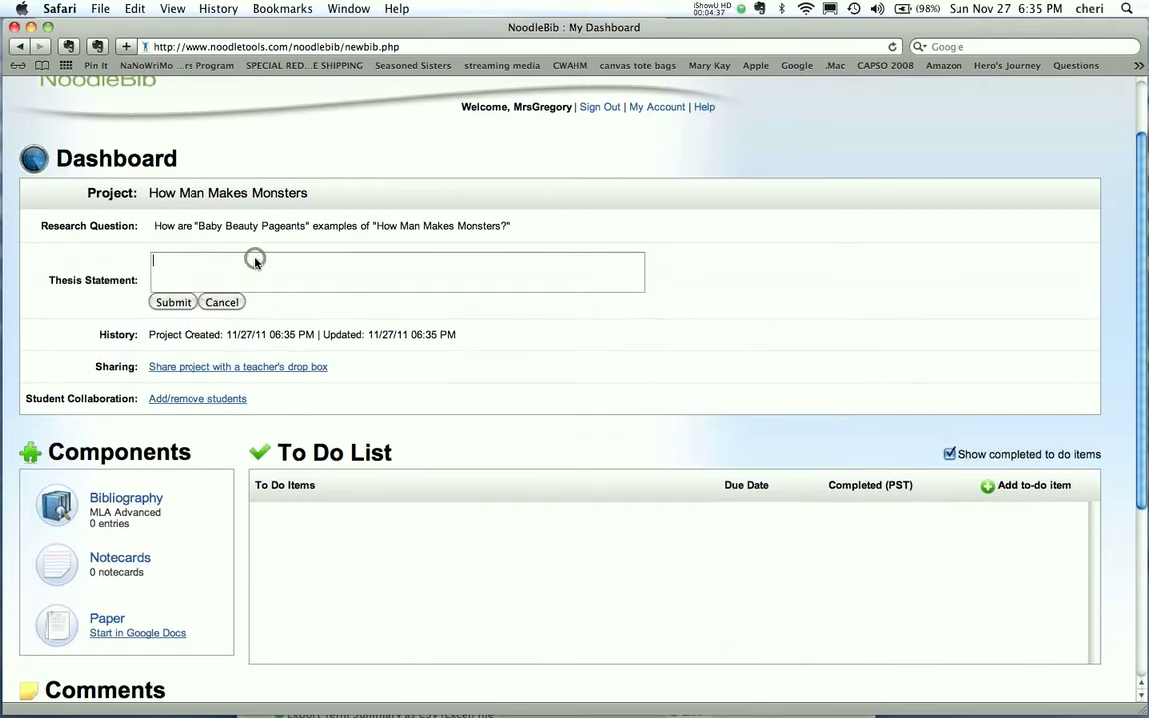
{"action": "type", "text": "B"}
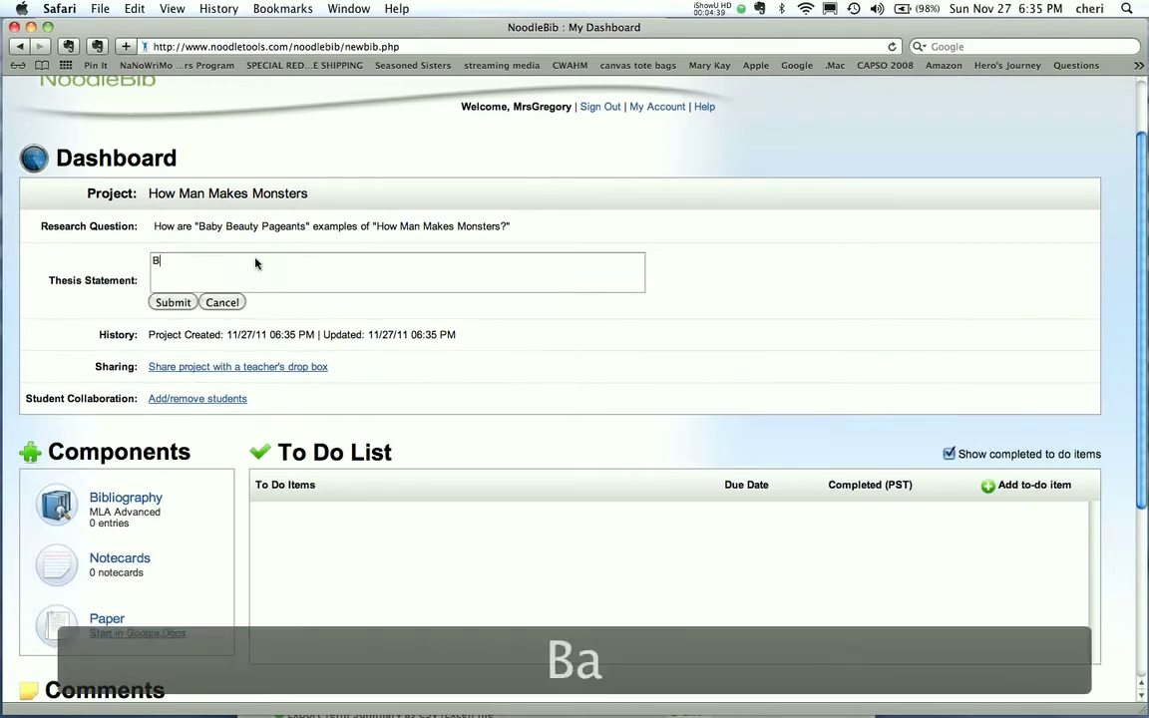
{"action": "type", "text": "aby Beauty Pageants demonstrat"}
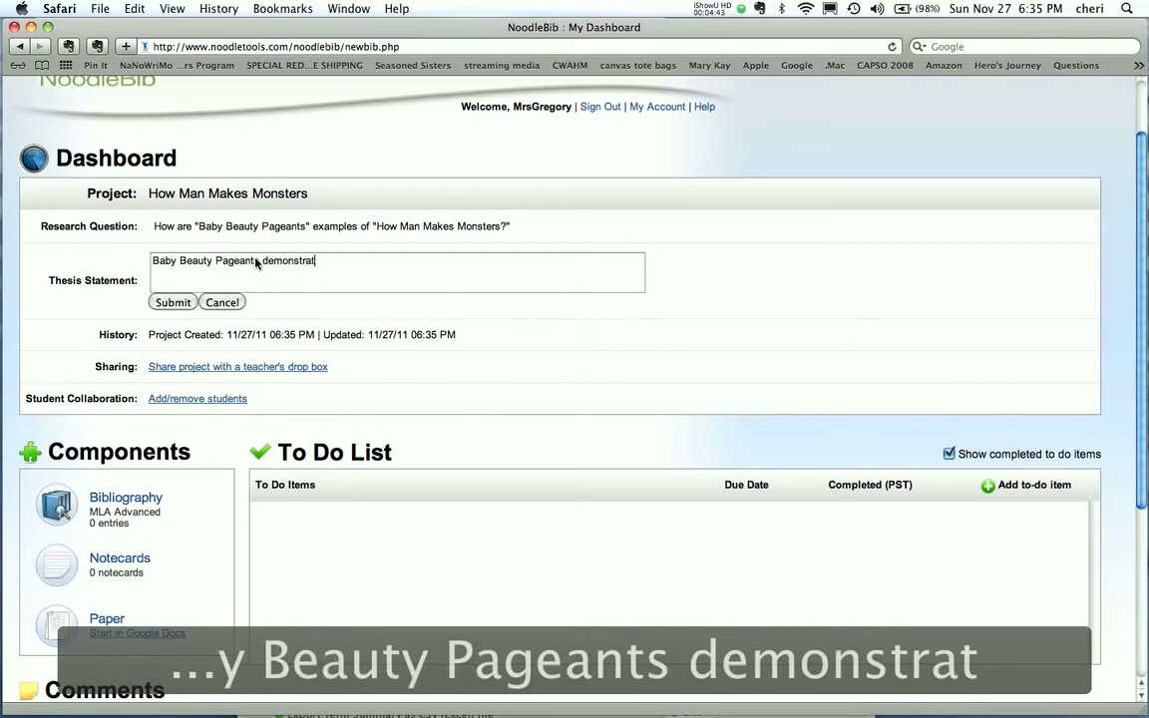
{"action": "type", "text": "e mankin"}
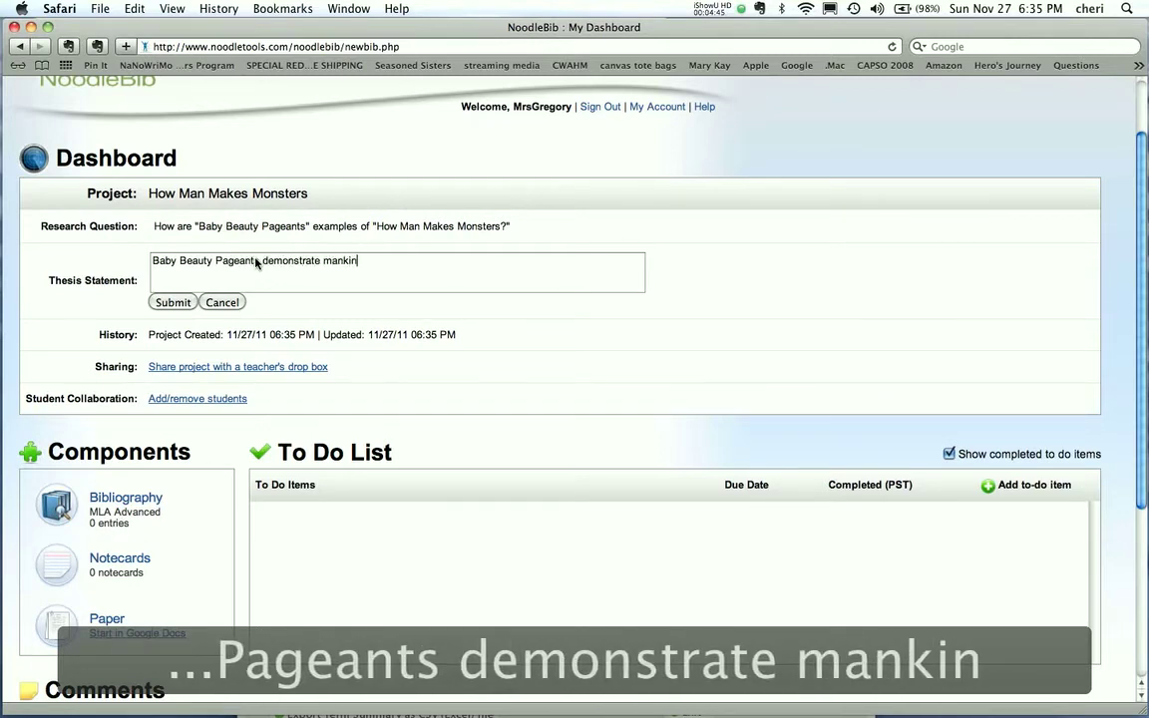
{"action": "type", "text": "d's propensity to make monsters by..."}
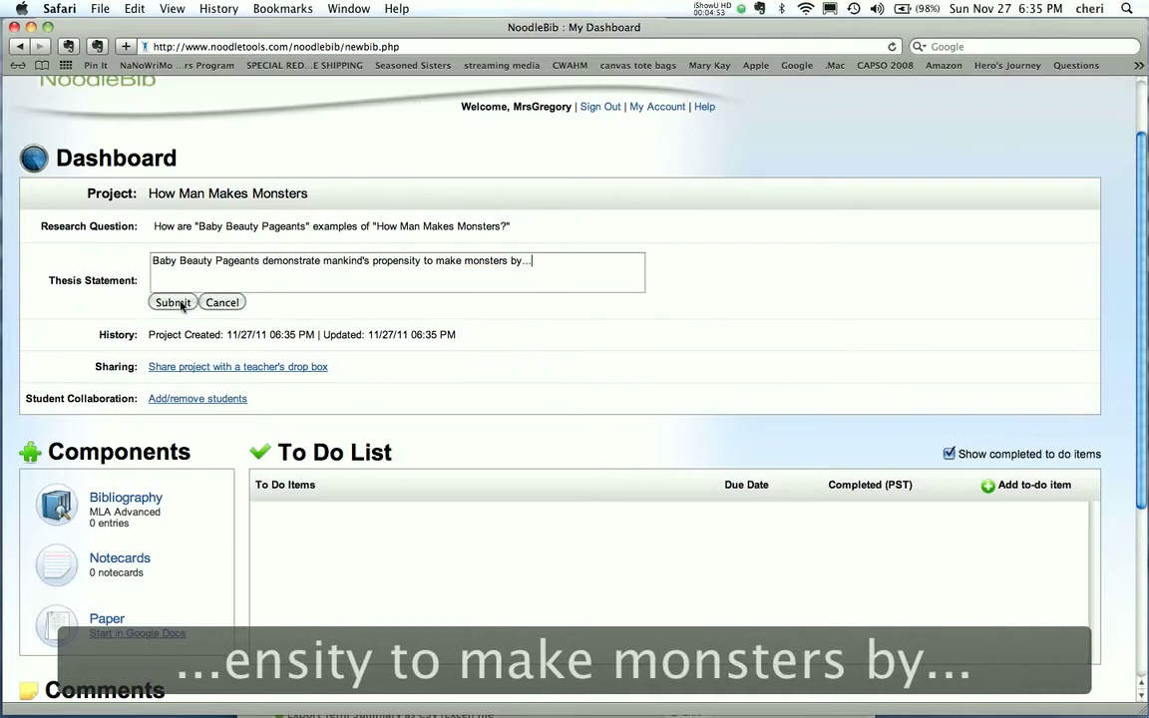
{"action": "left_click", "coordinate": [172, 303]}
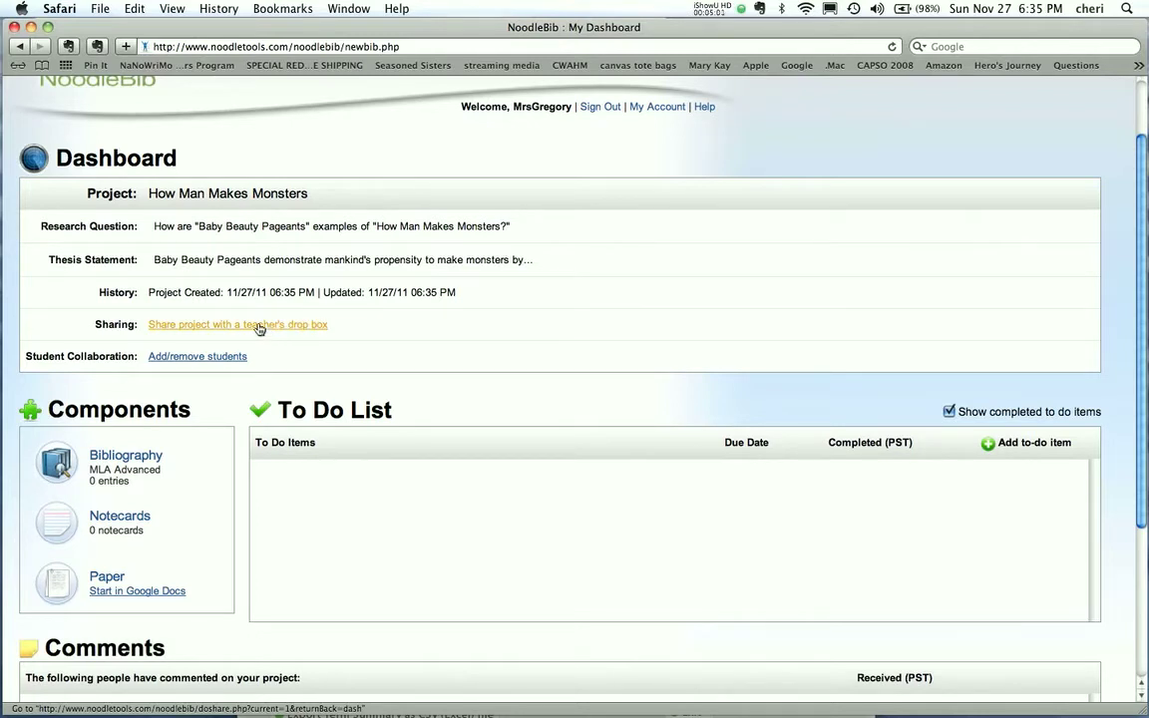
- Open the new project's empty bibliography from the dashboard
{"action": "scroll", "scroll_direction": "down", "scroll_amount": 3}
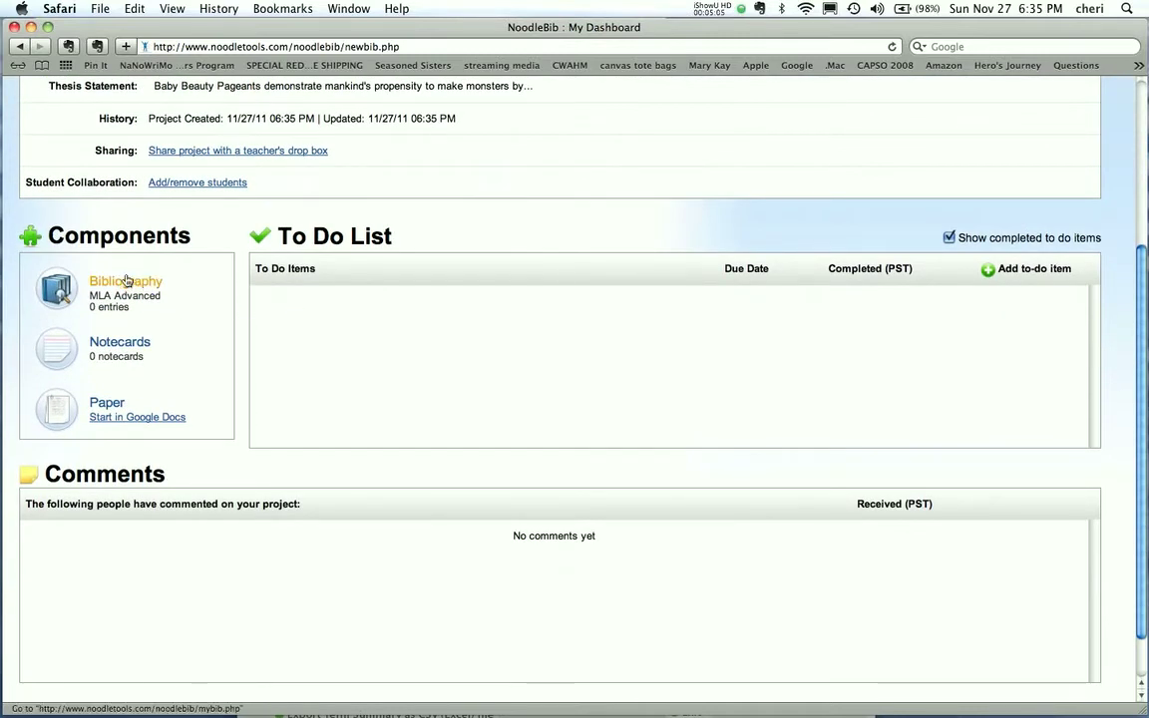
{"action": "left_click", "coordinate": [125, 279]}
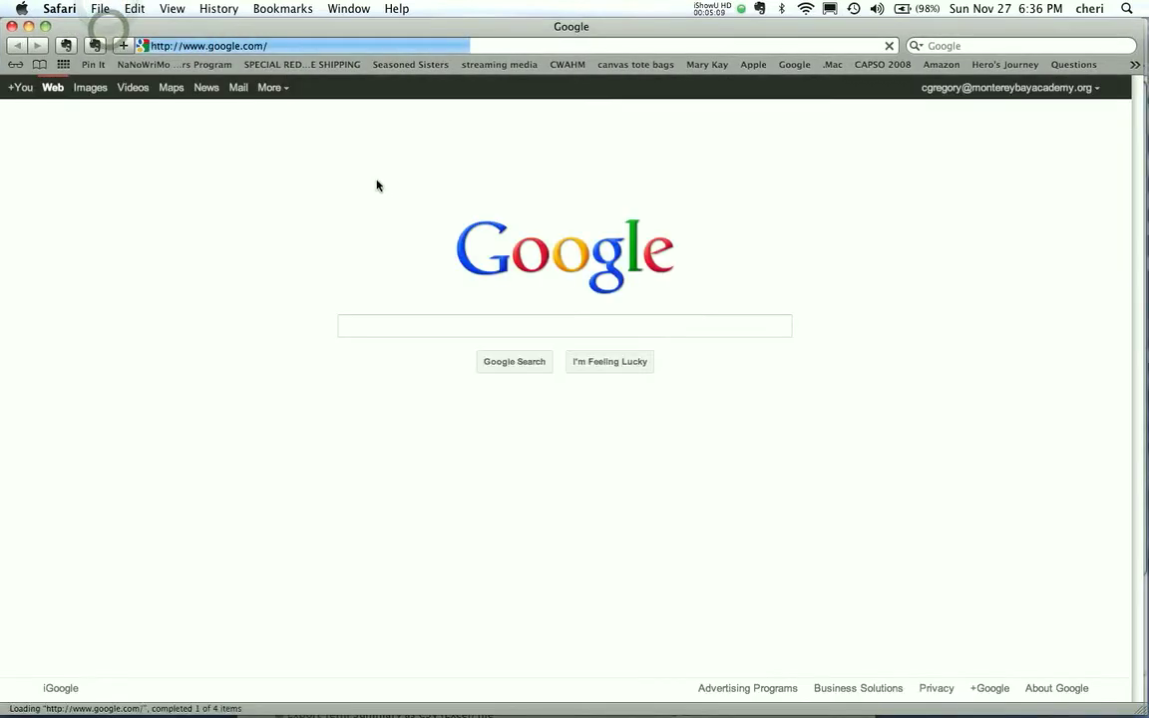
- Search Google for Baby Beauty Pageants and narrow the results to News
{"action": "type", "text": "Baby"}
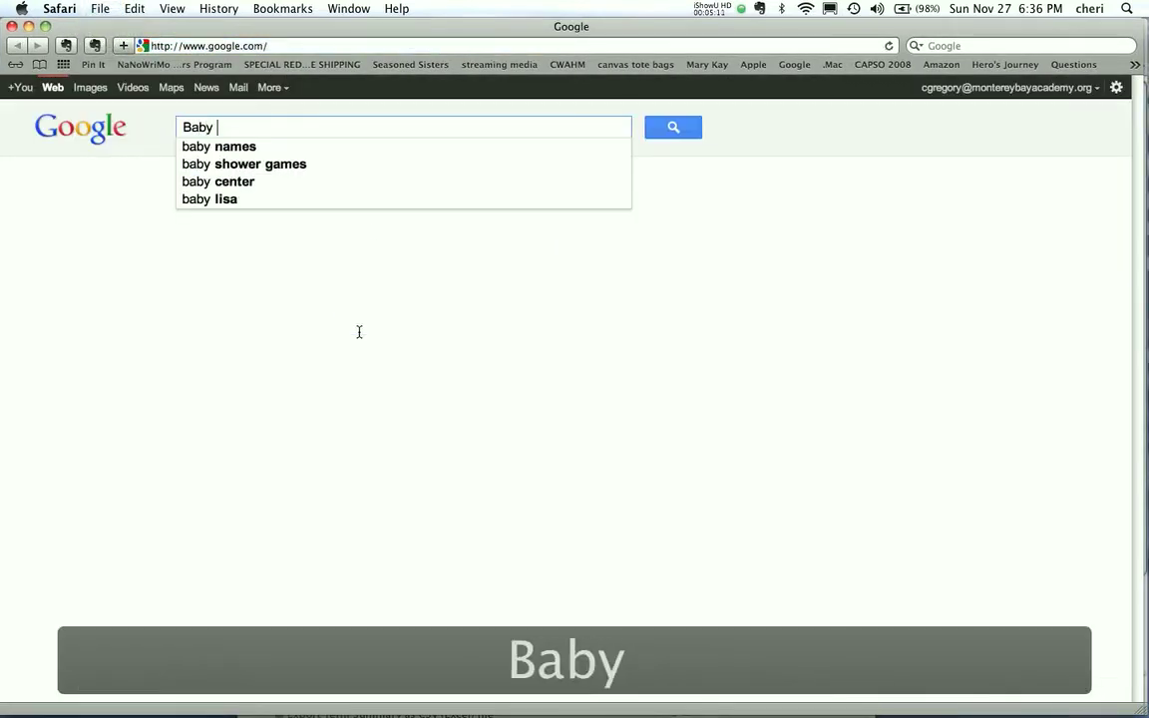
{"action": "type", "text": "Beauty Pageants"}
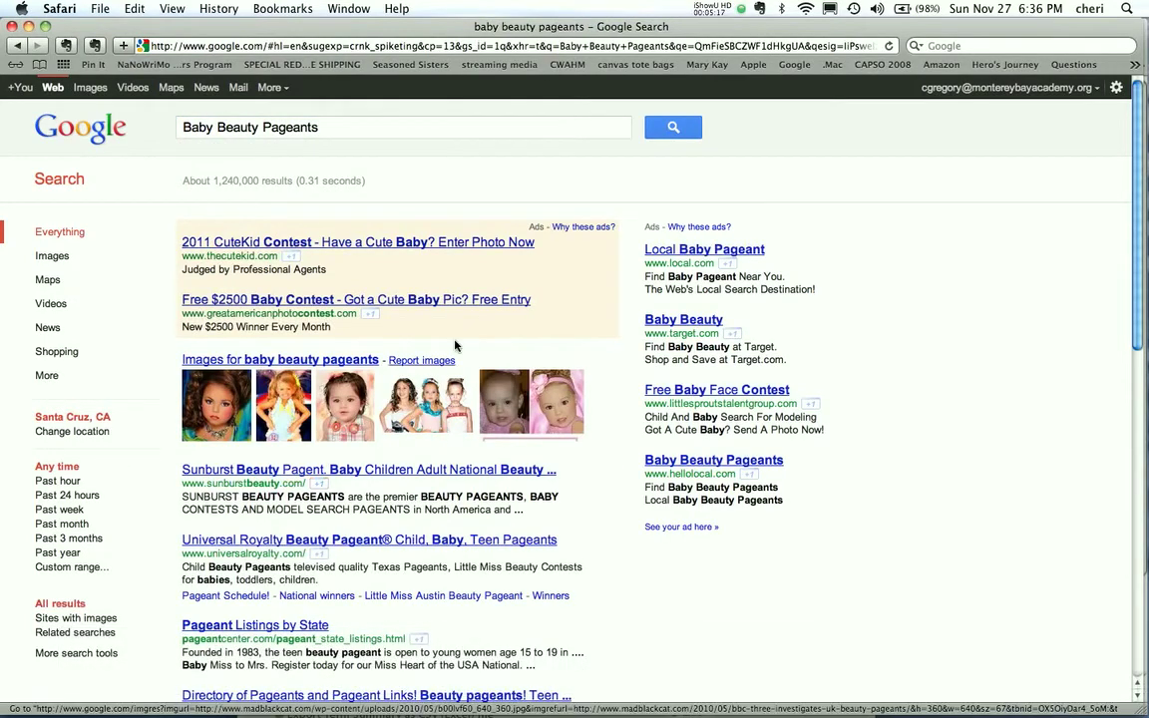
{"action": "scroll", "scroll_direction": "down", "scroll_amount": 3}
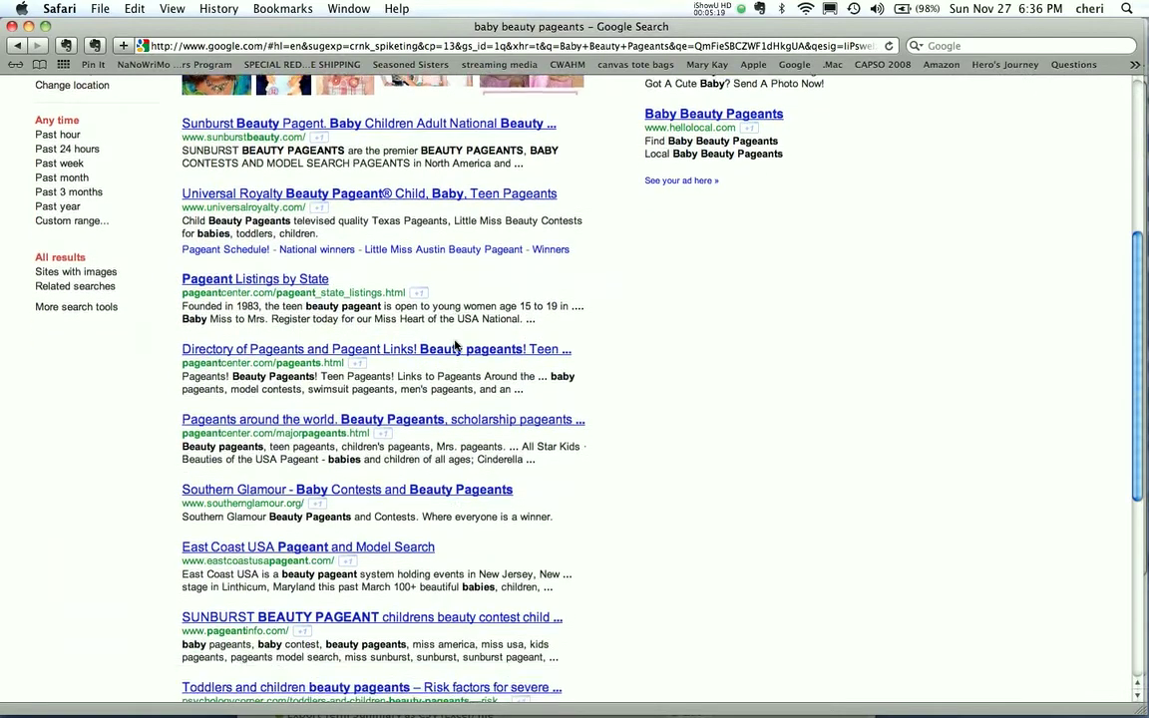
{"action": "scroll", "scroll_direction": "down", "scroll_amount": 3}
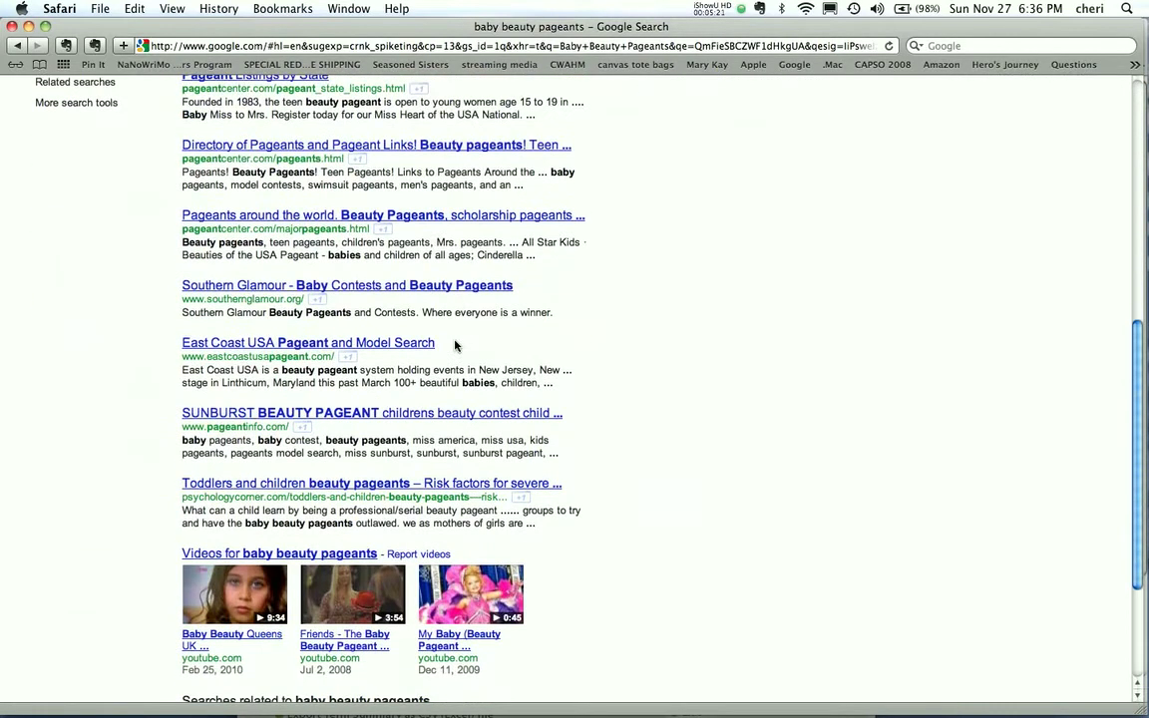
{"action": "scroll", "scroll_direction": "down", "scroll_amount": 3}
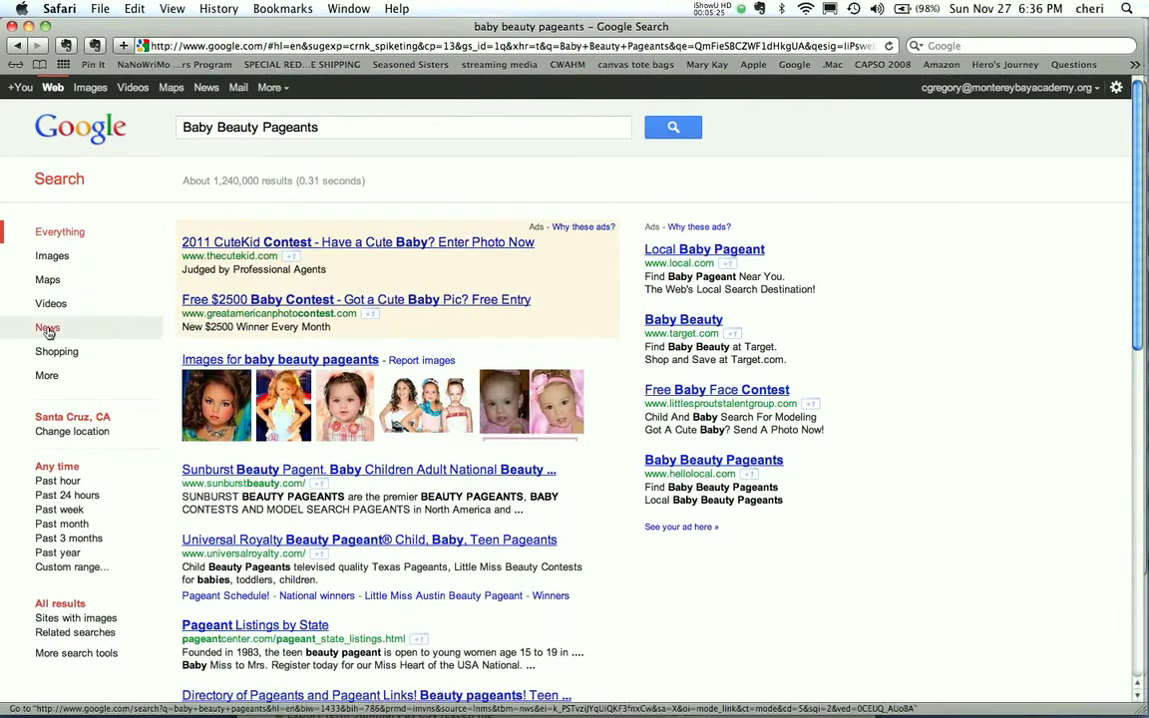
{"action": "left_click", "coordinate": [48, 327]}
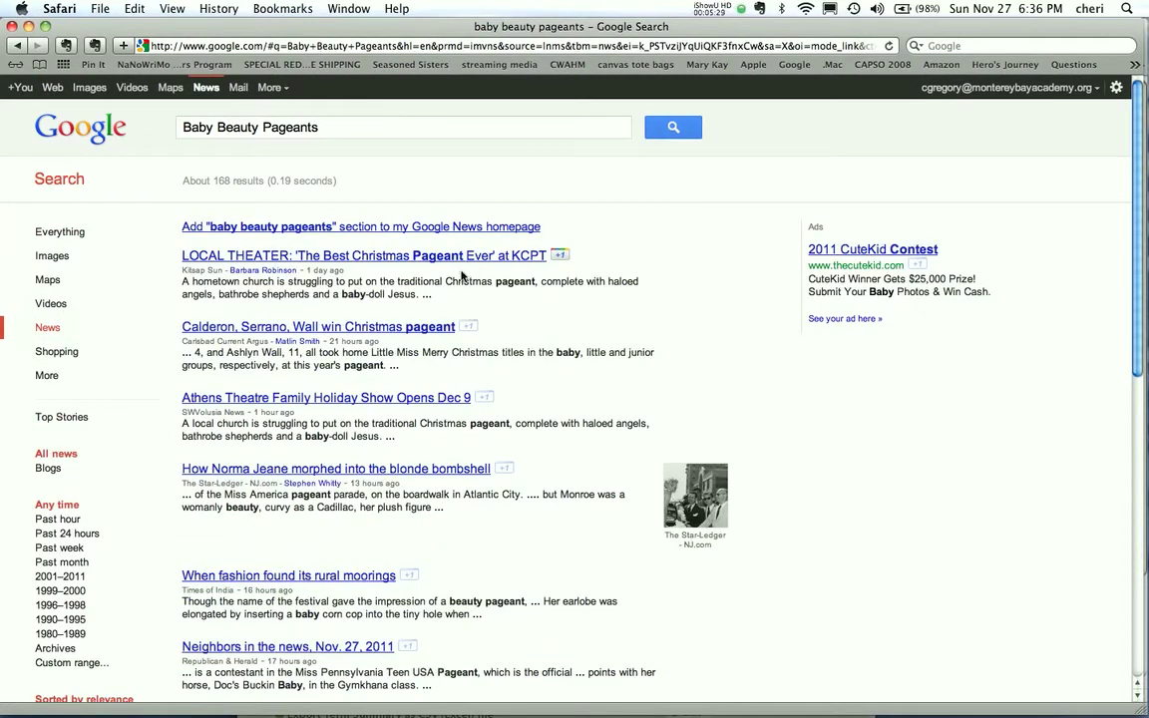
- Refine the query to Baby Beauty Pageants news and open the ABC News article
{"action": "scroll", "scroll_direction": "down", "scroll_amount": 3}
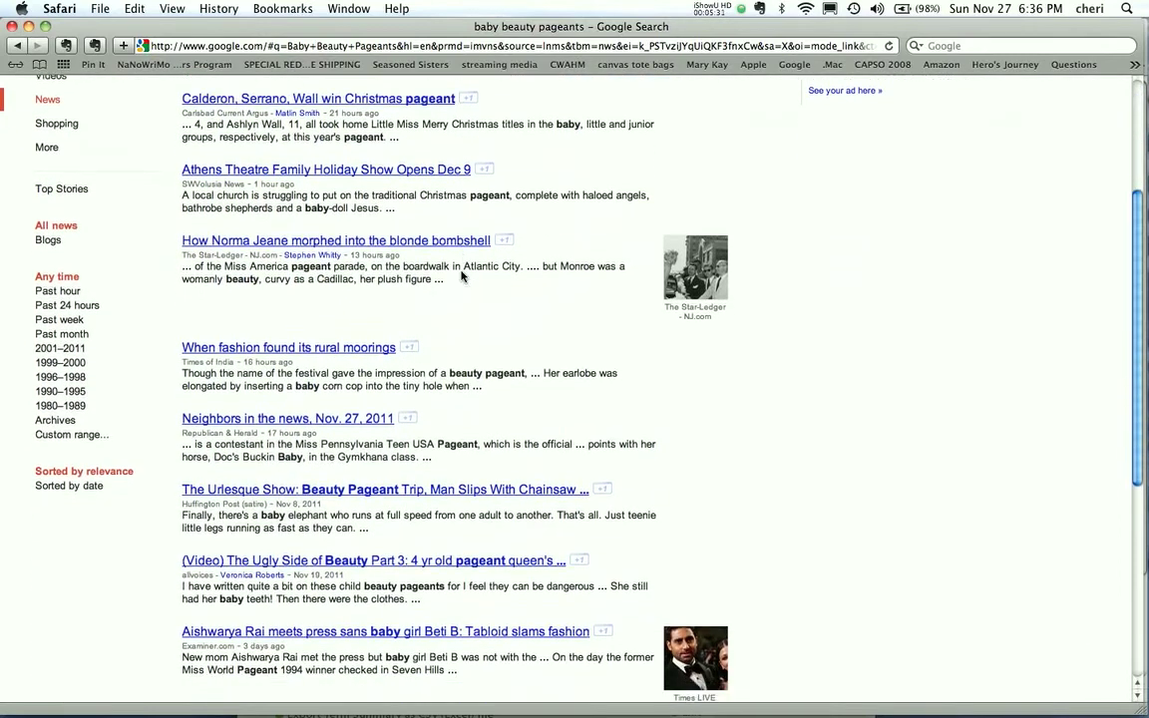
{"action": "scroll", "scroll_direction": "down", "scroll_amount": 3}
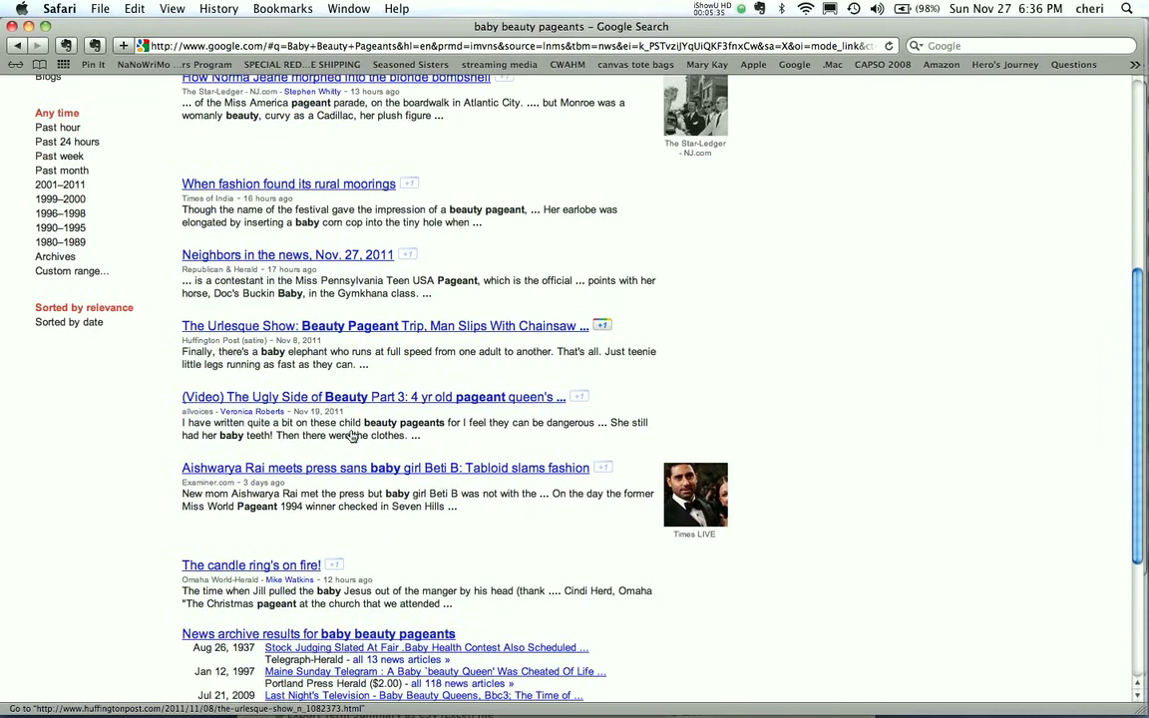
{"action": "scroll", "scroll_direction": "down", "scroll_amount": 3}
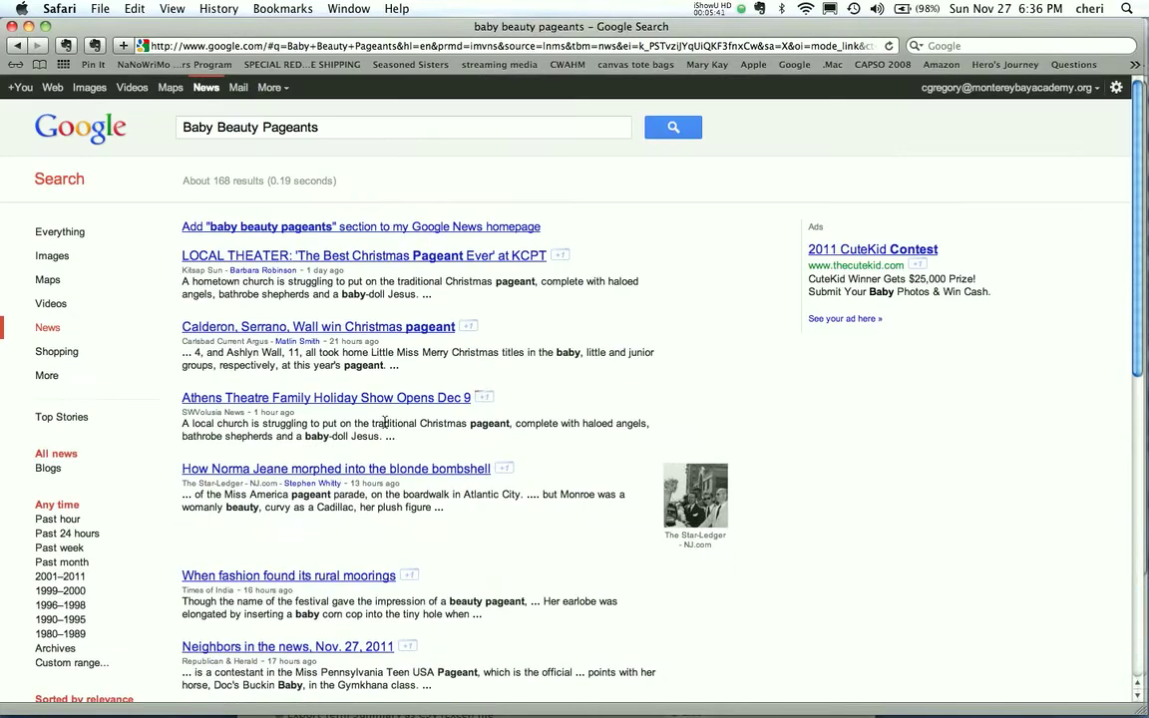
{"action": "type", "text": "news"}
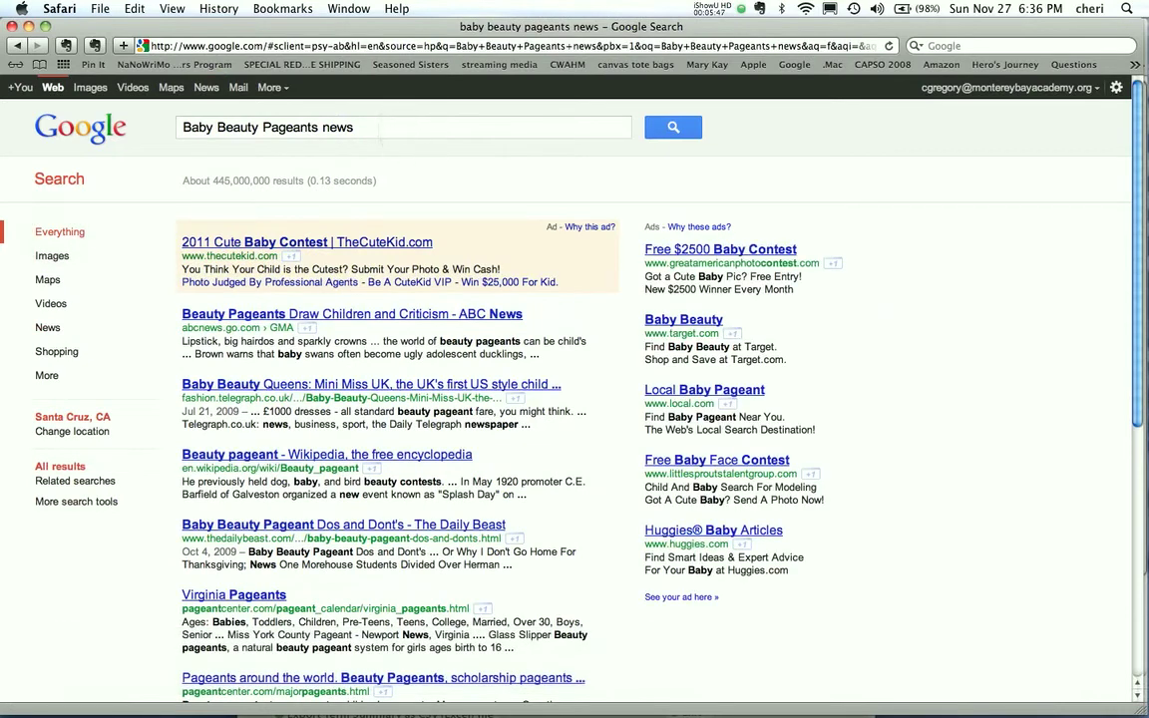
{"action": "mouse_move", "coordinate": [257, 319]}
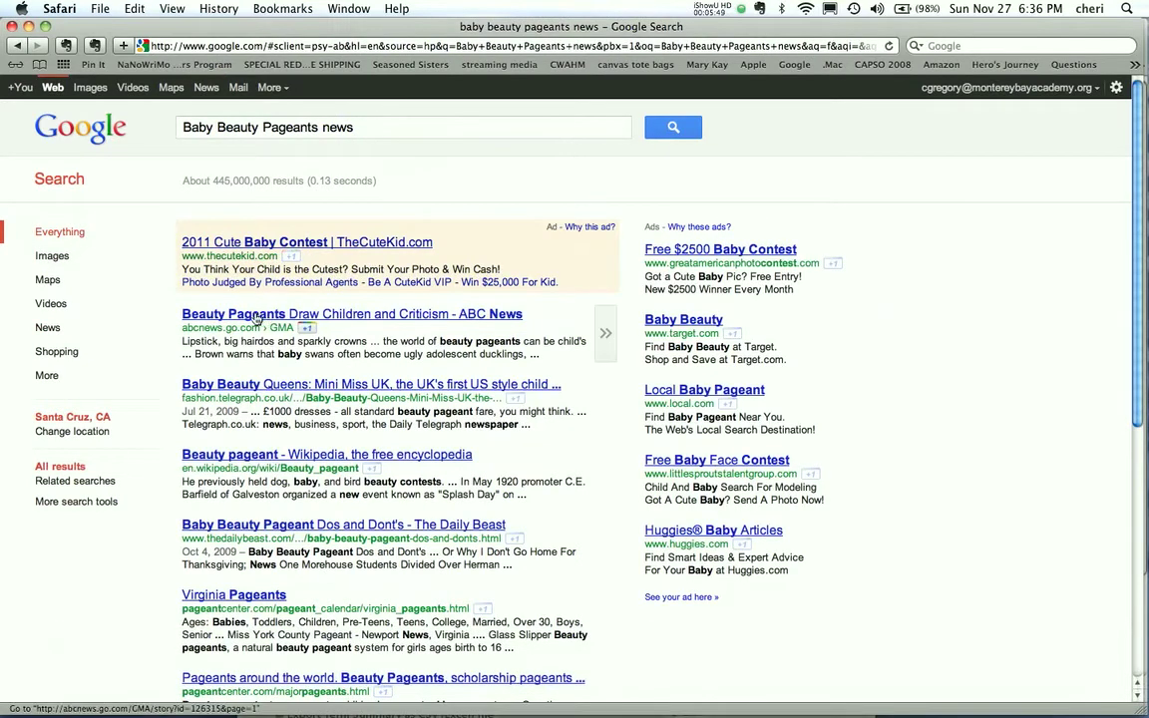
{"action": "left_click", "coordinate": [349, 313]}
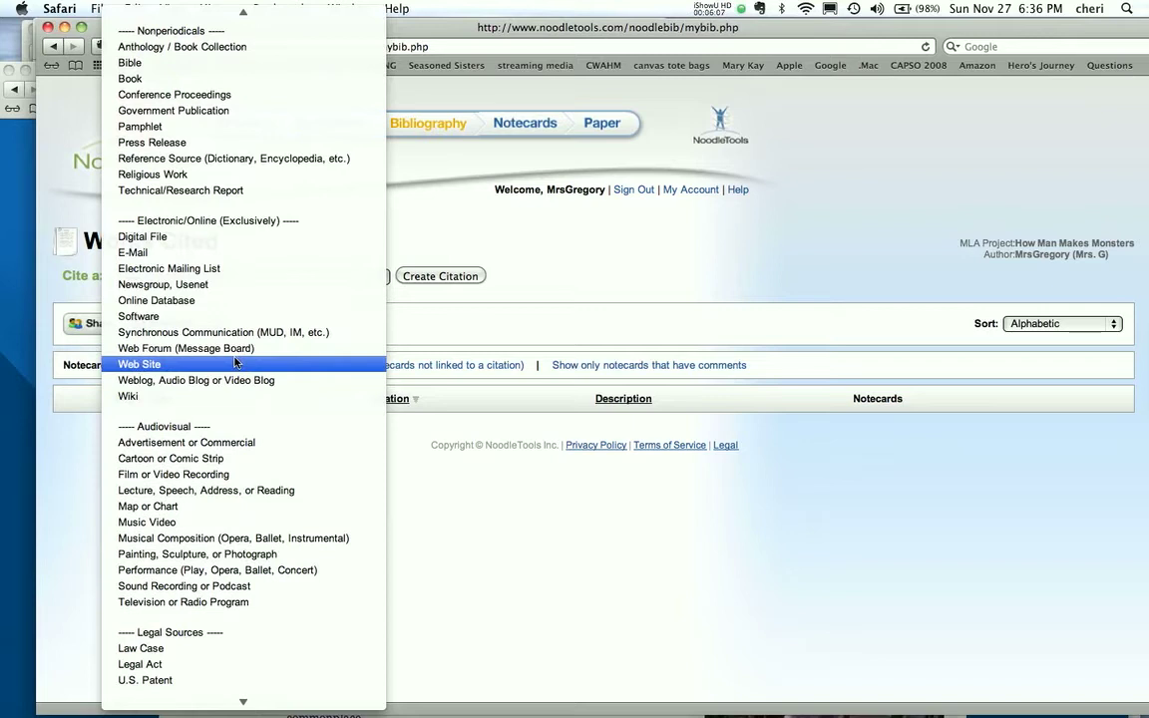
- Create a Web Site citation for a web-only publication with no special content type
{"action": "left_click", "coordinate": [139, 363]}
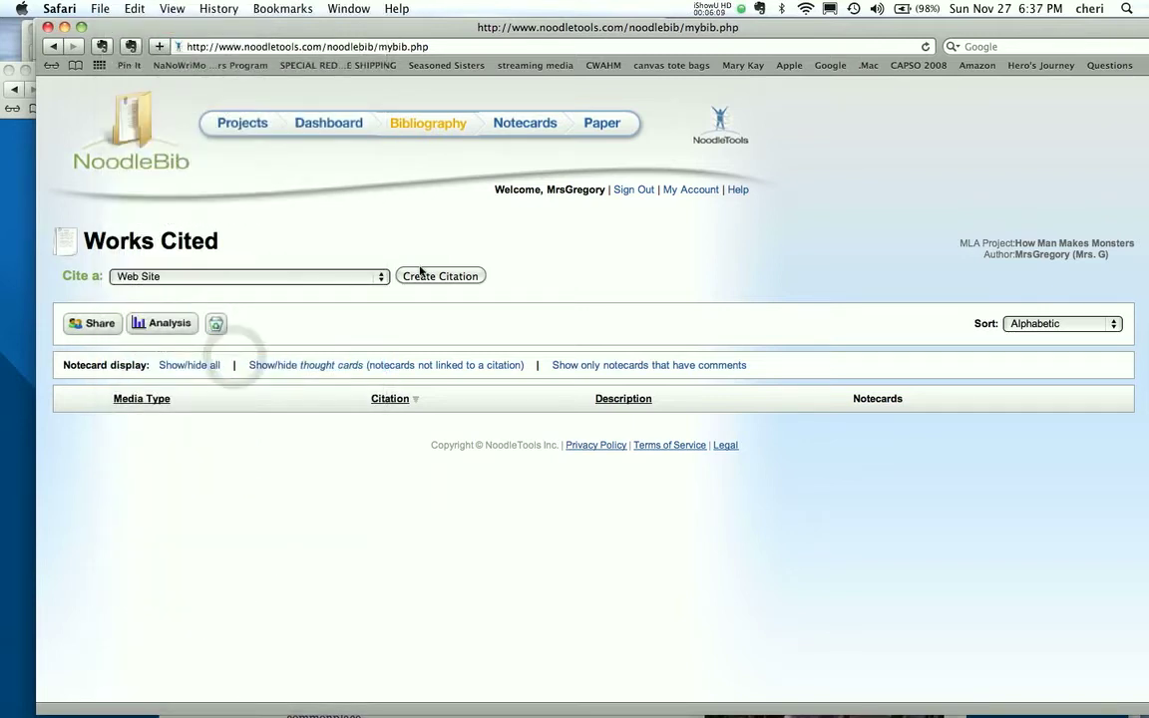
{"action": "left_click", "coordinate": [439, 275]}
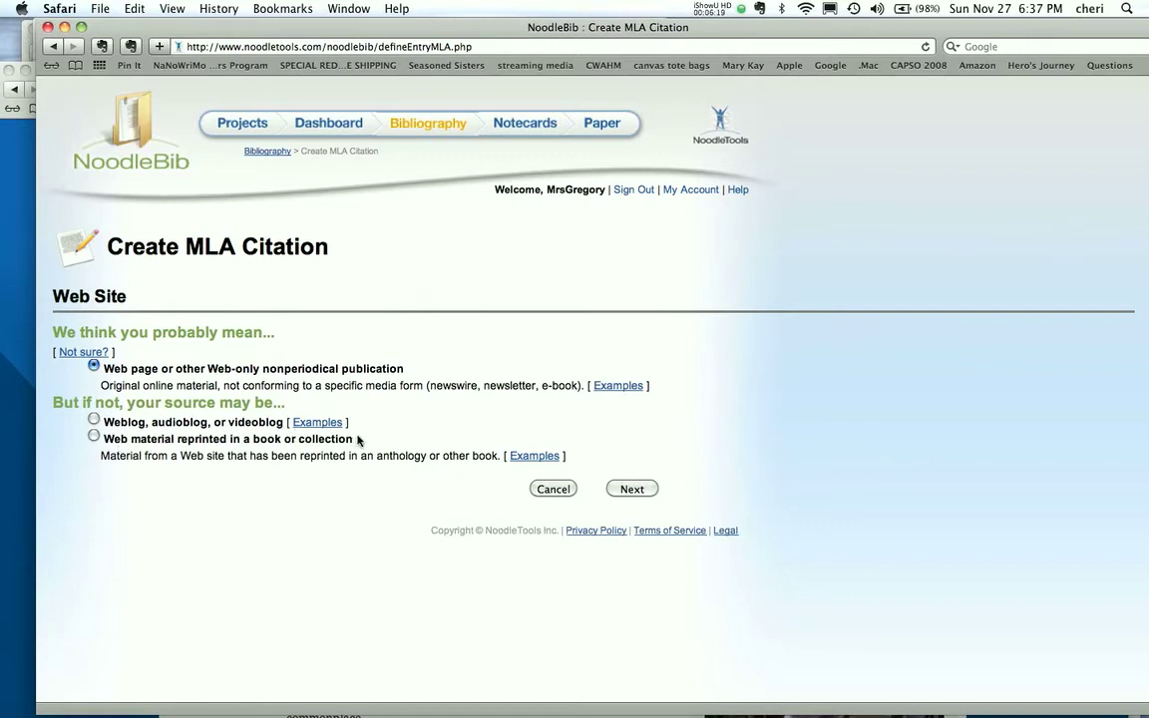
{"action": "left_click", "coordinate": [630, 488]}
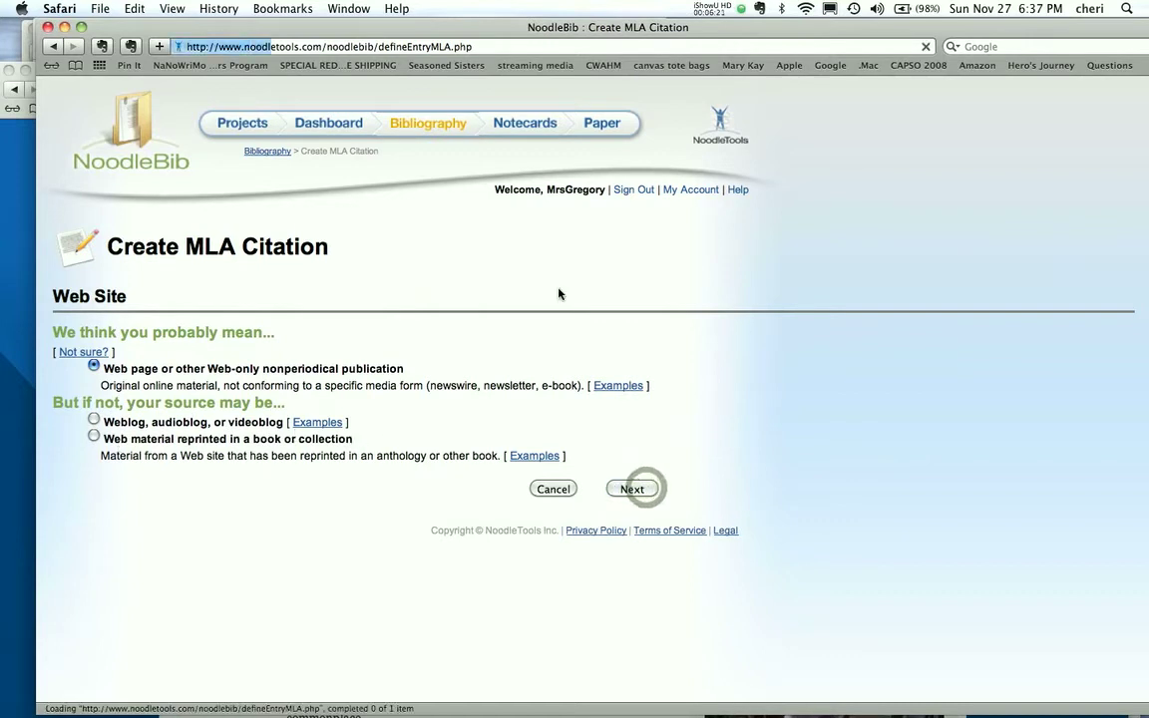
{"action": "left_click", "coordinate": [632, 489]}
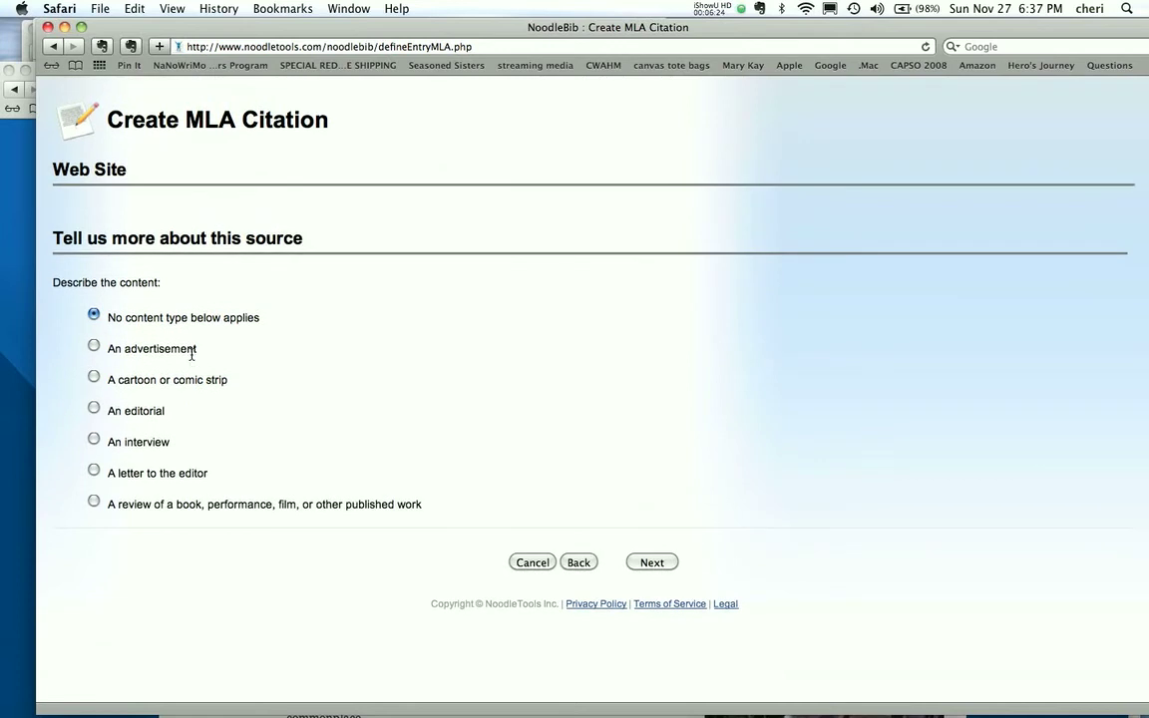
{"action": "mouse_move", "coordinate": [157, 451]}
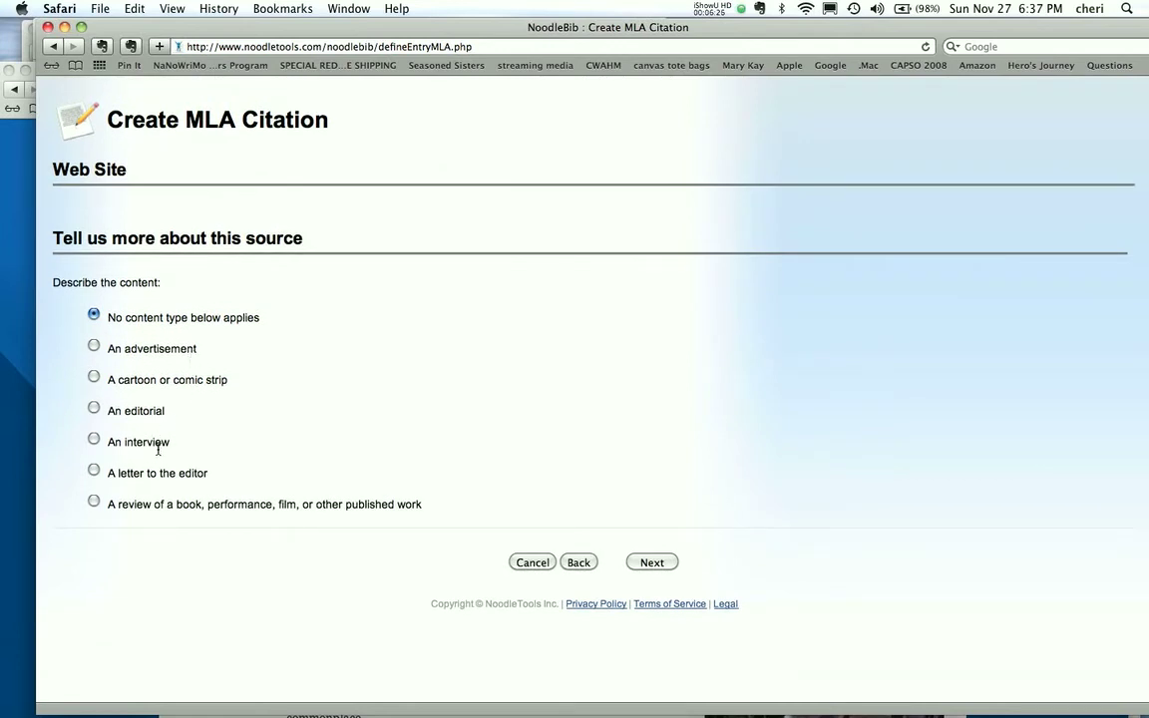
{"action": "mouse_move", "coordinate": [618, 525]}
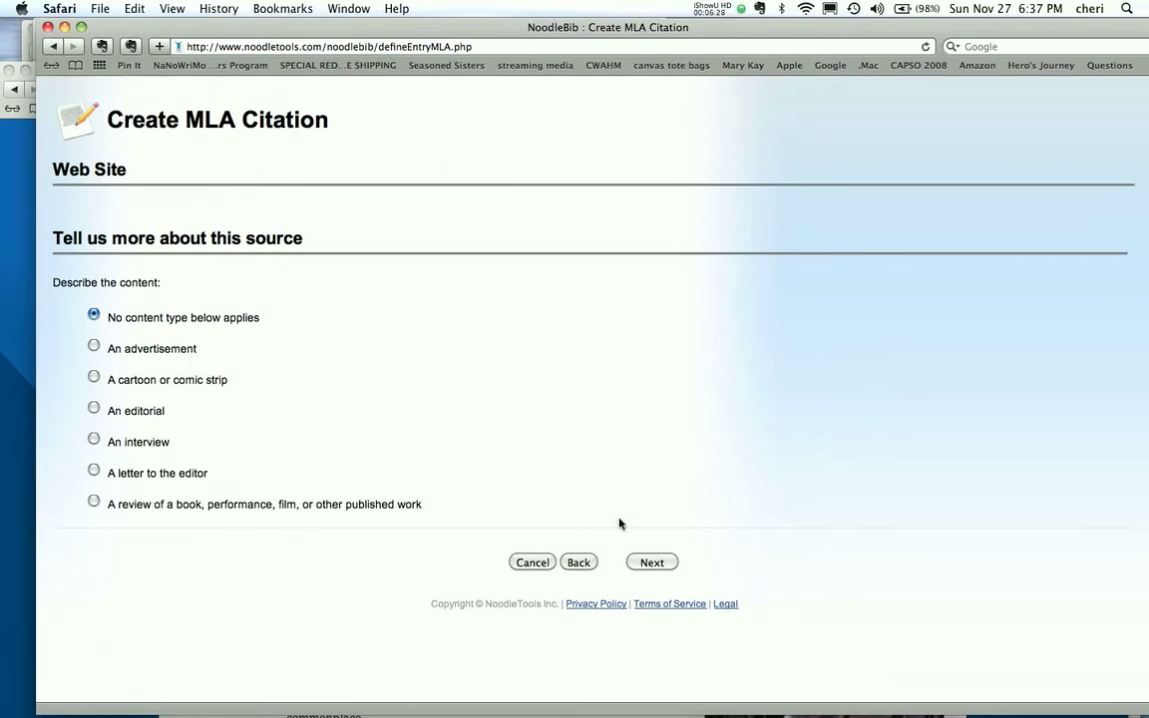
{"action": "left_click", "coordinate": [650, 562]}
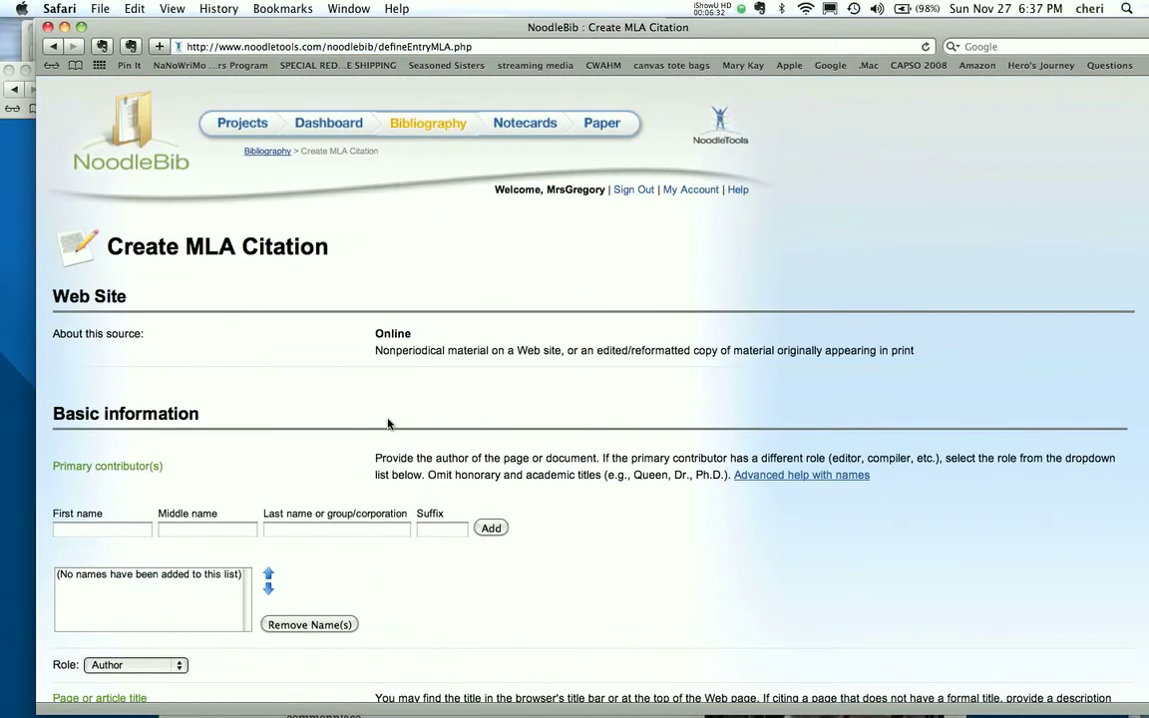
{"action": "scroll", "scroll_direction": "down", "scroll_amount": 3}
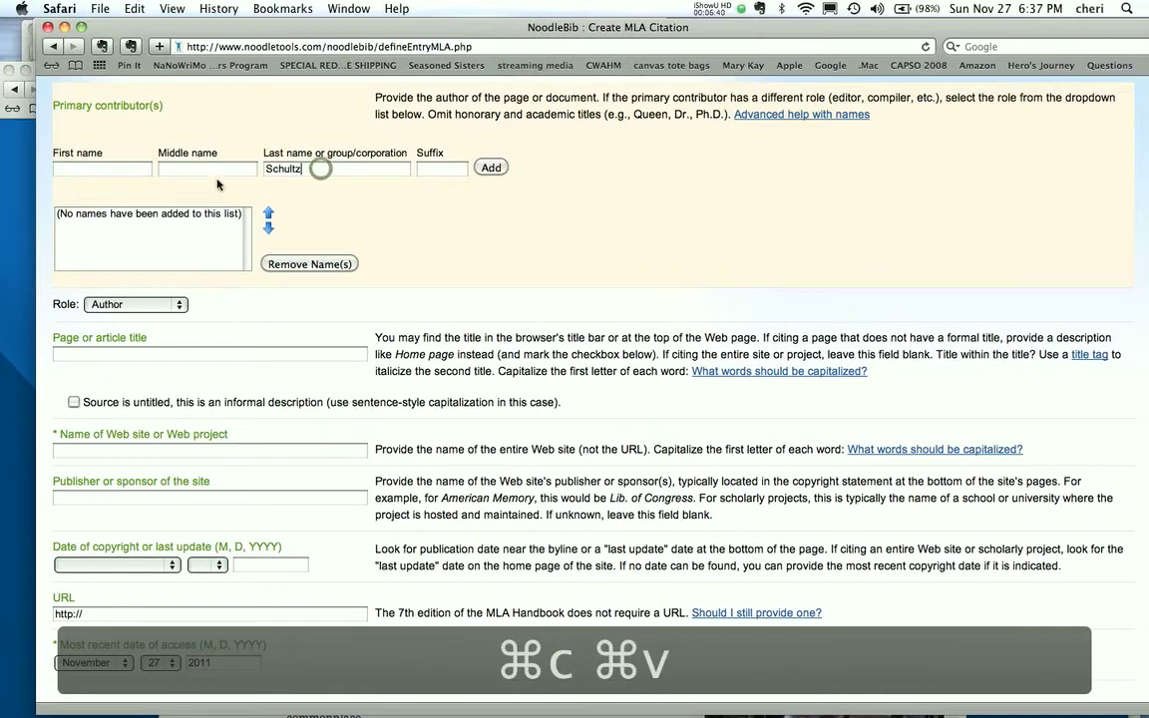
{"action": "type", "text": "Karen"}
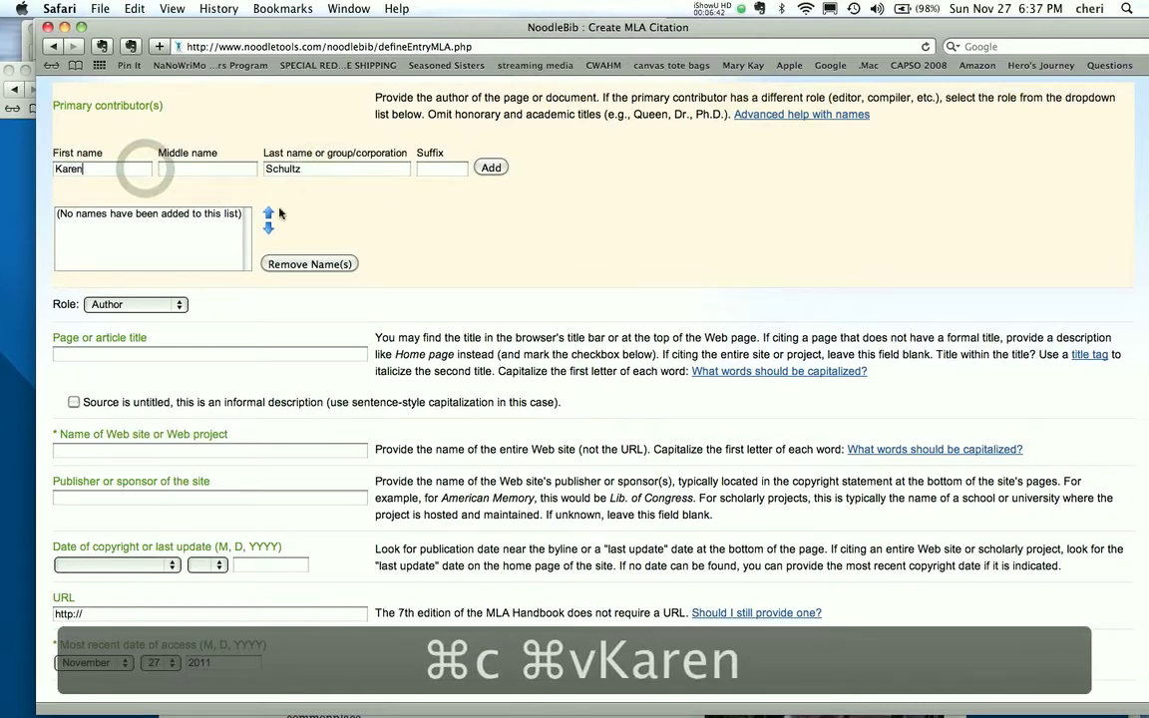
{"action": "left_click", "coordinate": [491, 167]}
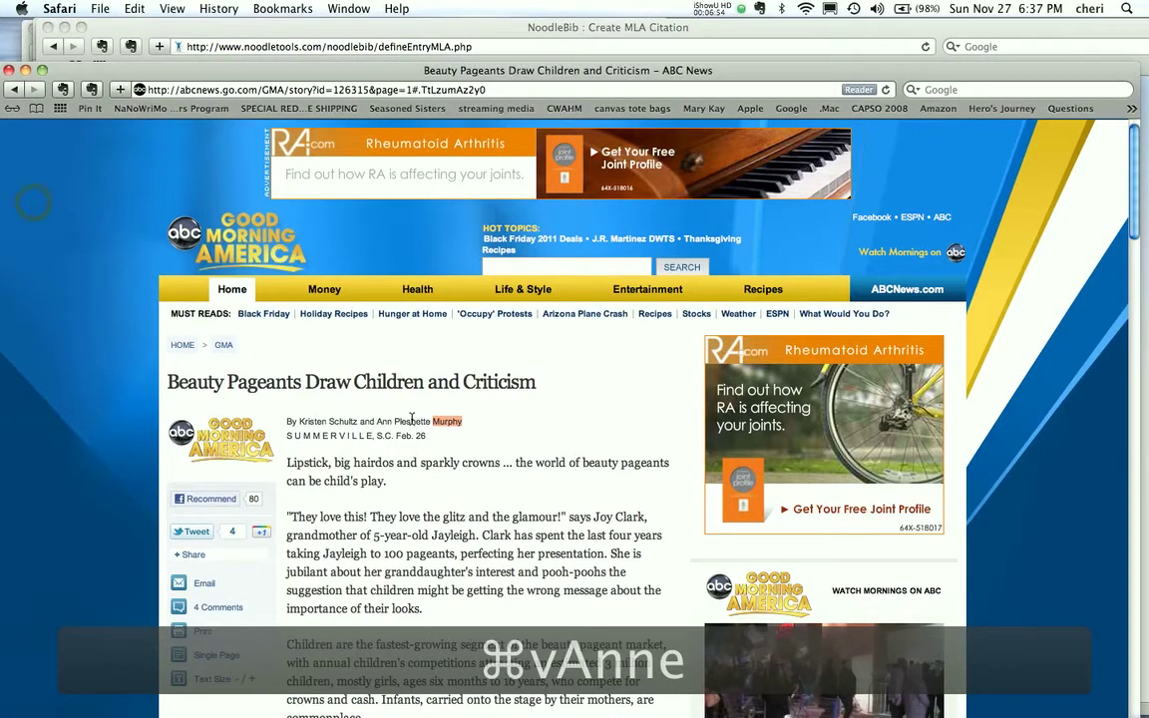
- Add Anne Pleshette Murphy as the second contributor, copying Pleshette from the byline
{"action": "double_click", "coordinate": [447, 421]}
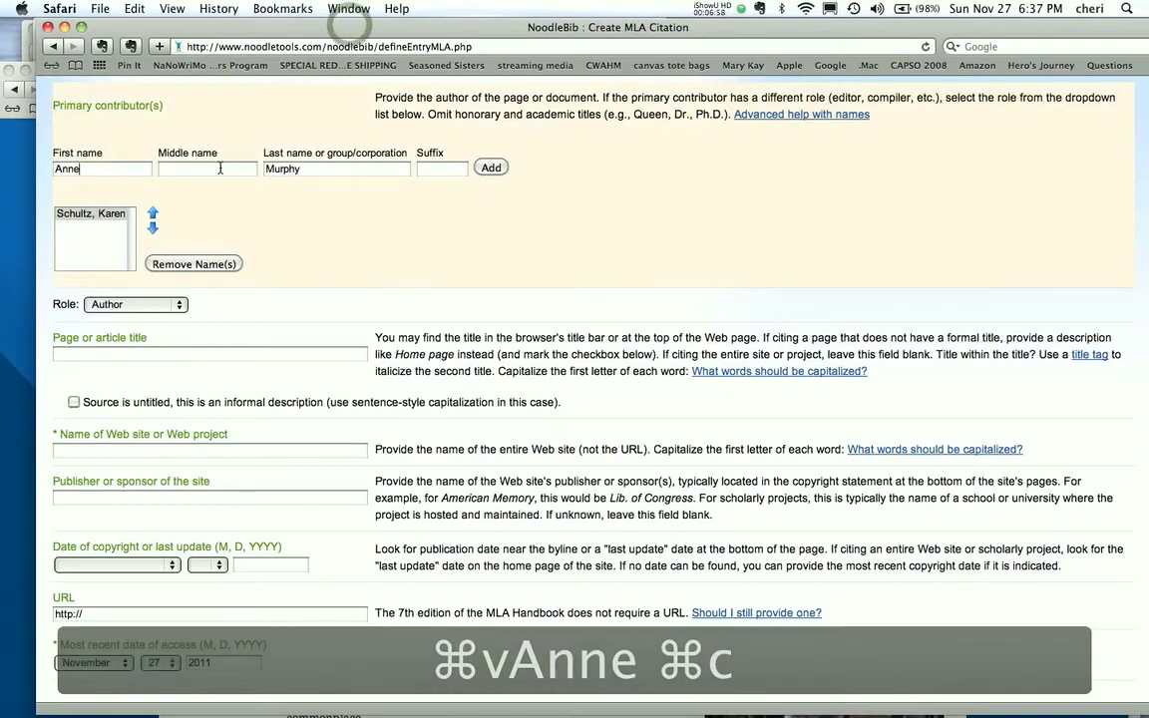
{"action": "type", "text": "Pleshette"}
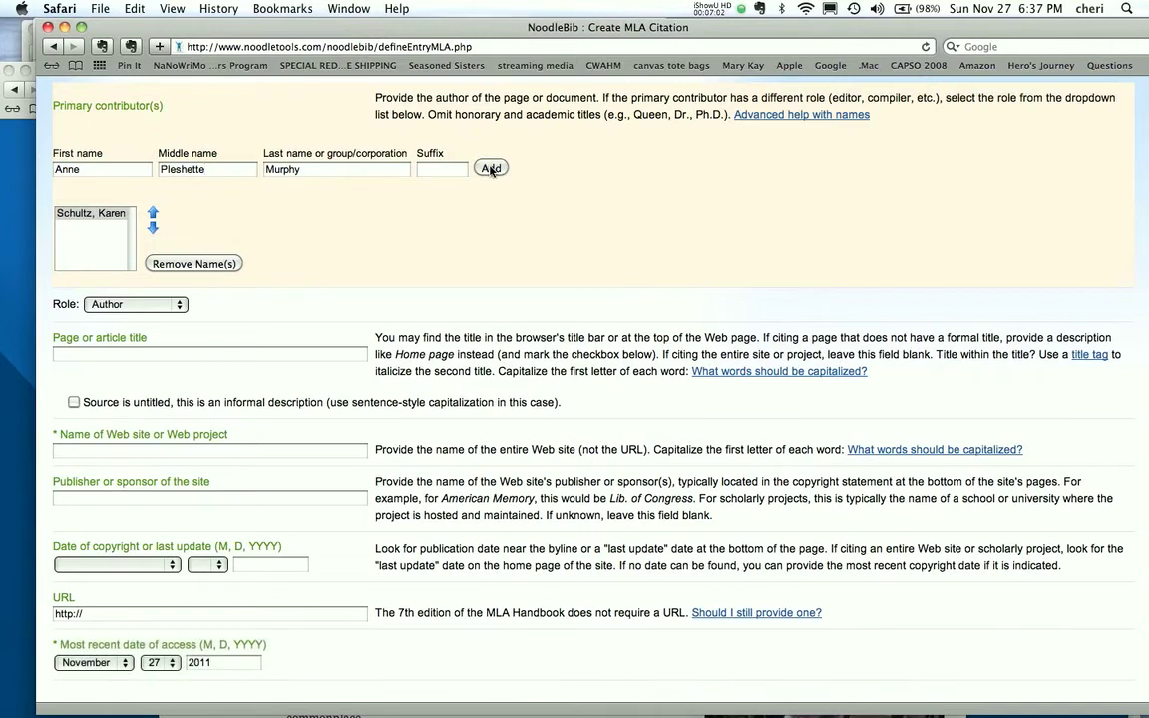
{"action": "left_click", "coordinate": [491, 167]}
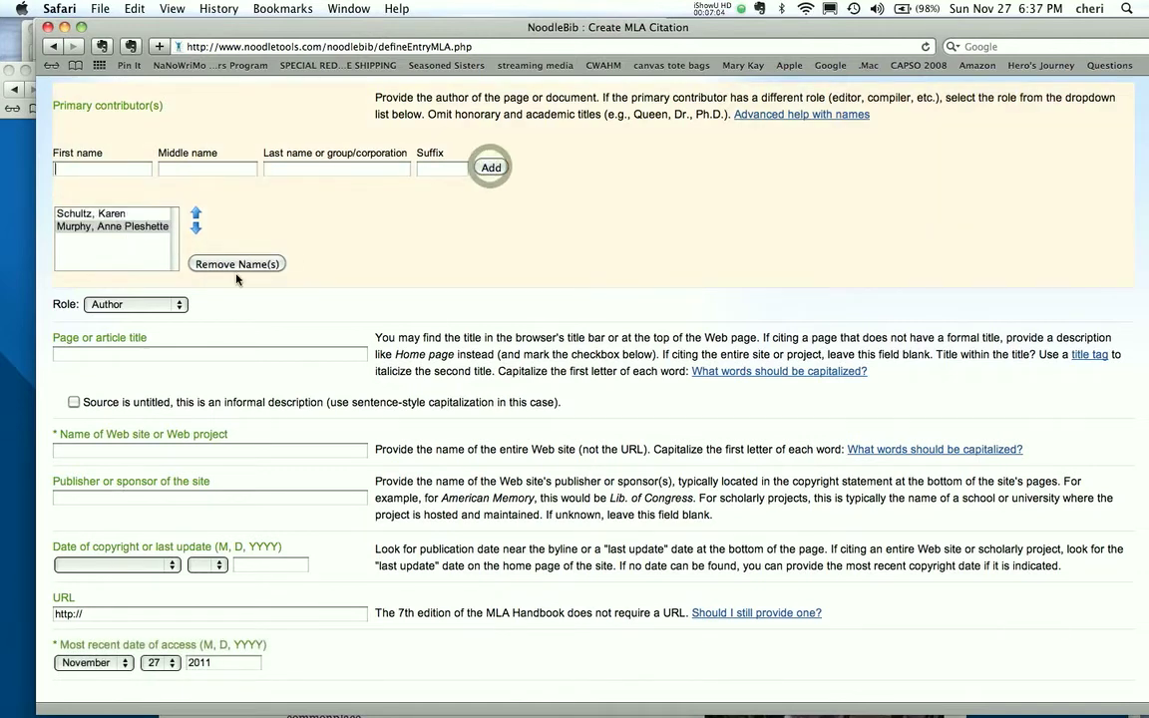
{"action": "left_click", "coordinate": [136, 303]}
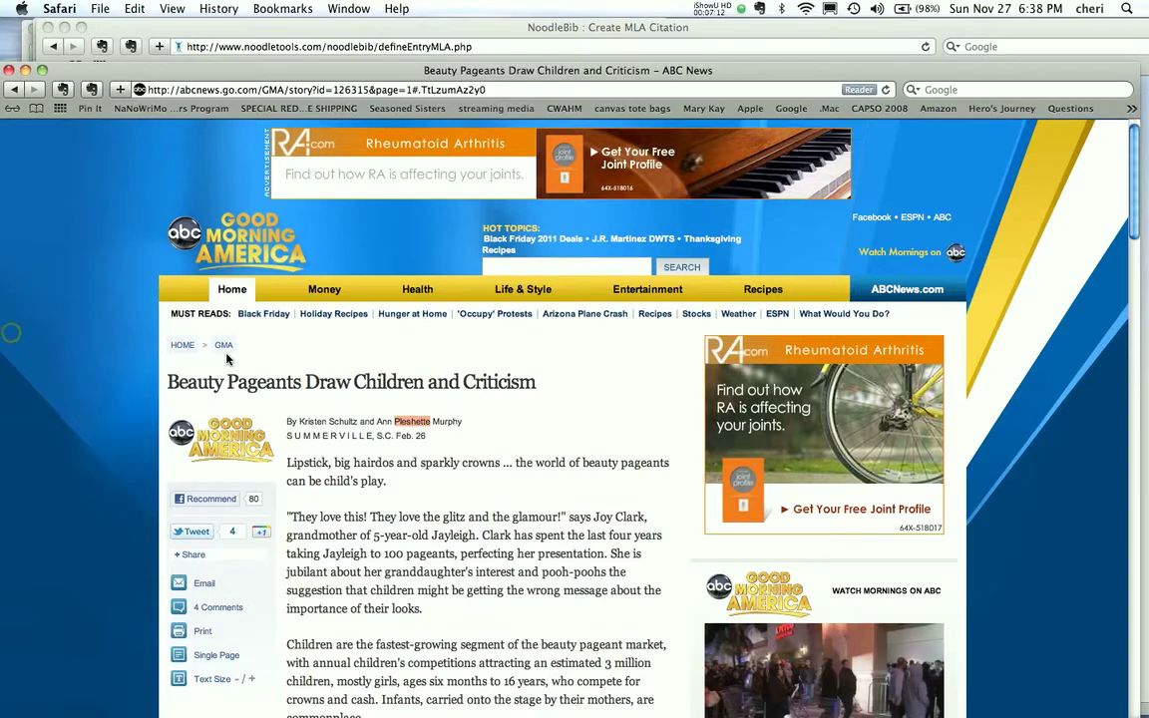
{"action": "mouse_move", "coordinate": [579, 379]}
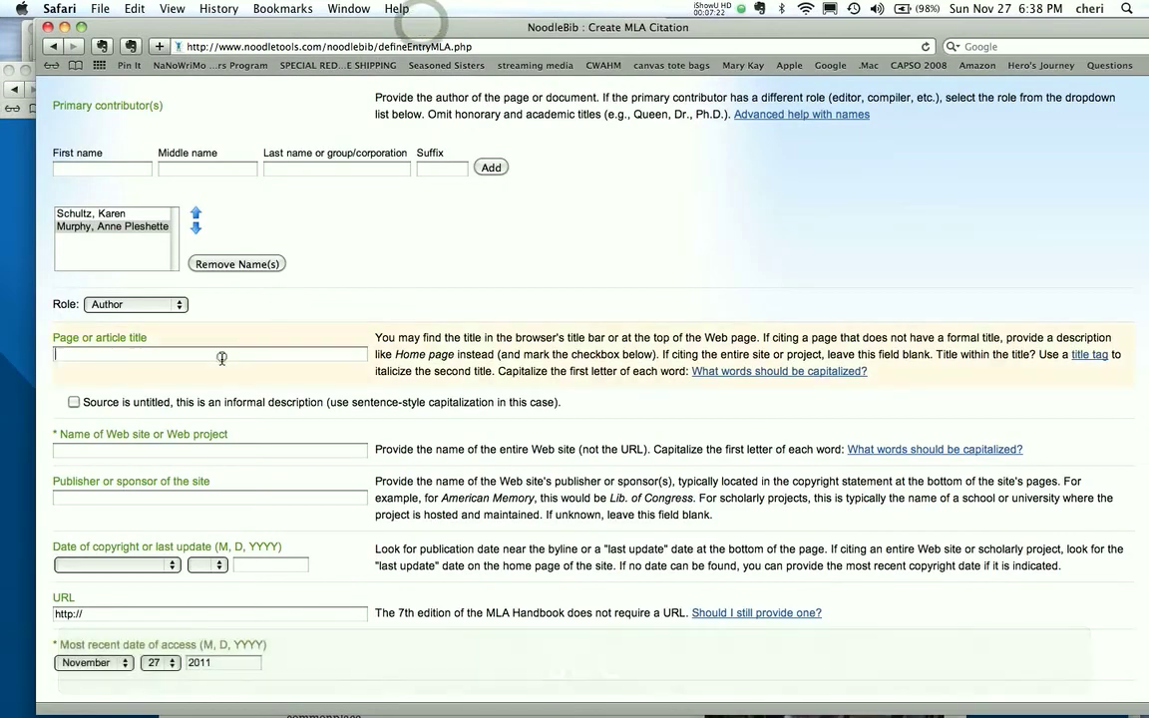
- Paste Beauty Pageants Draw Children and Criticism as the article title and check the capitalization guidance
{"action": "key", "text": "cmd+v"}
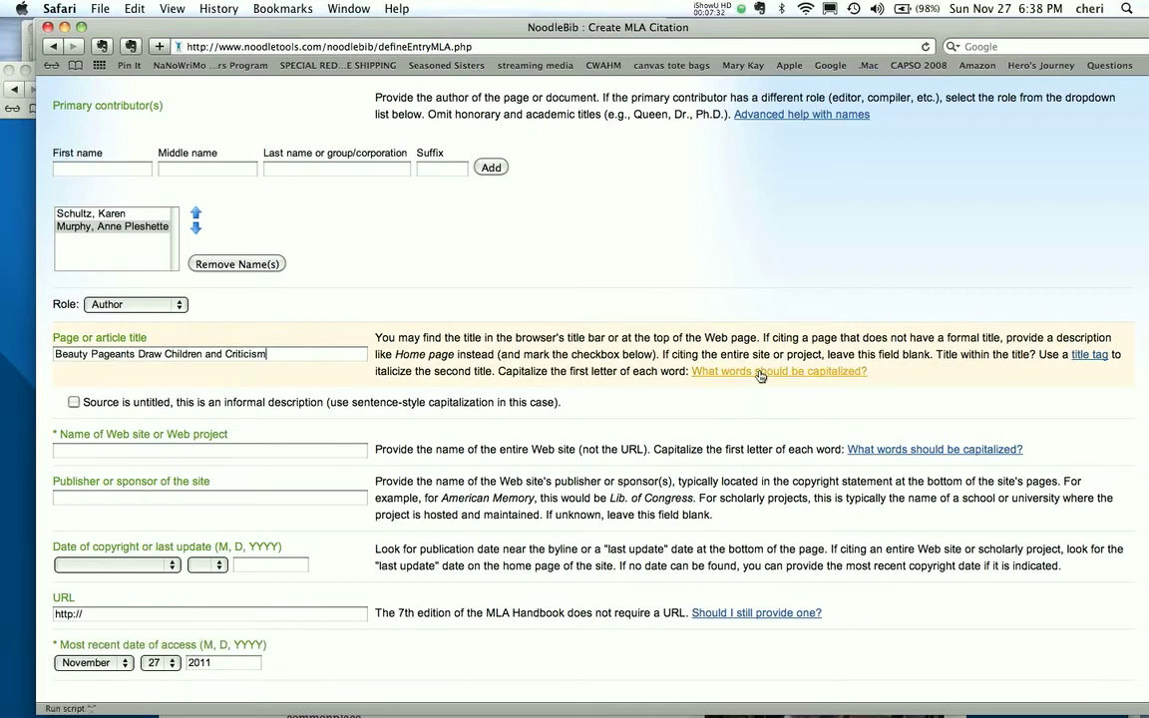
{"action": "left_click", "coordinate": [778, 371]}
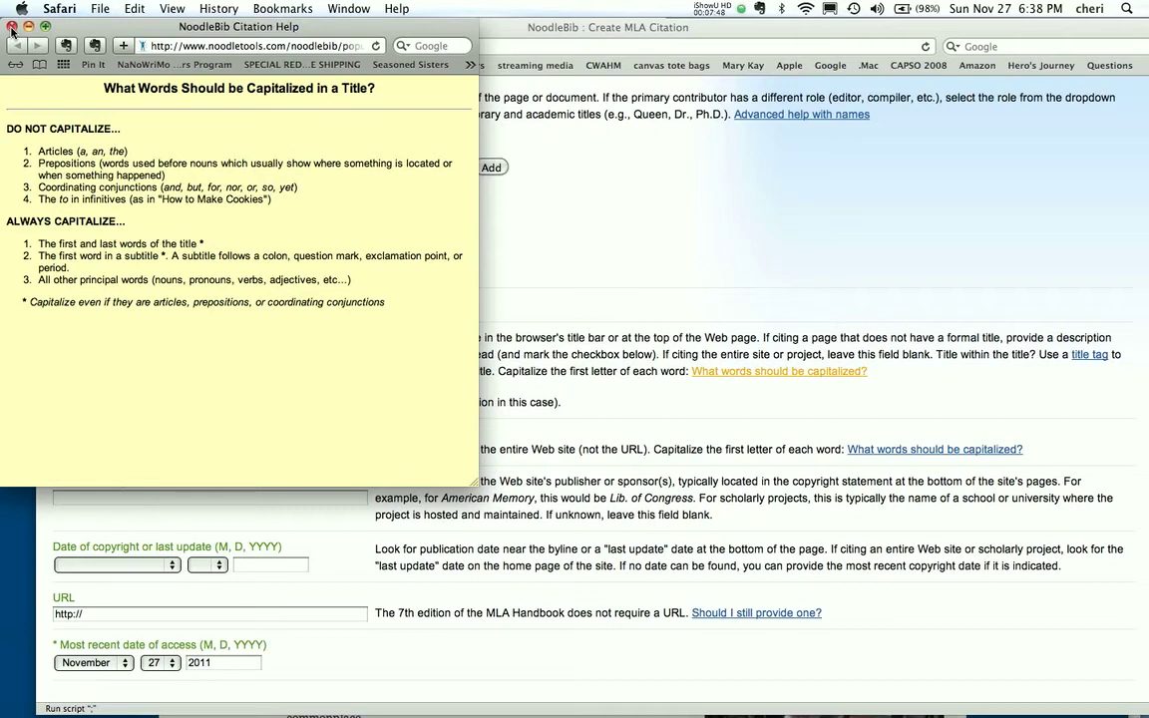
{"action": "left_click", "coordinate": [12, 28]}
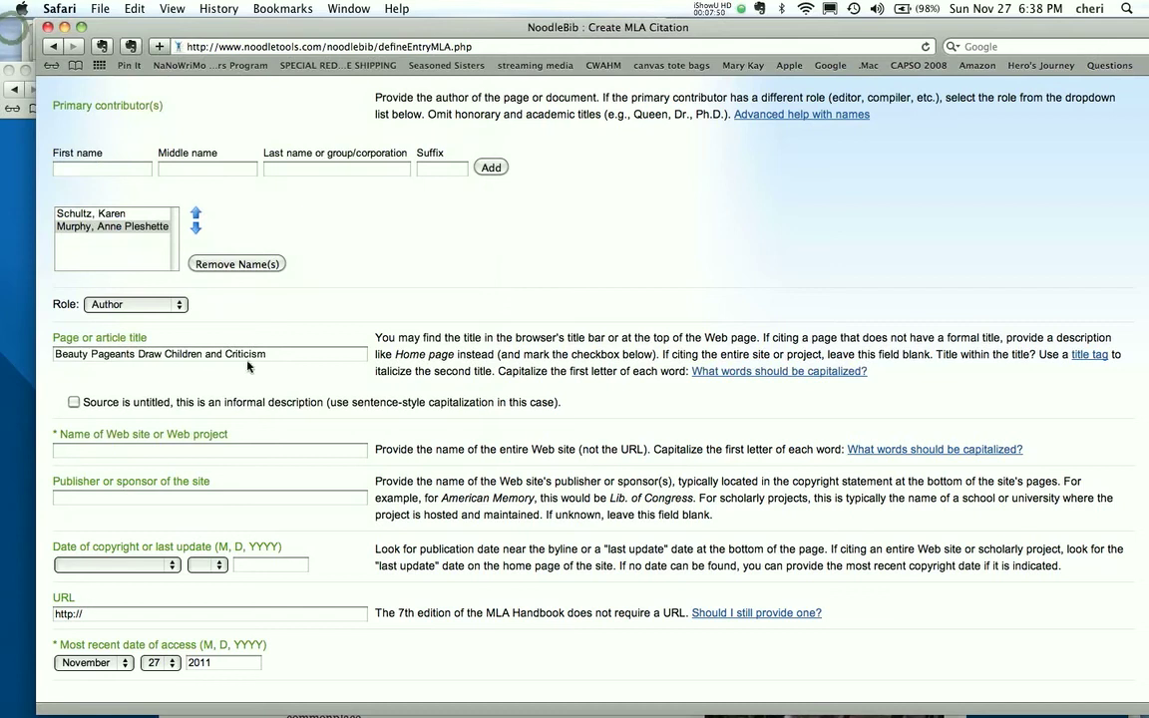
{"action": "scroll", "scroll_direction": "down", "scroll_amount": 3}
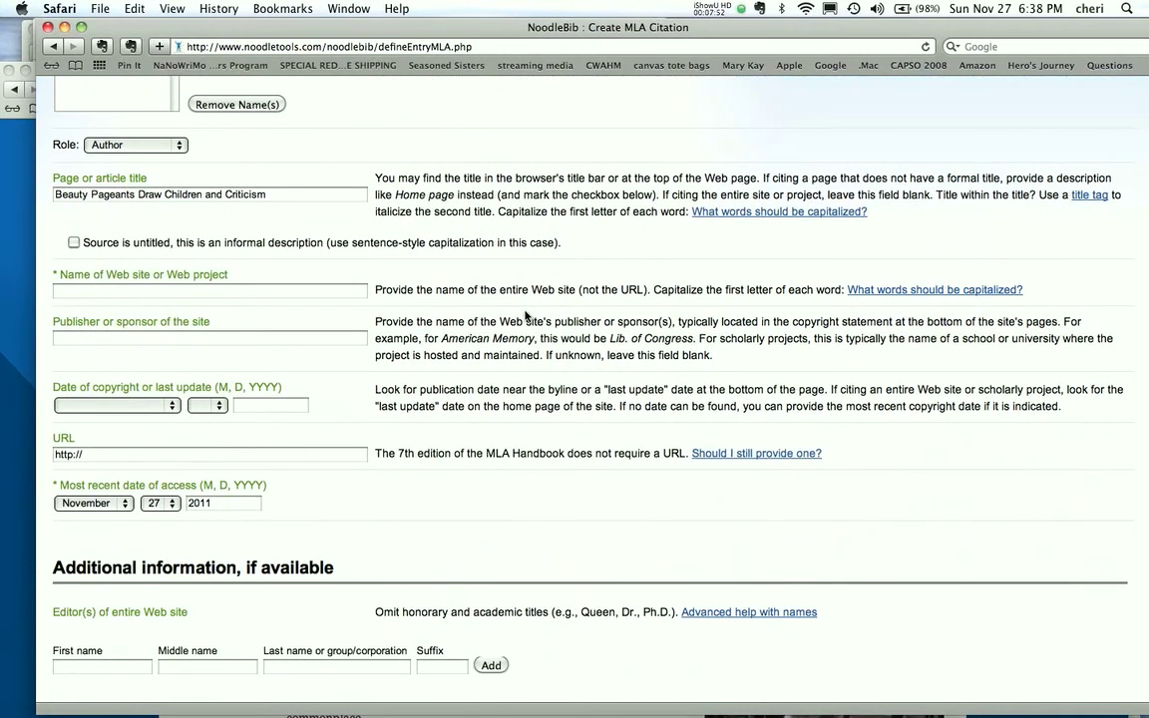
{"action": "mouse_move", "coordinate": [14, 267]}
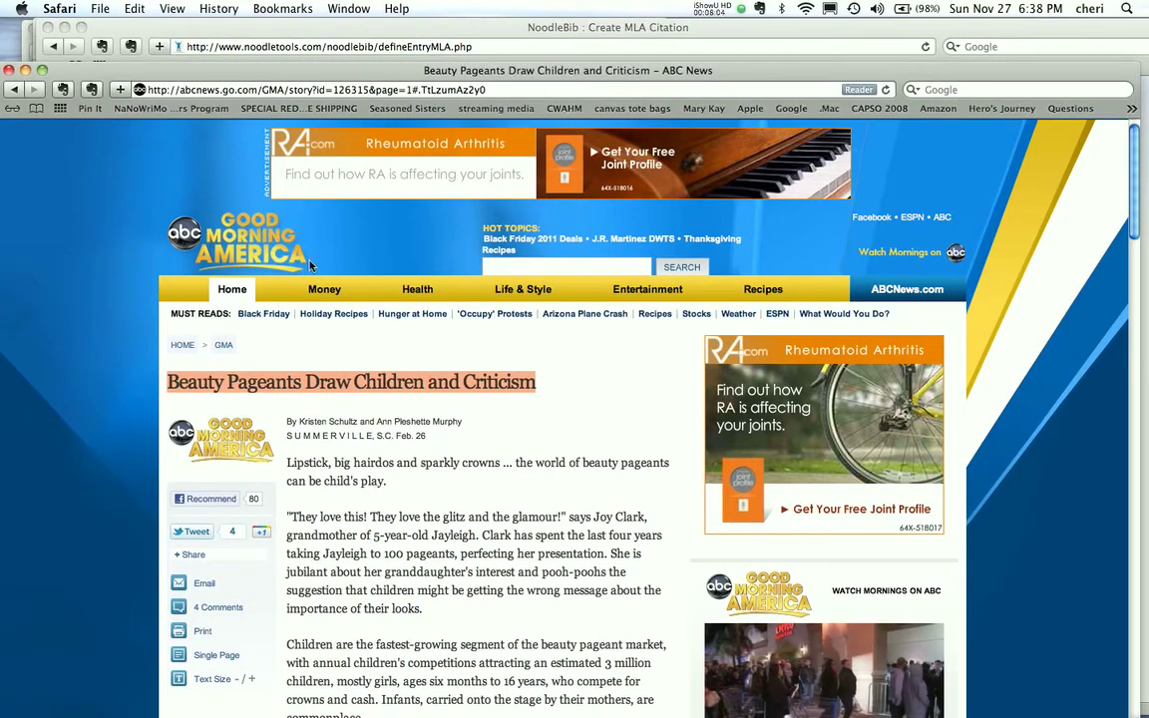
- Scroll the ABC News article down to its footer copyright notice
{"action": "scroll", "scroll_direction": "down", "scroll_amount": 3}
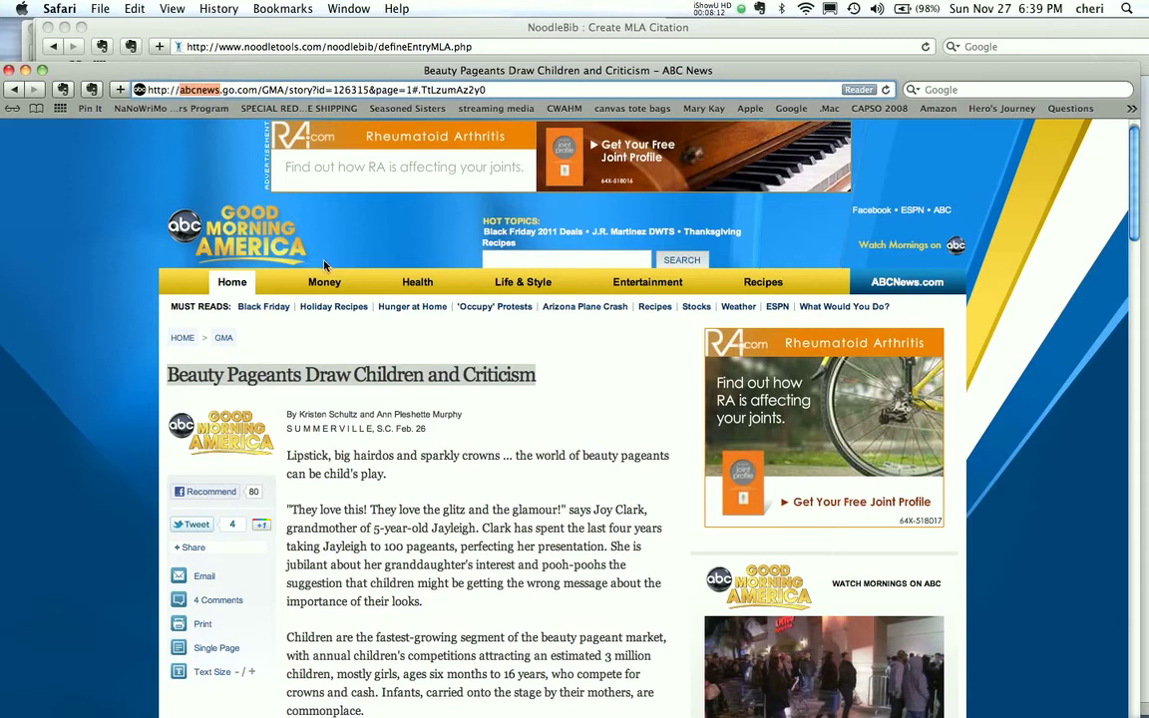
{"action": "mouse_move", "coordinate": [275, 36]}
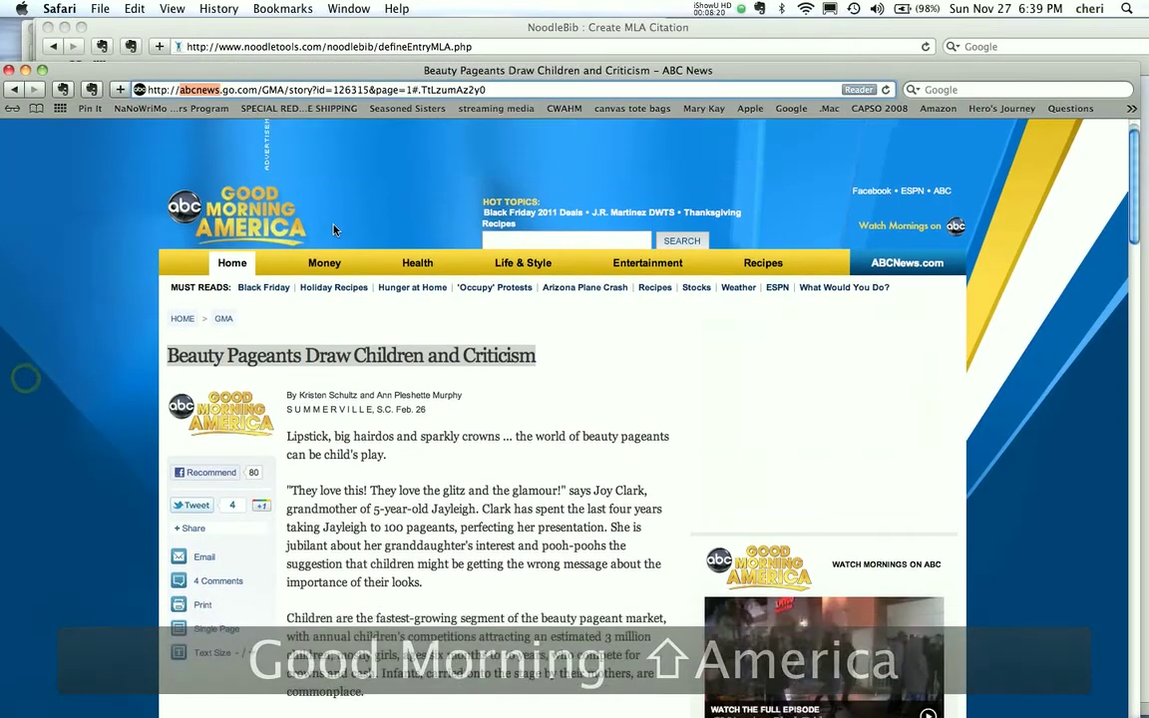
{"action": "scroll", "scroll_direction": "down", "scroll_amount": 3}
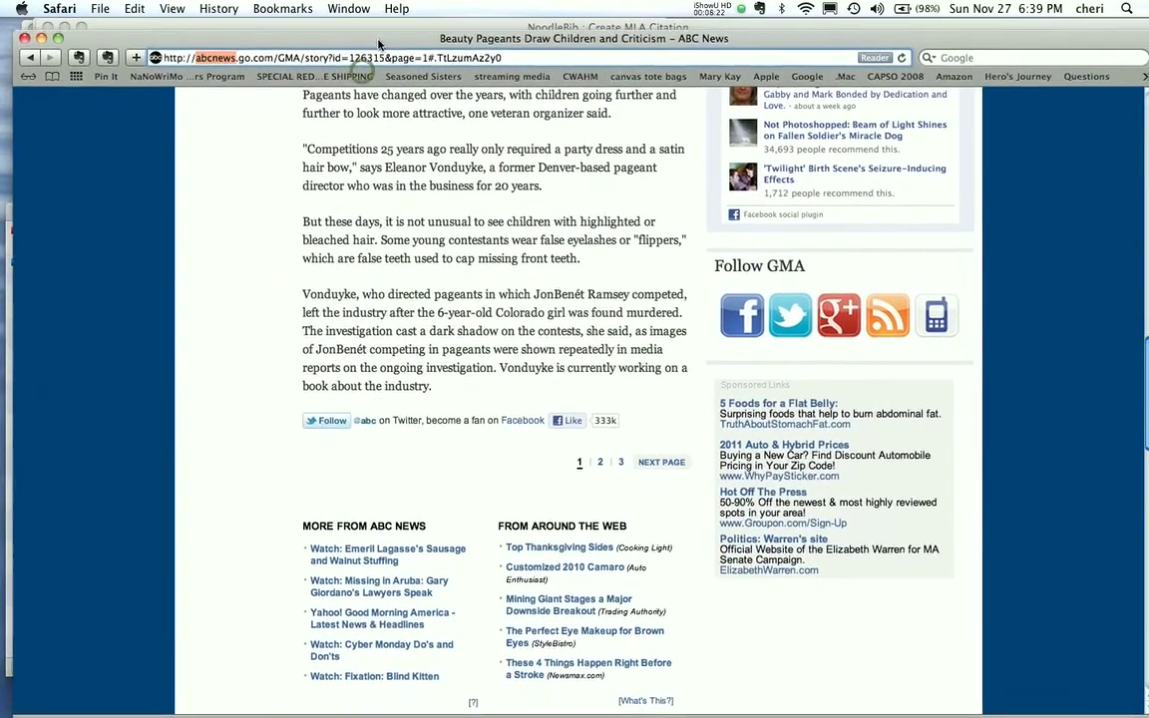
{"action": "scroll", "scroll_direction": "down", "scroll_amount": 3}
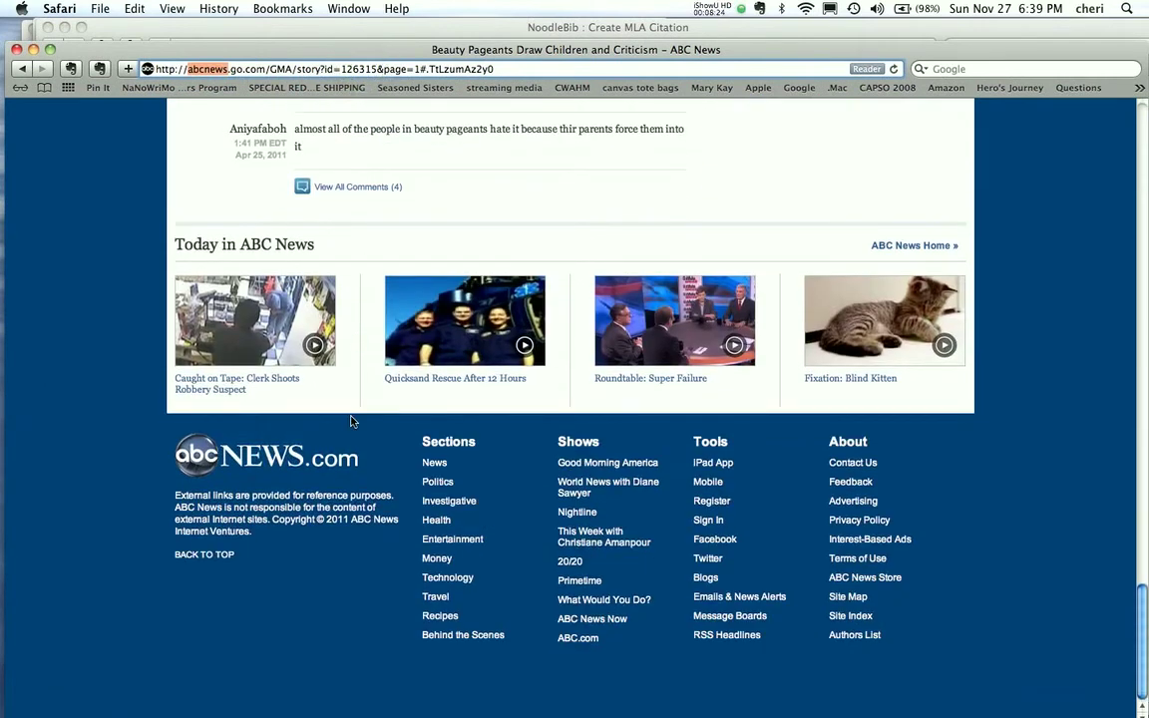
{"action": "mouse_move", "coordinate": [319, 534]}
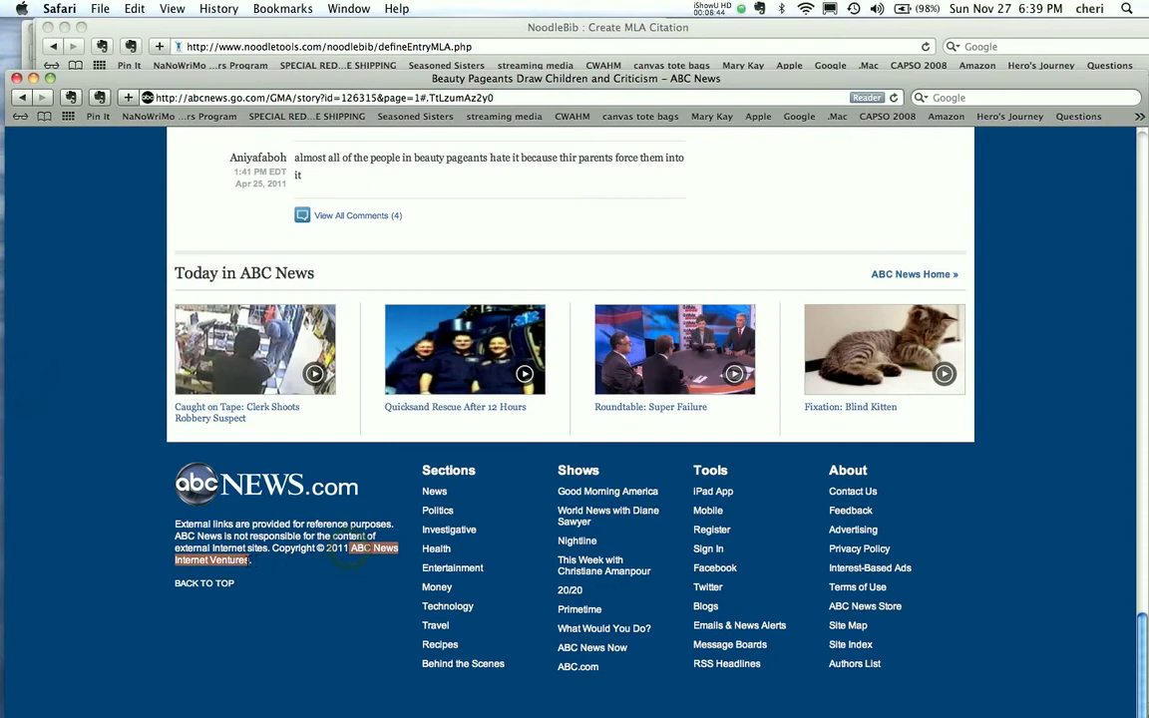
- Copy ABC News Internet Ventures for the Publisher field and set the date to February 26
{"action": "key", "text": "cmd+c"}
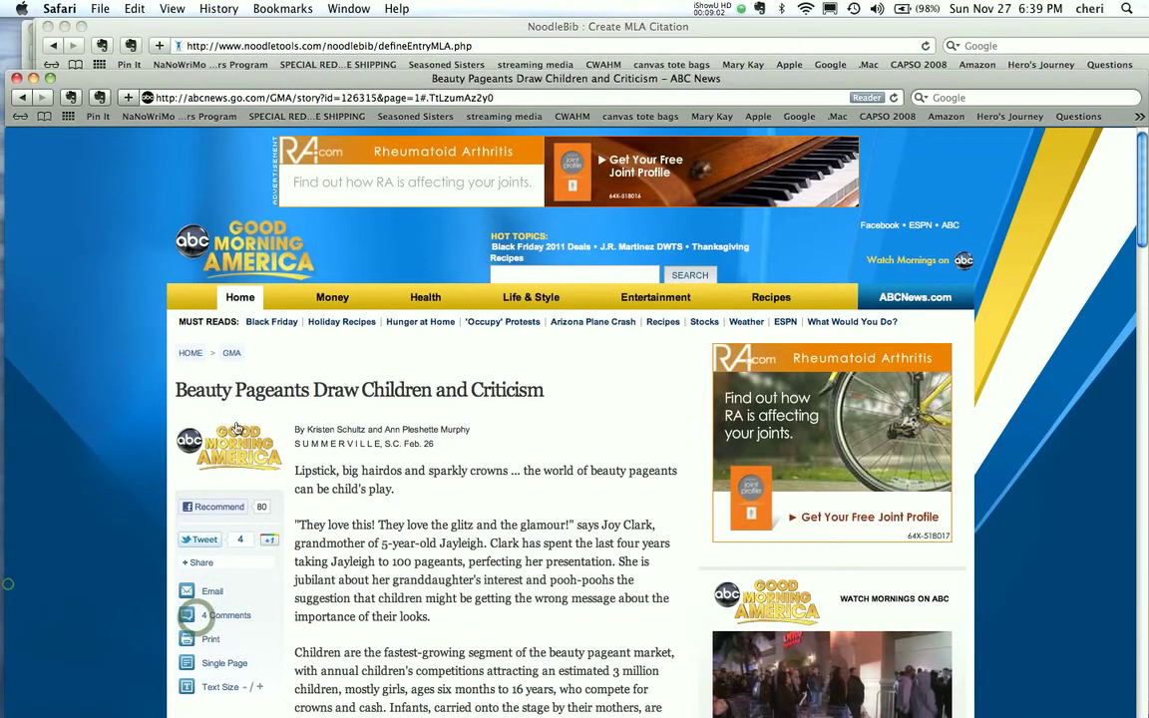
{"action": "scroll", "scroll_direction": "down", "scroll_amount": 3}
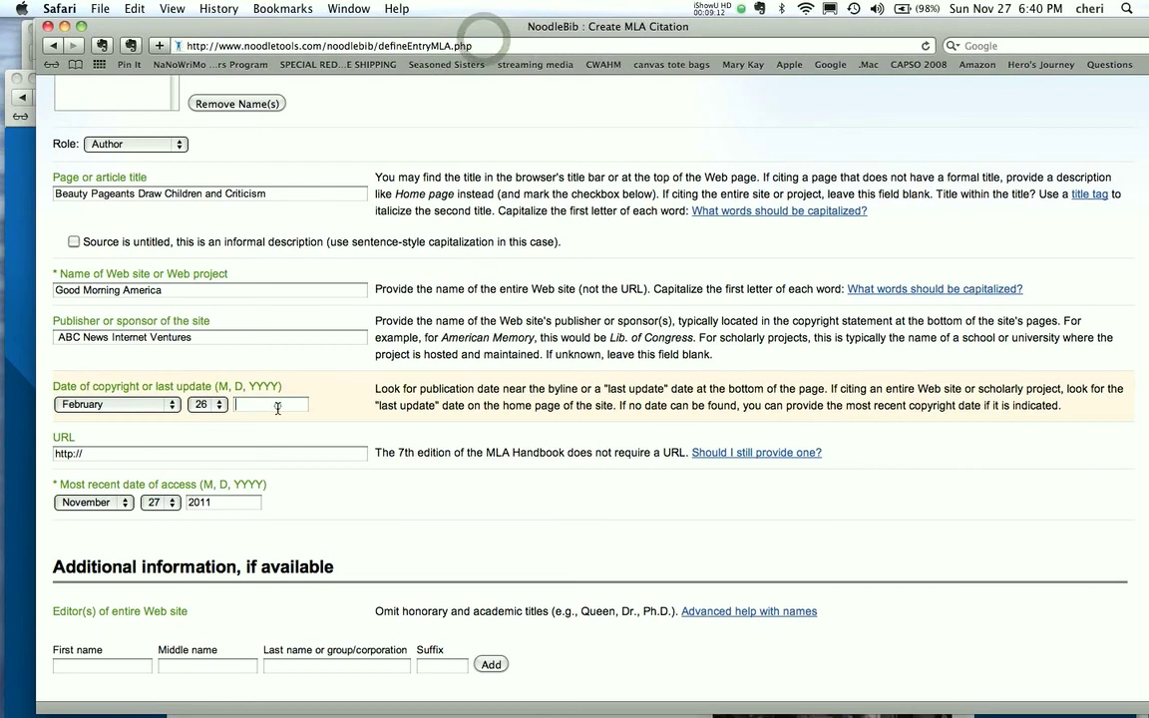
- Enter 2011 as the year and scroll down to Generate Citation
{"action": "type", "text": "2011"}
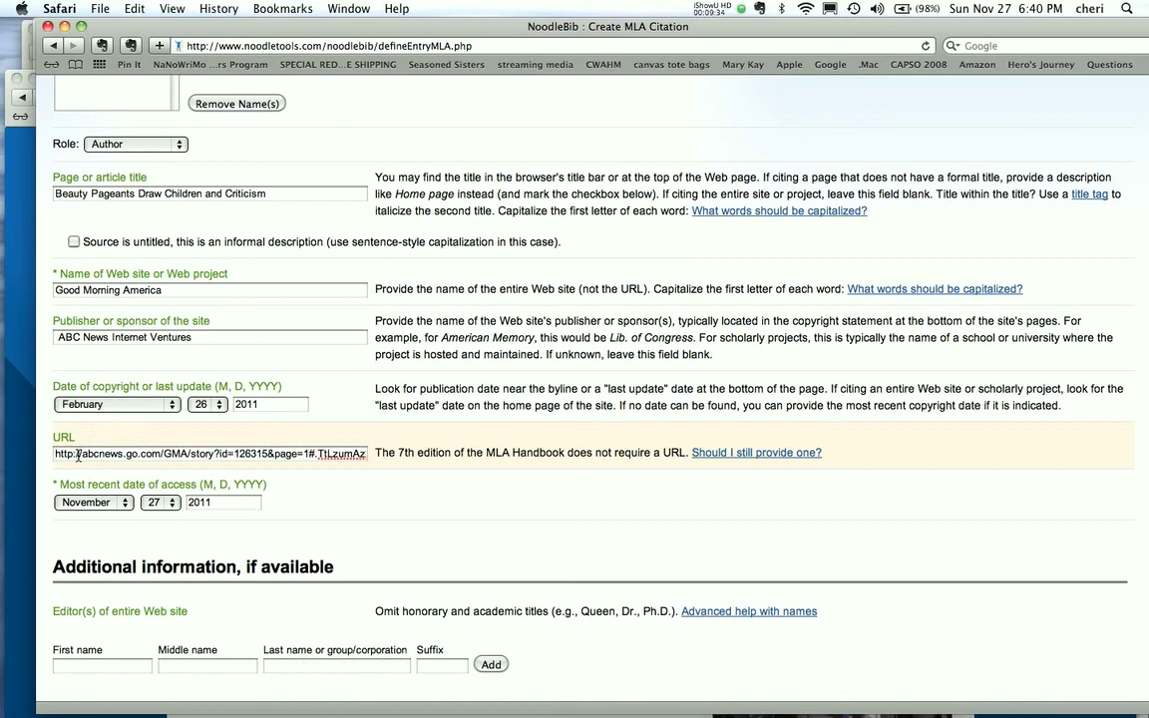
{"action": "mouse_move", "coordinate": [389, 501]}
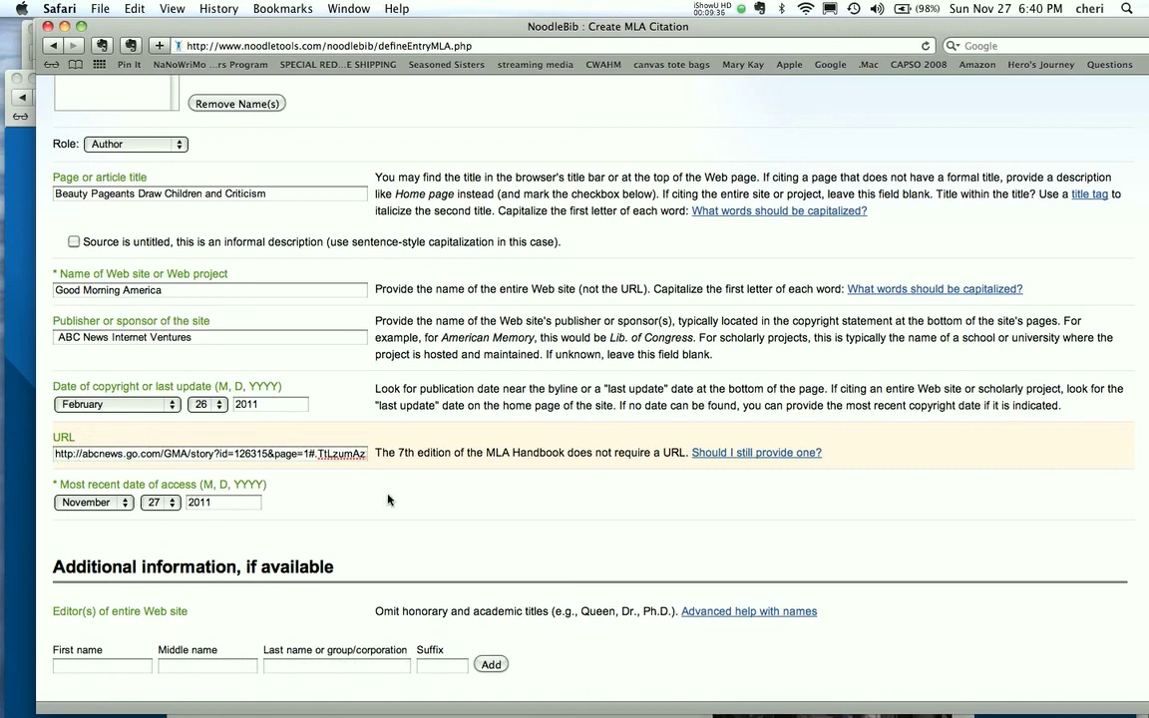
{"action": "scroll", "scroll_direction": "down", "scroll_amount": 3}
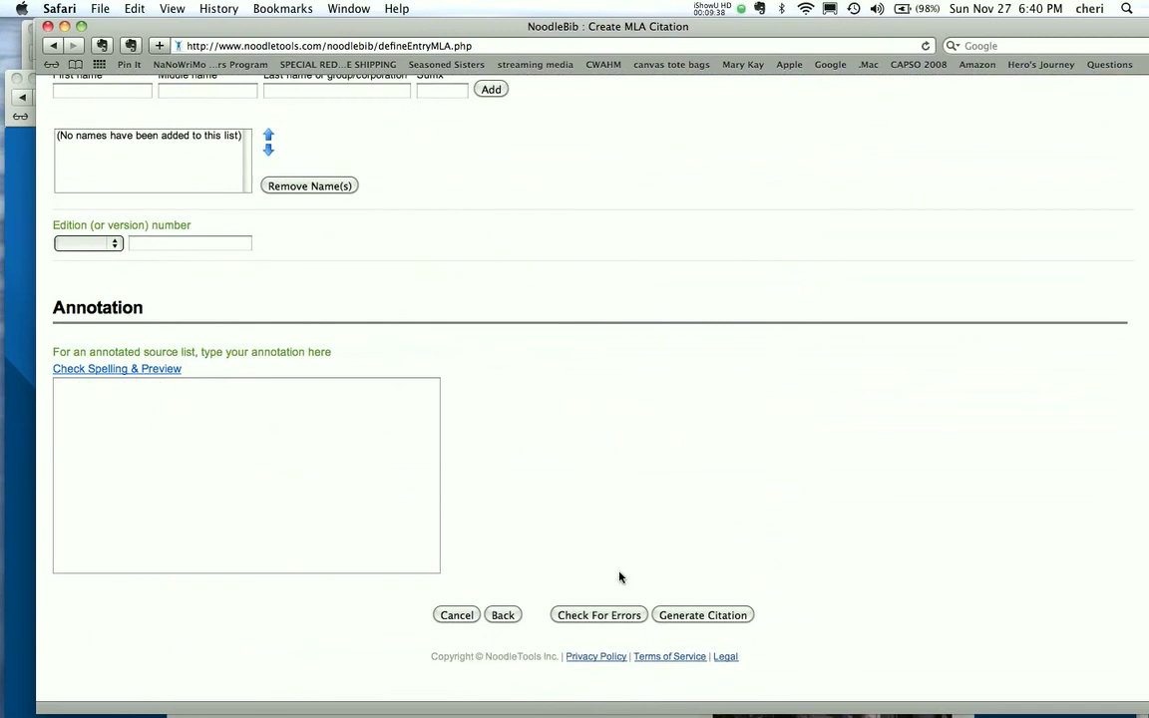